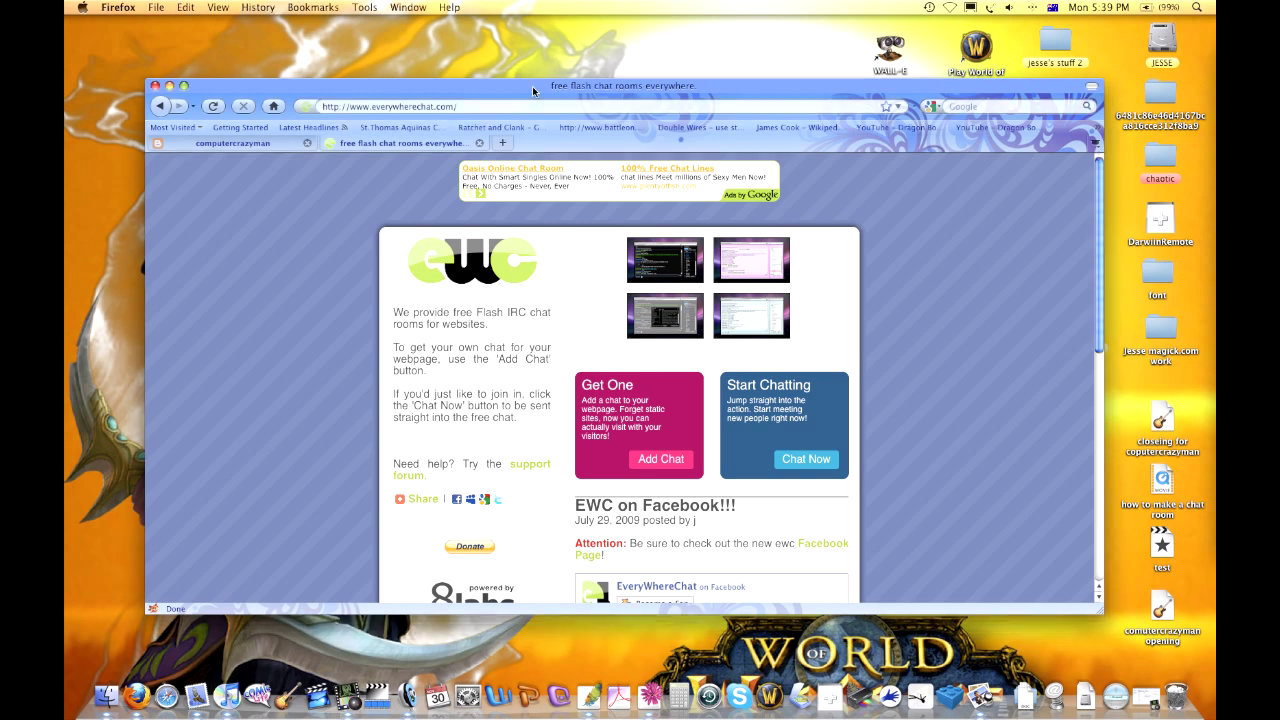
mouse_move(492, 78)
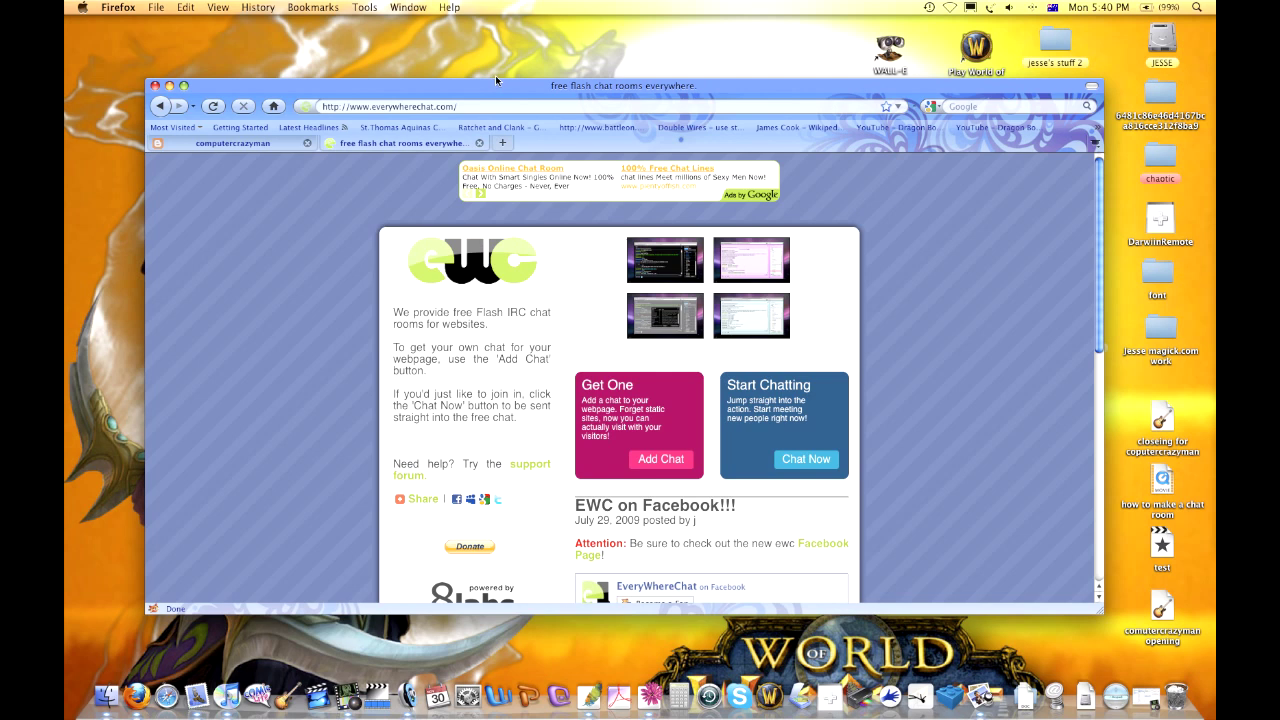
mouse_move(540, 236)
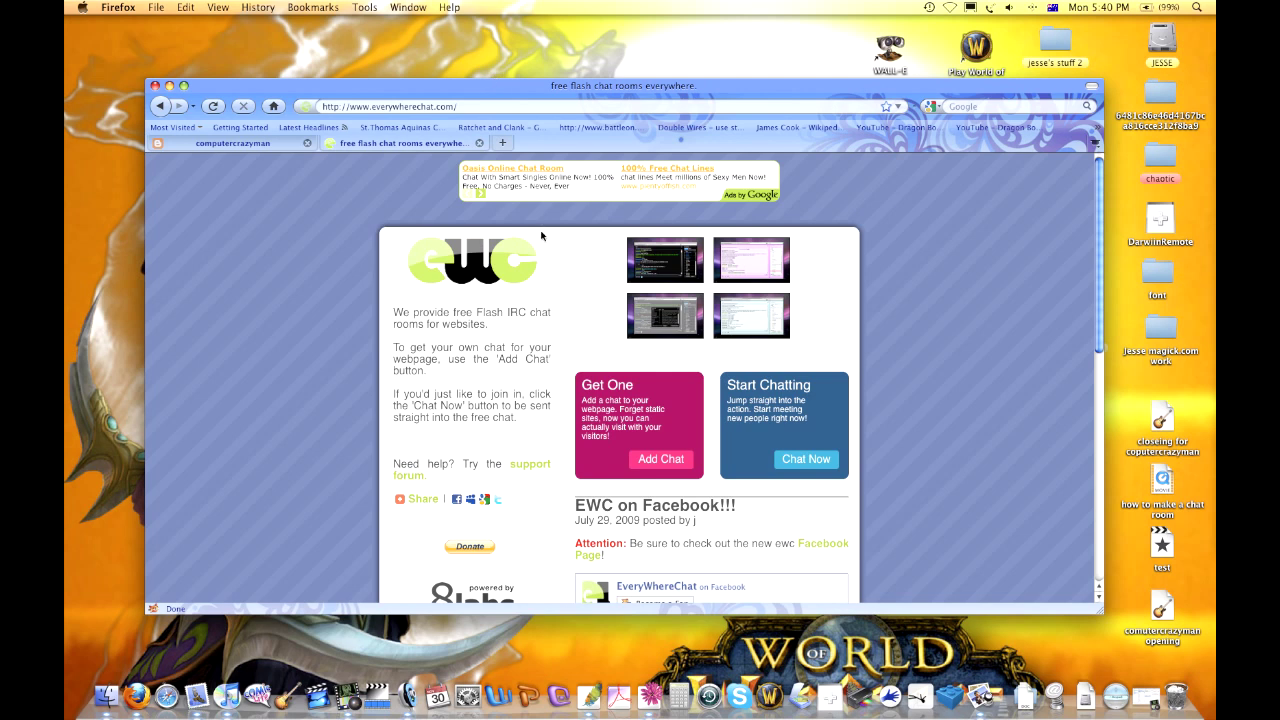
mouse_move(598, 338)
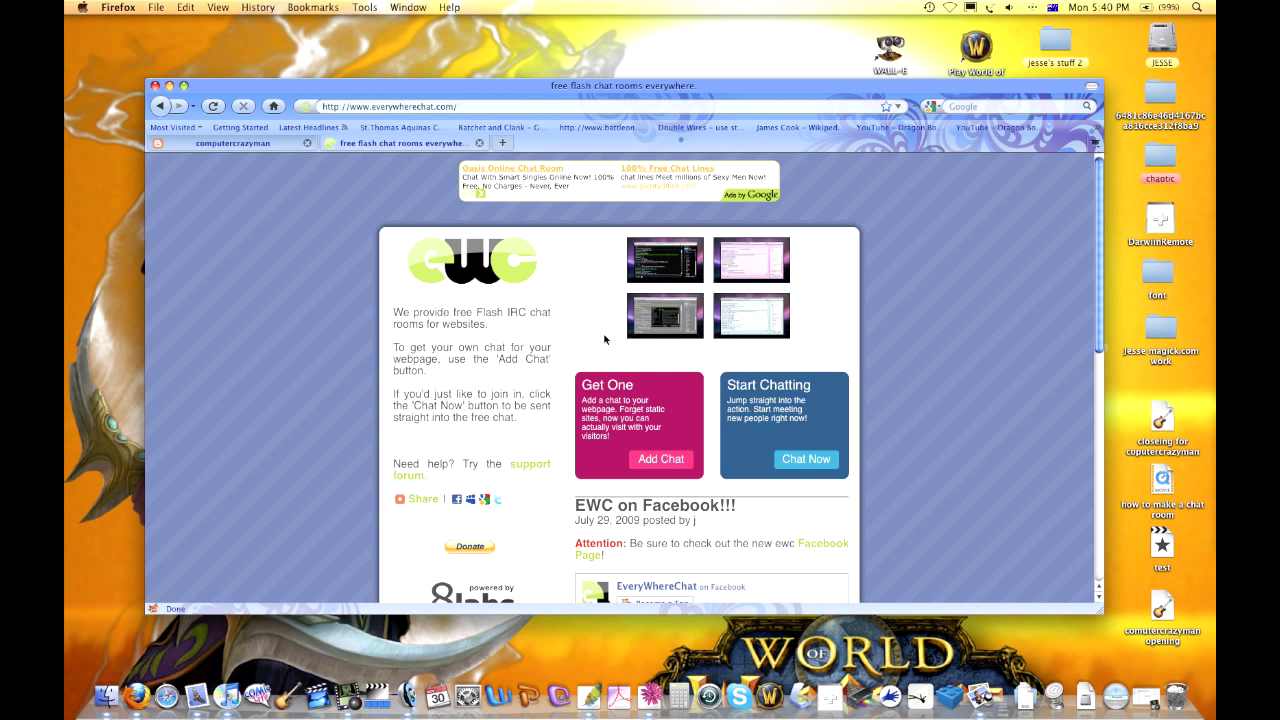
mouse_move(620, 420)
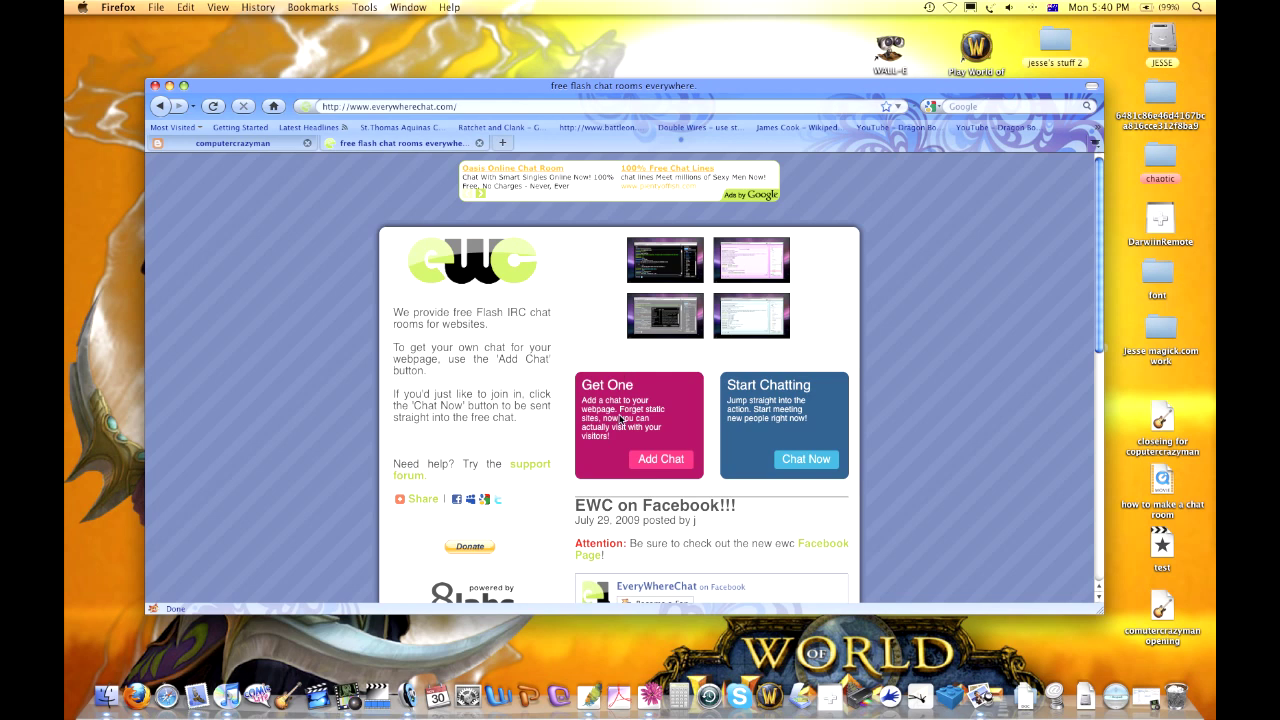
mouse_move(536, 320)
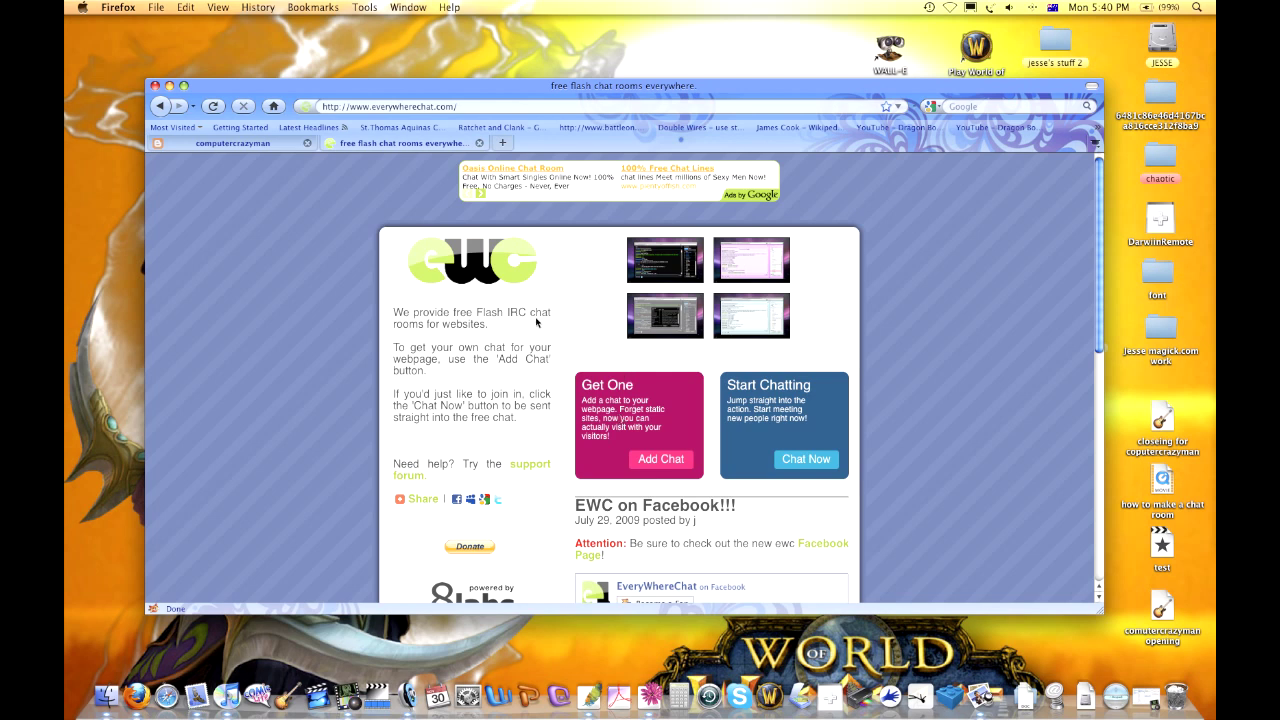
mouse_move(588, 322)
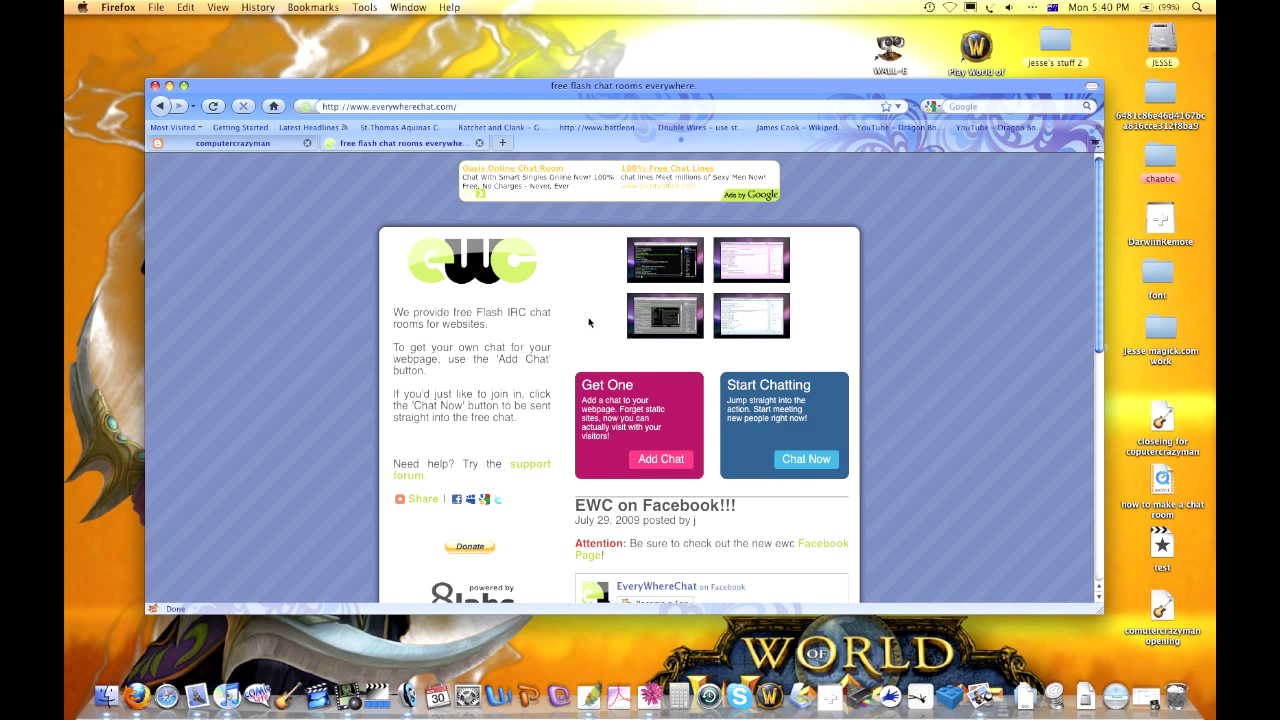
mouse_move(524, 256)
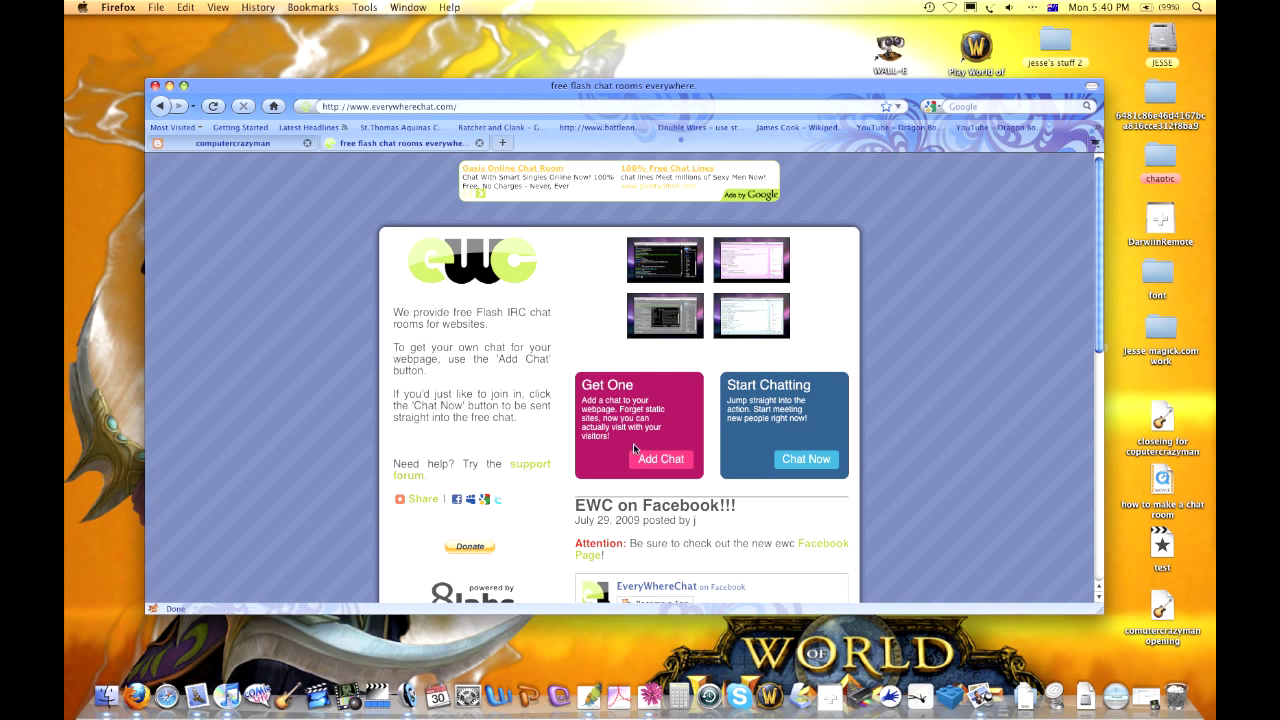
mouse_move(626, 436)
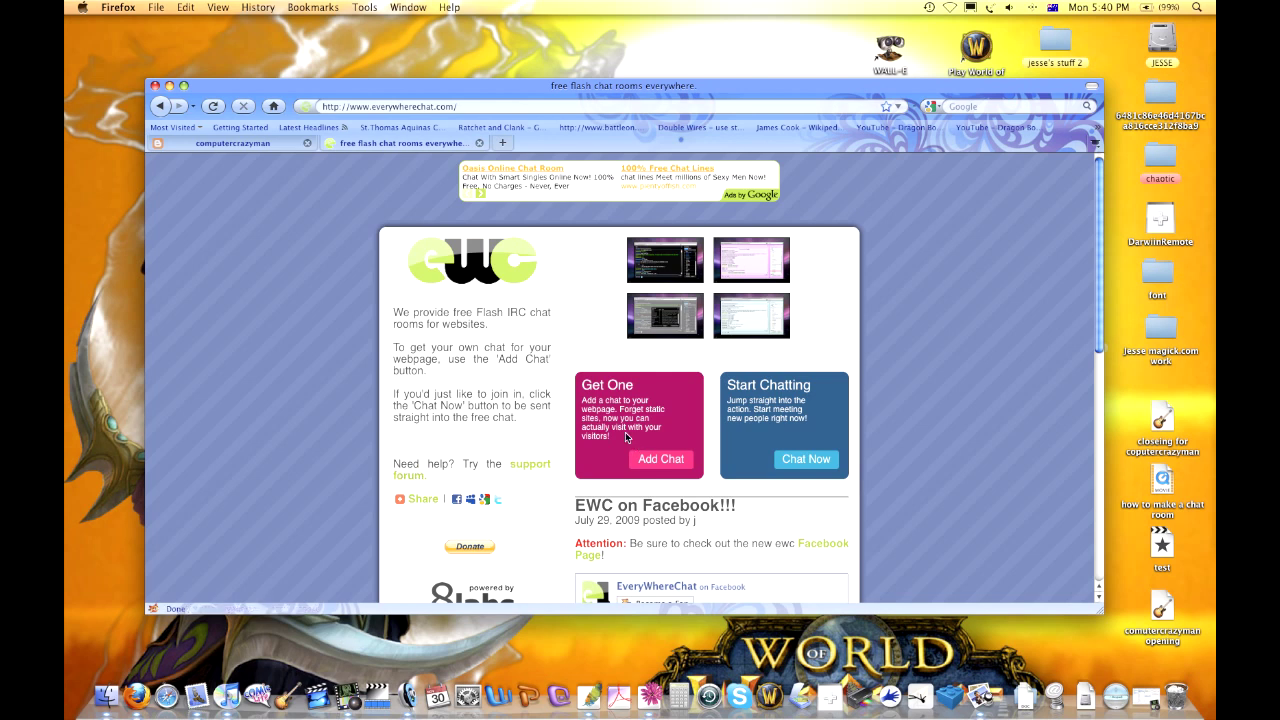
mouse_move(658, 470)
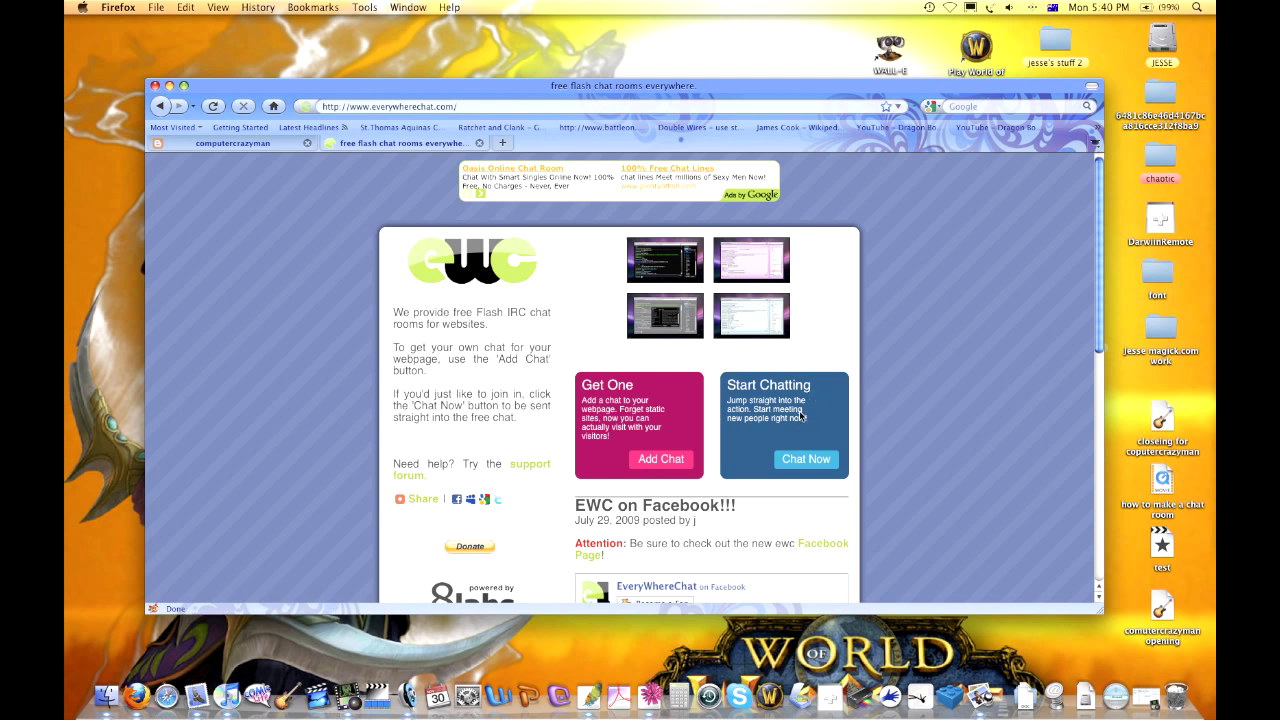
mouse_move(624, 414)
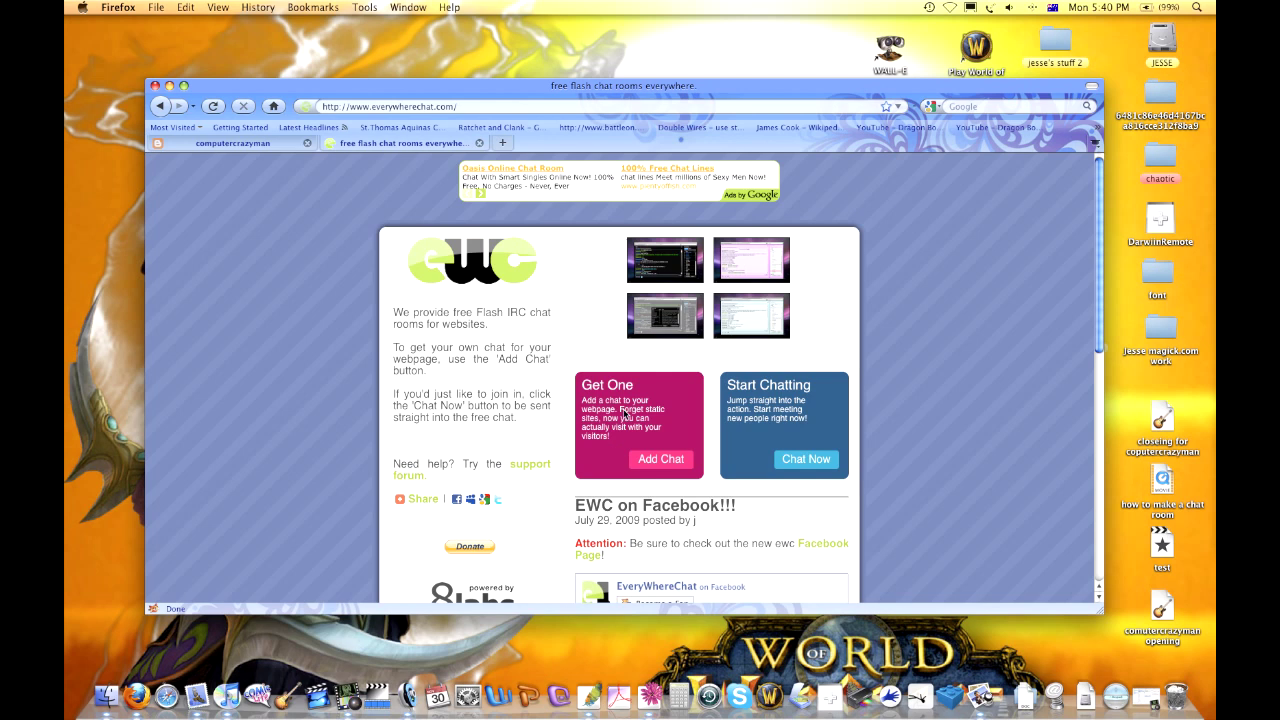
mouse_move(660, 458)
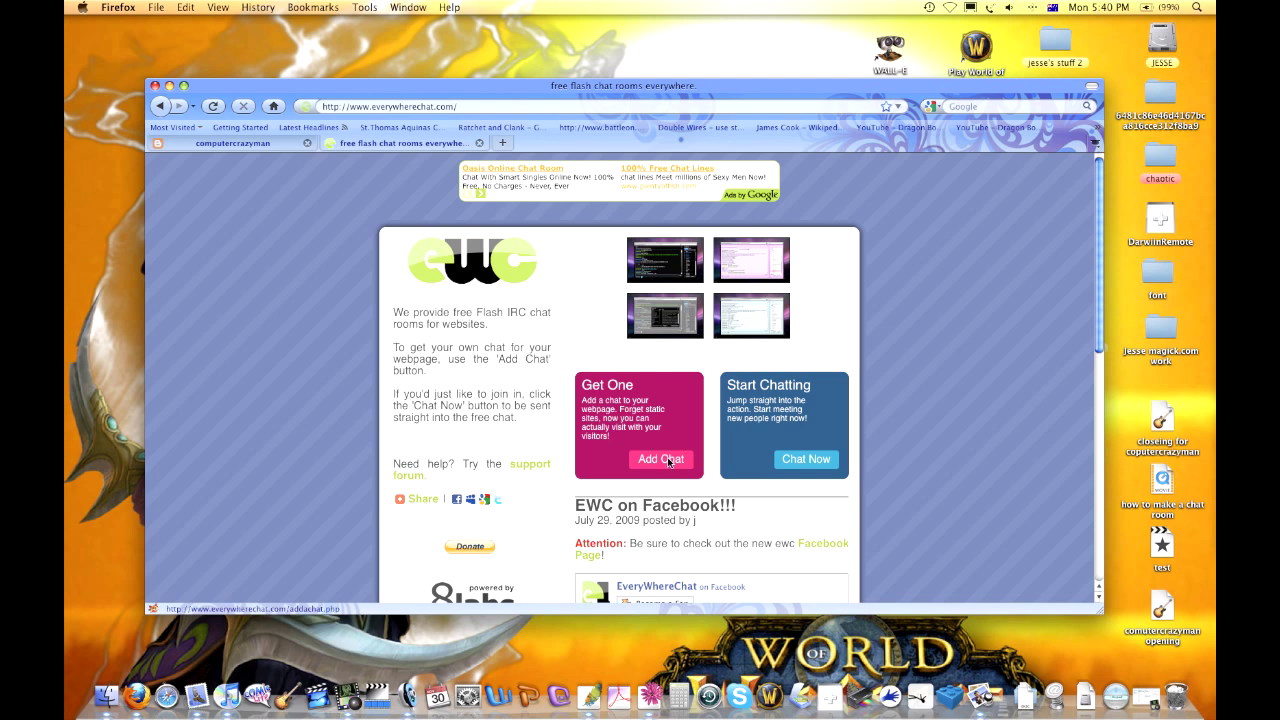
Step: Start a new chat with Custom Chat type and room name Computercrazyman
click(660, 458)
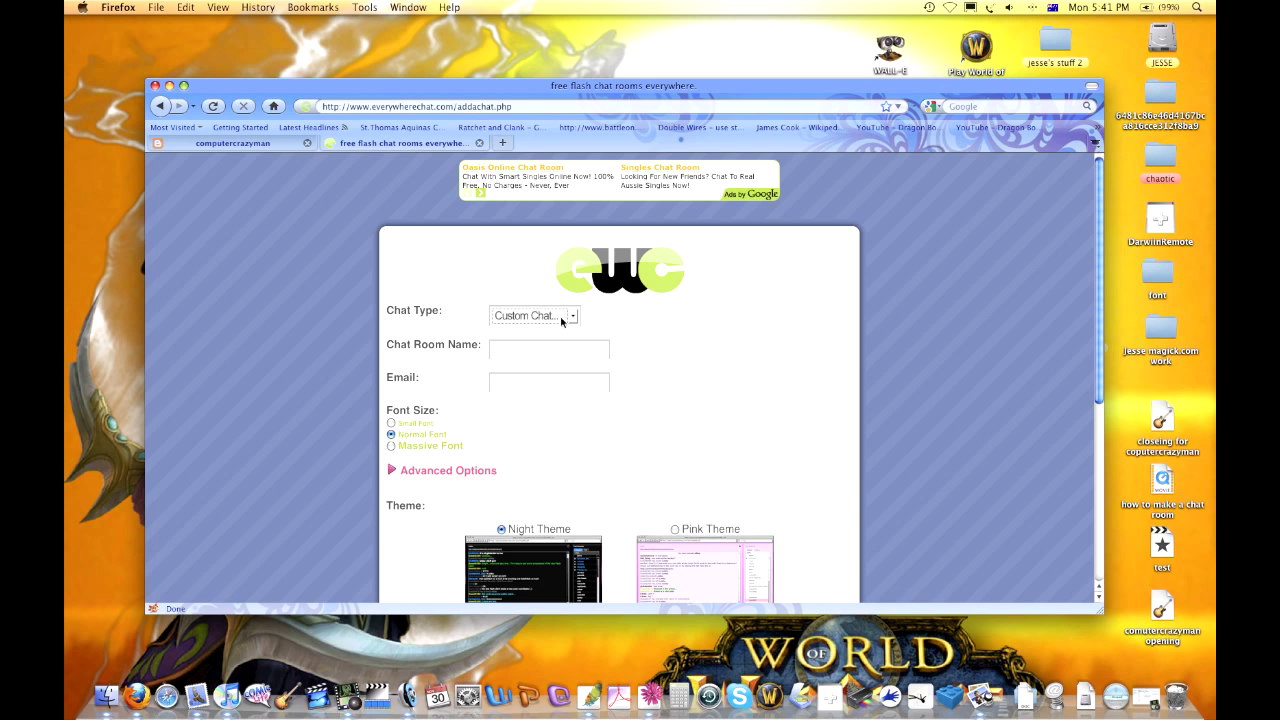
click(532, 316)
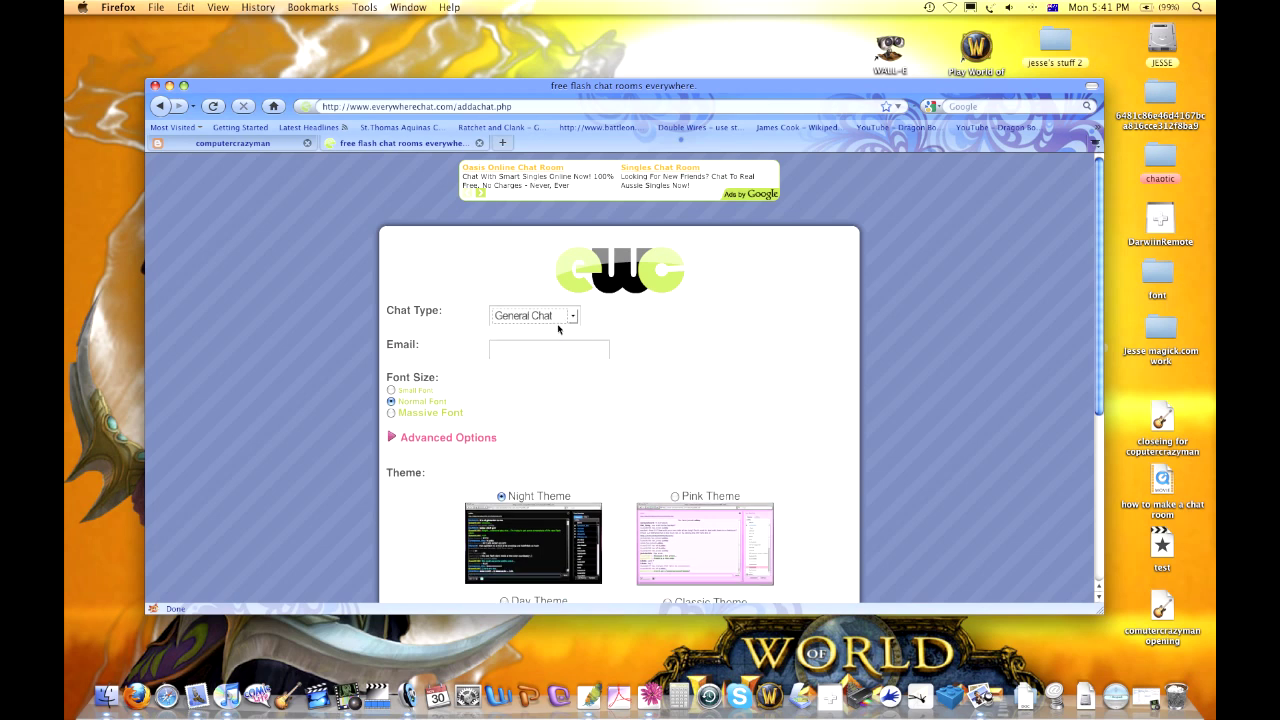
click(532, 316)
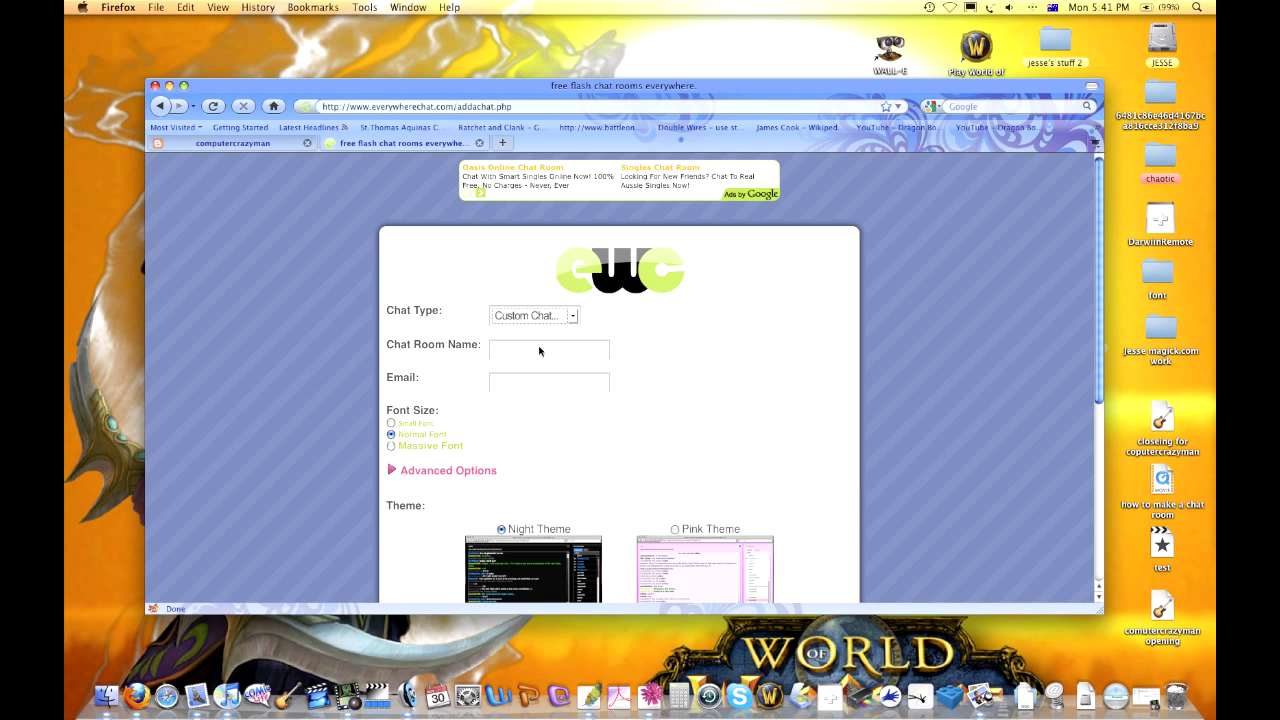
click(548, 350)
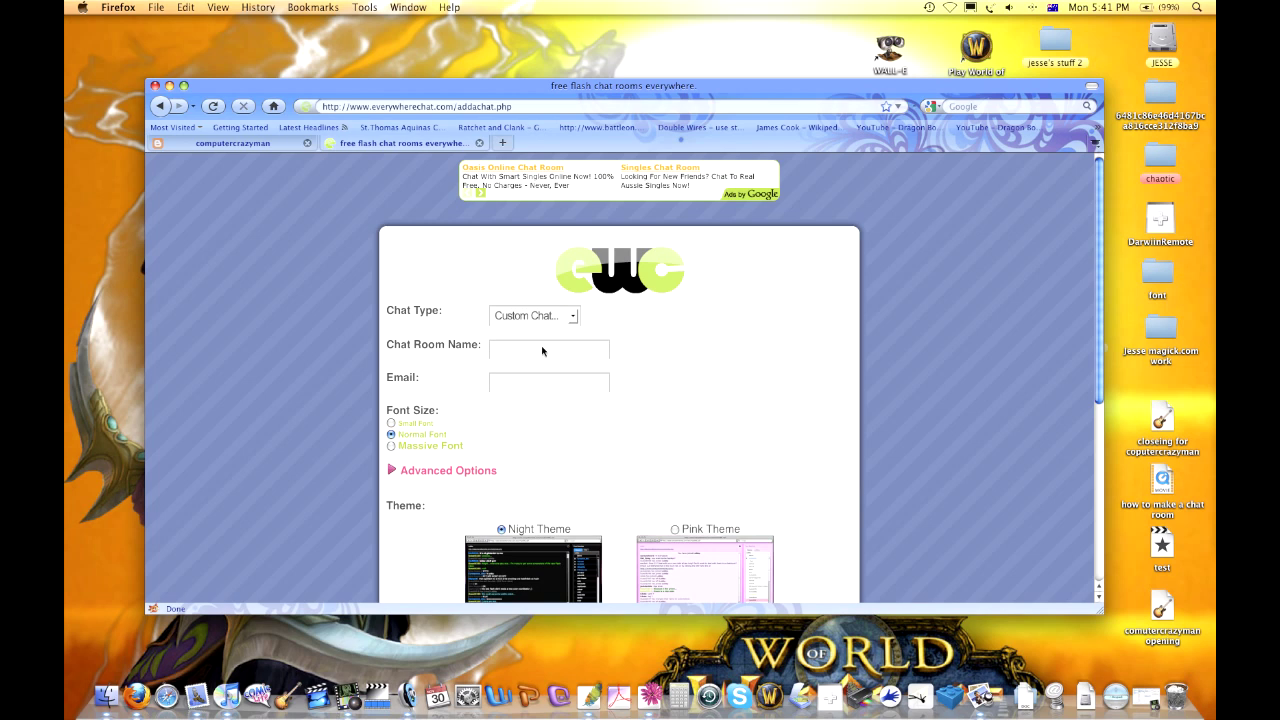
text(Computercrazyman)
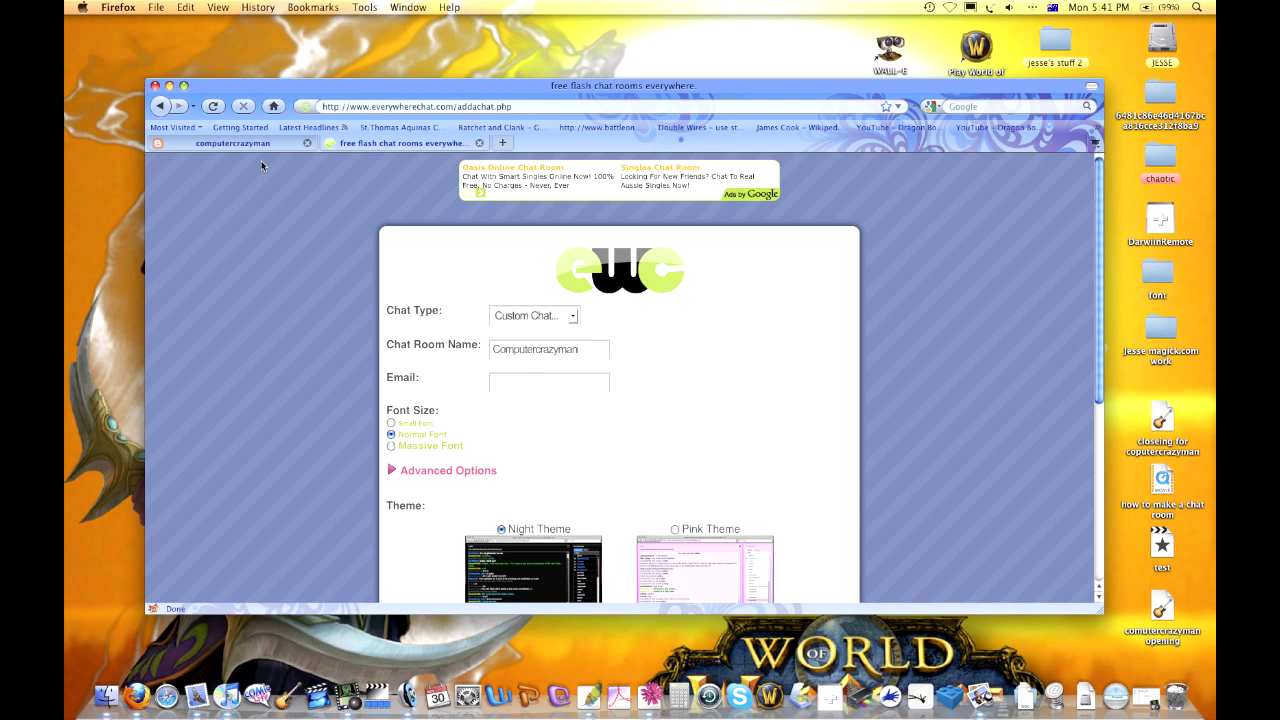
Step: Enter the email address and check the Advanced Options height and width
click(232, 144)
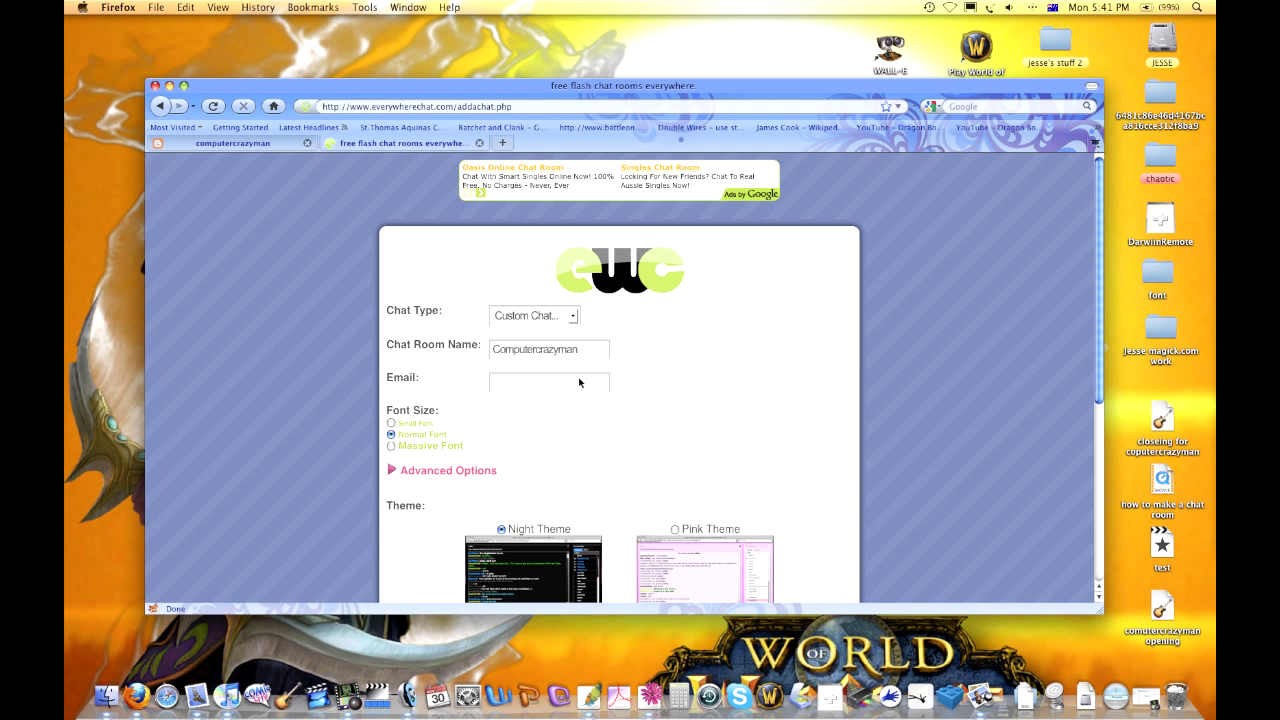
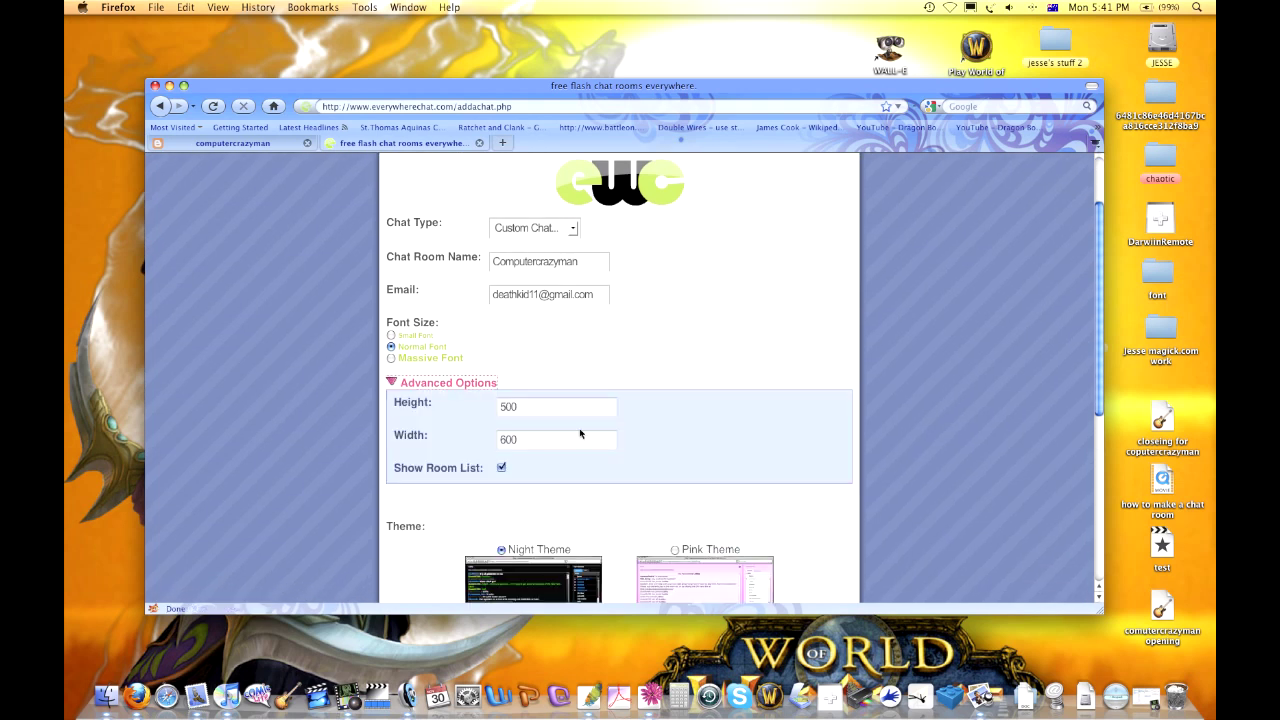
scroll(down, 3)
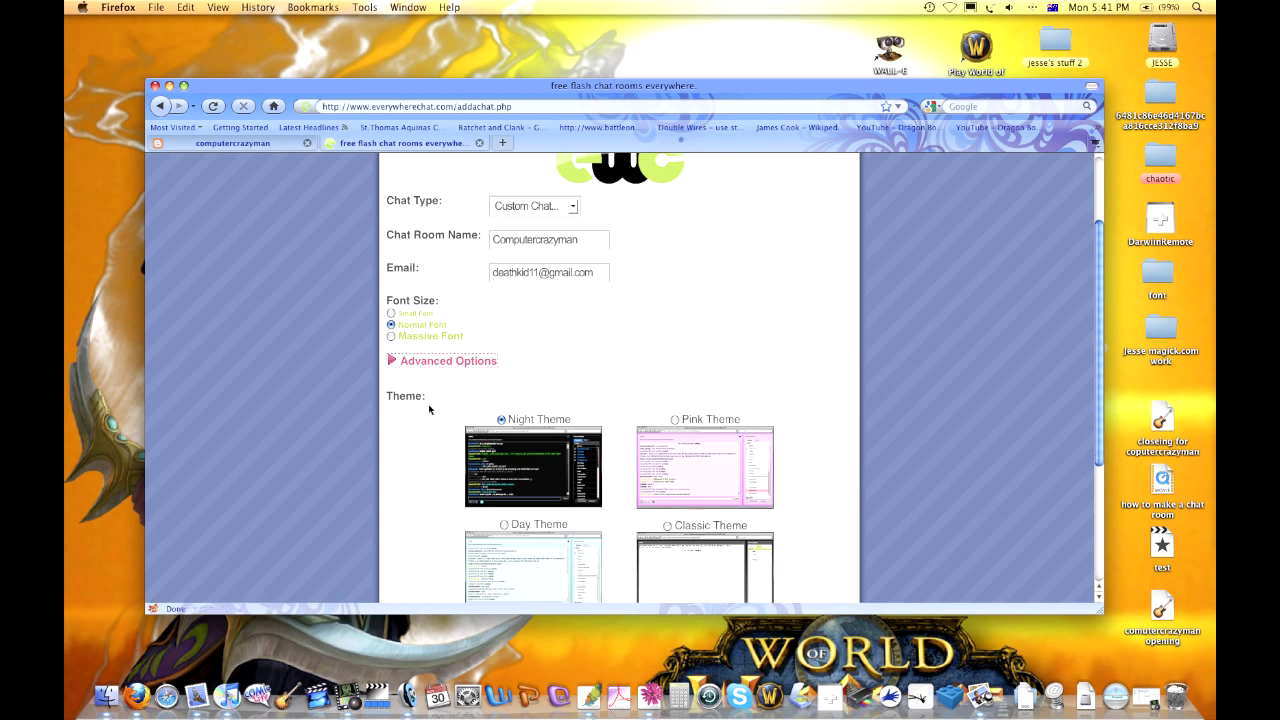
Step: Choose the Classic theme and create the Computercrazyman chat room
scroll(down, 3)
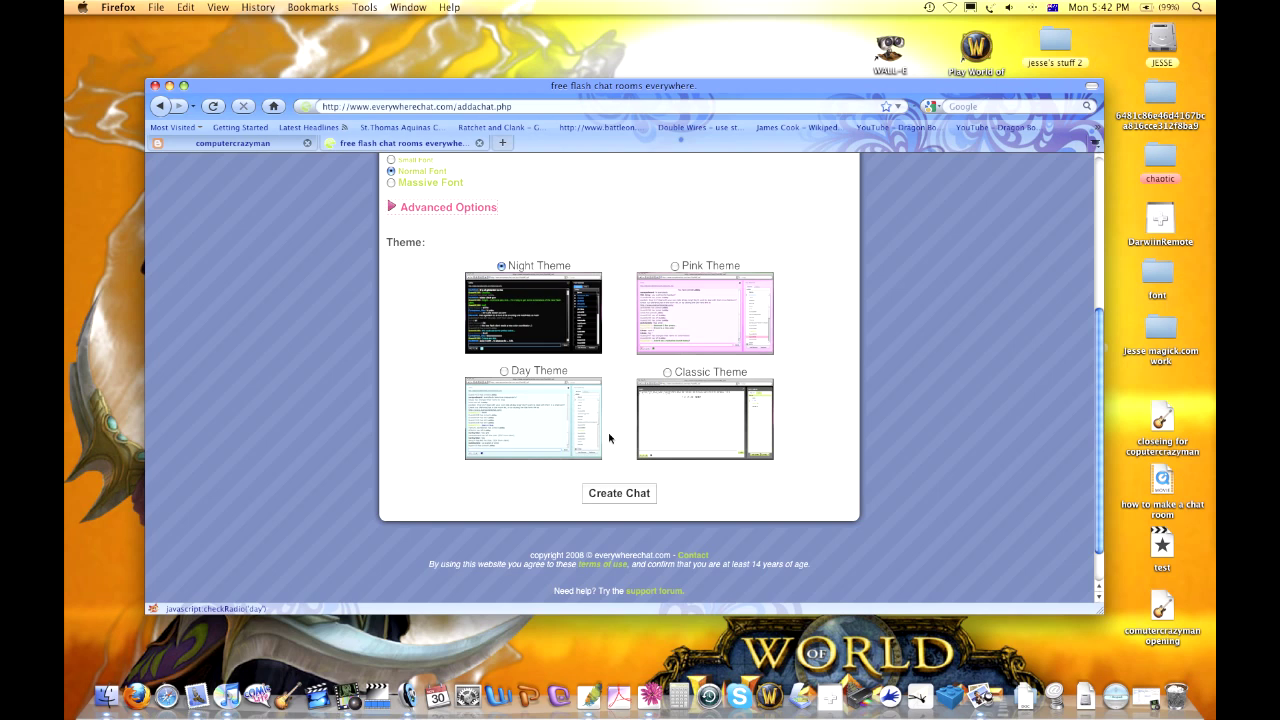
mouse_move(544, 408)
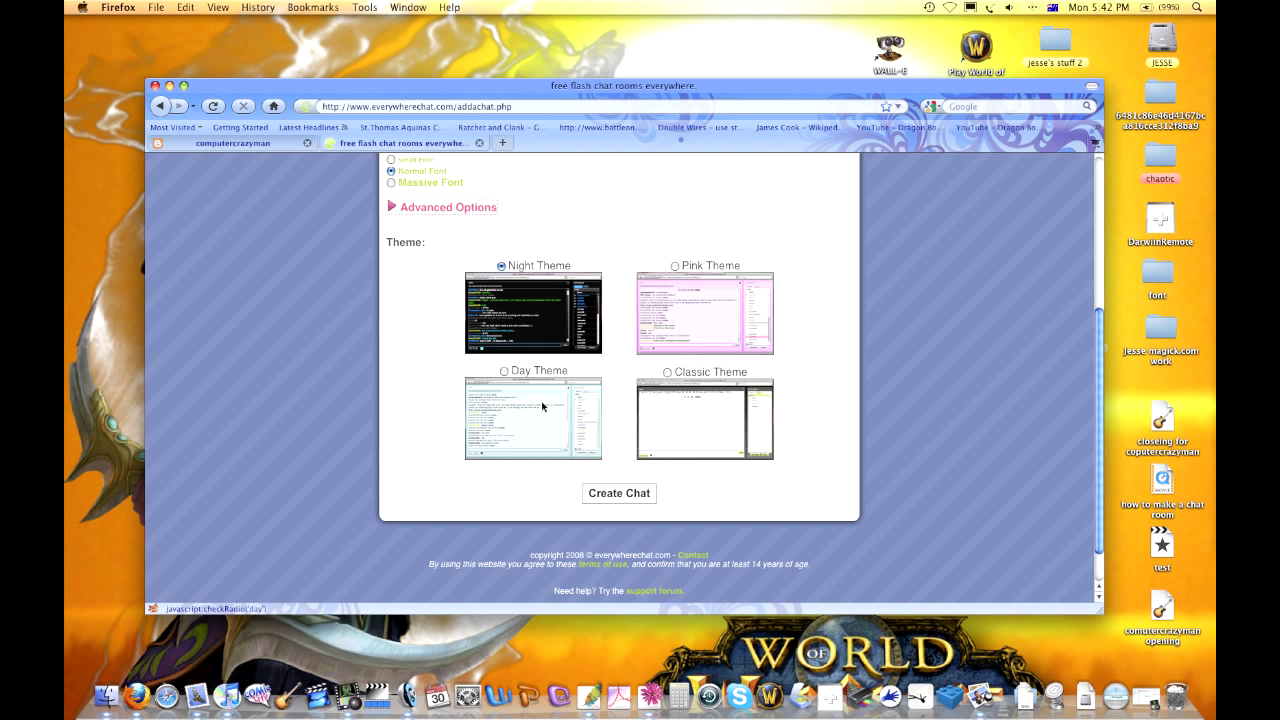
mouse_move(534, 248)
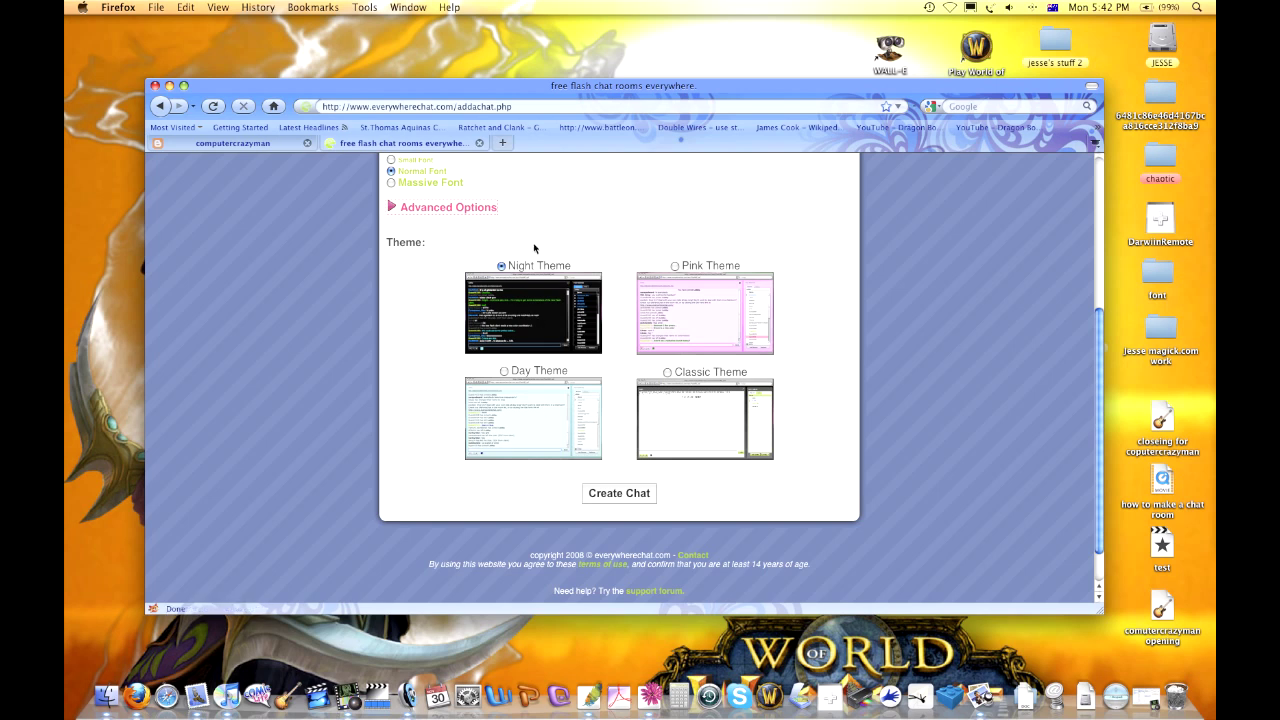
mouse_move(672, 376)
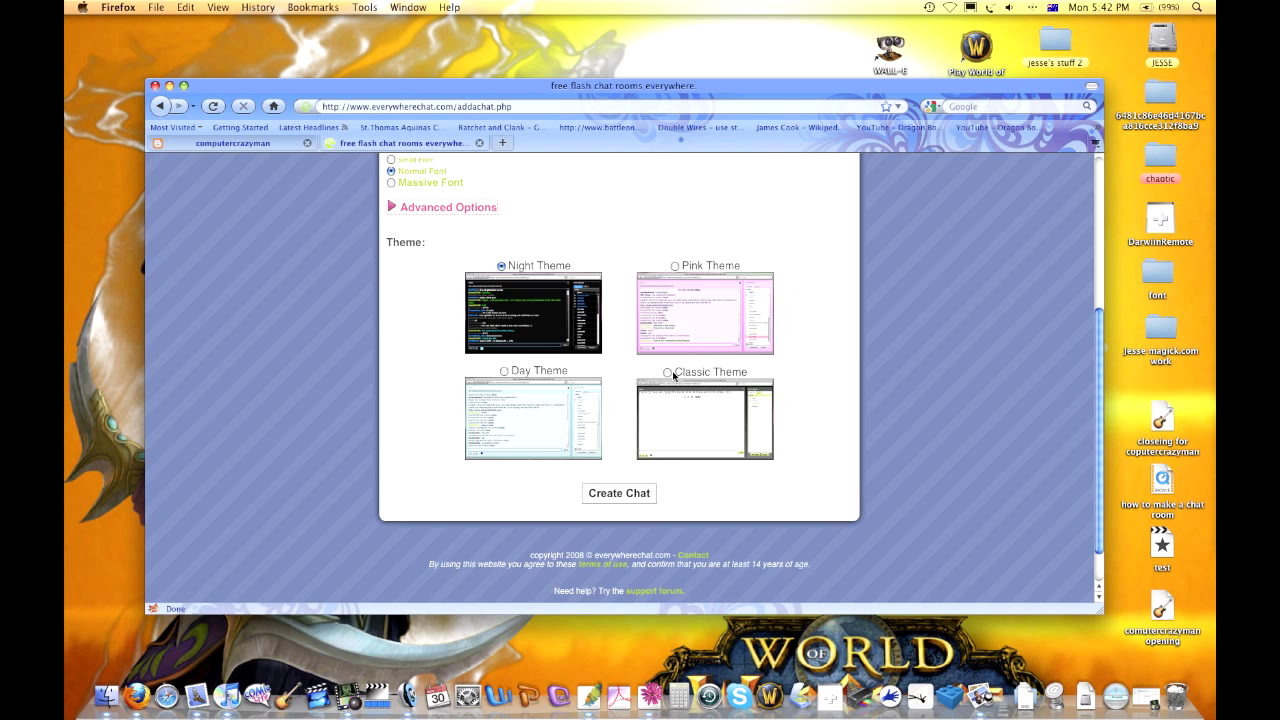
click(668, 372)
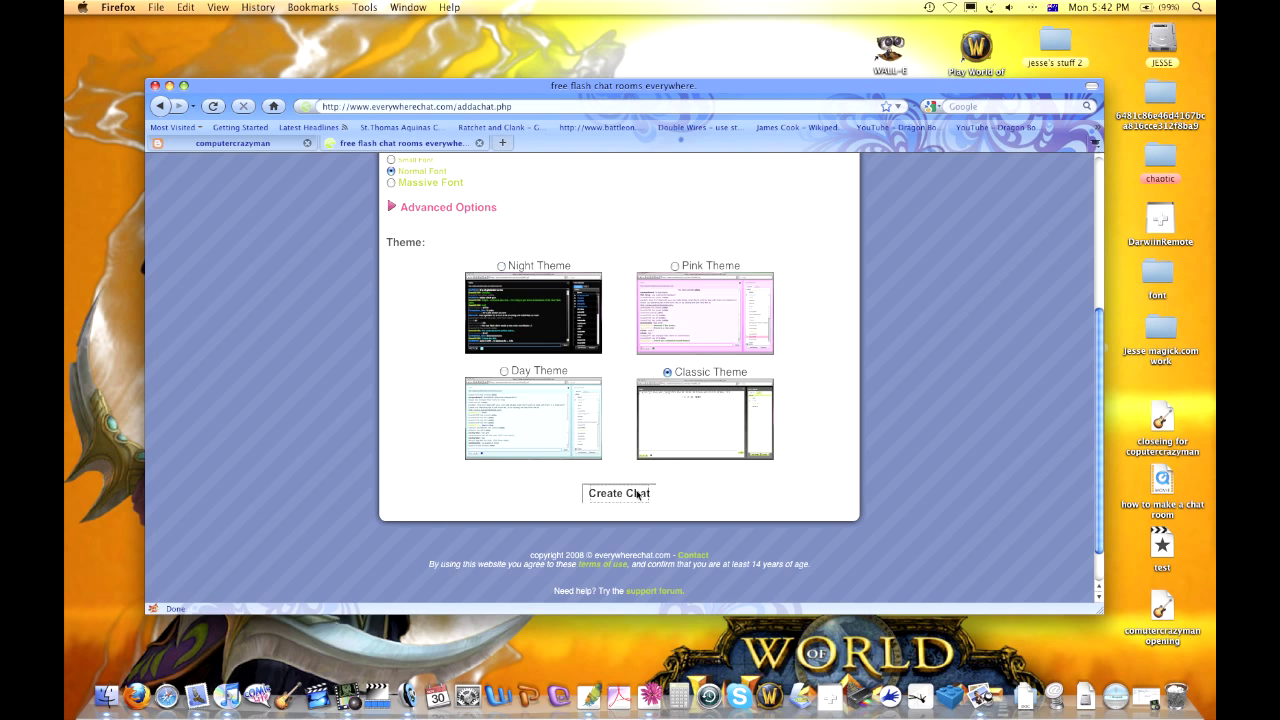
click(618, 492)
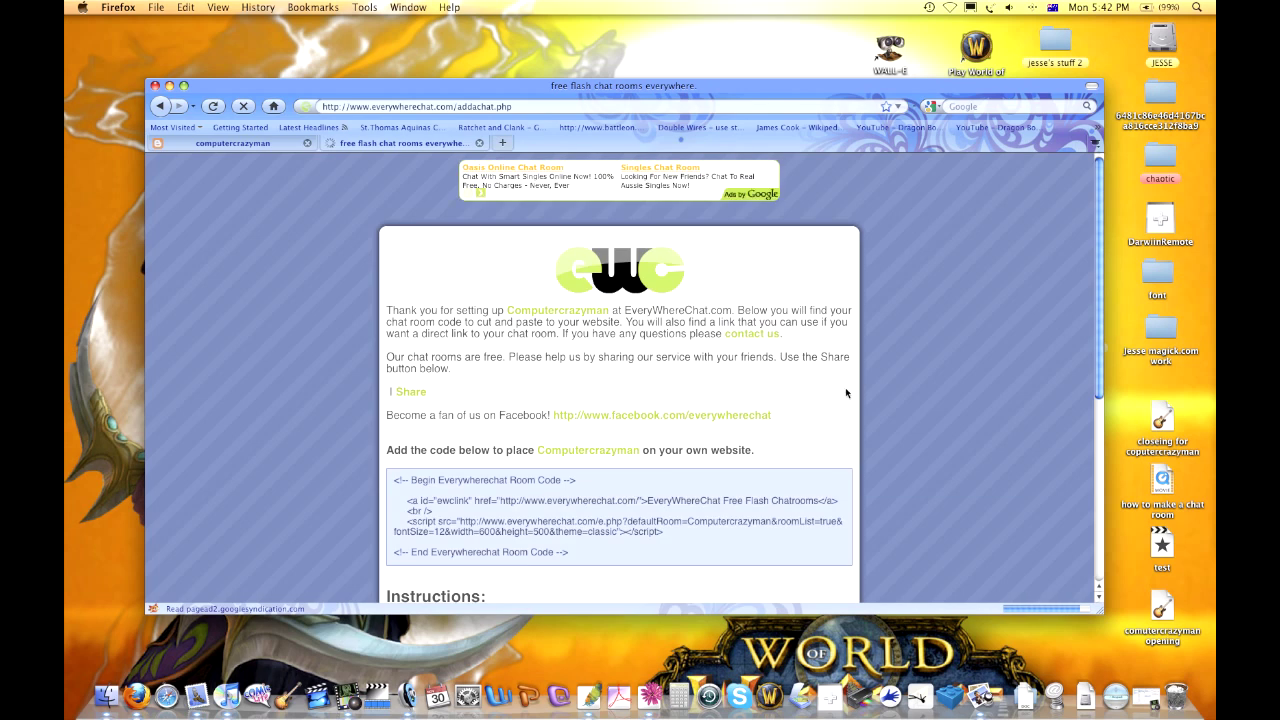
Step: Copy the room embed code and switch to the computercrazyman blog tab
click(410, 390)
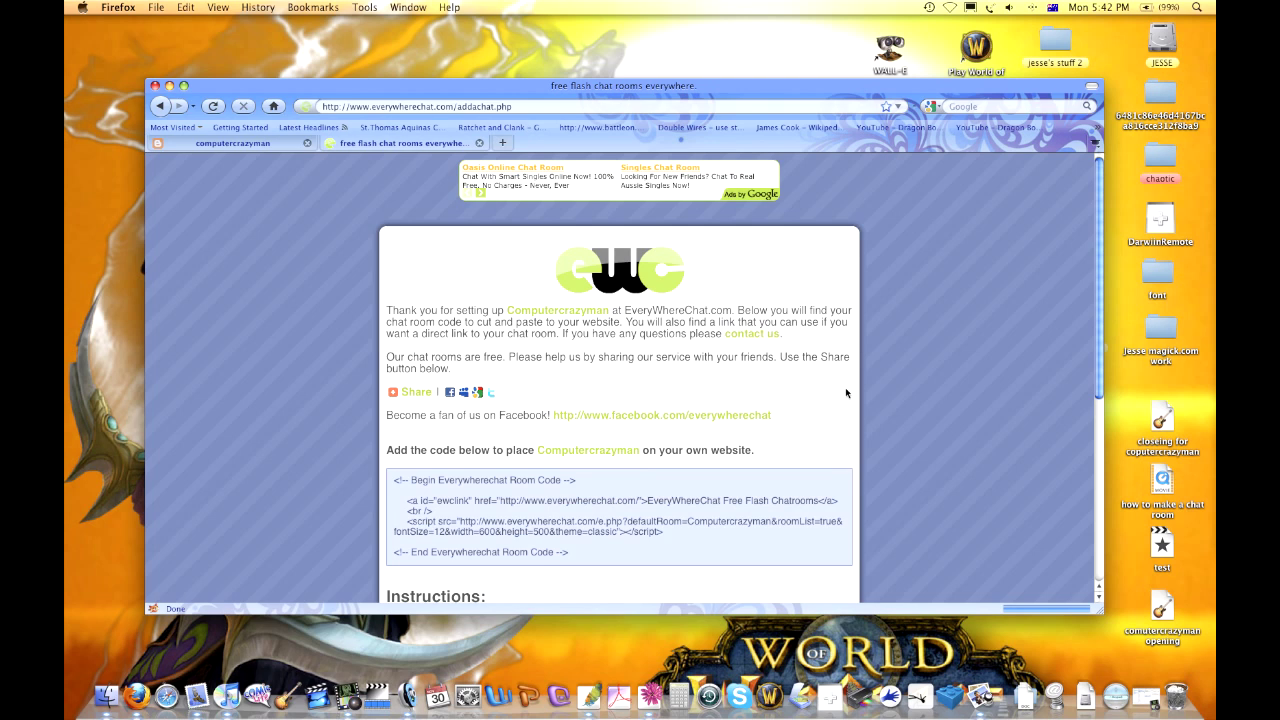
scroll(down, 3)
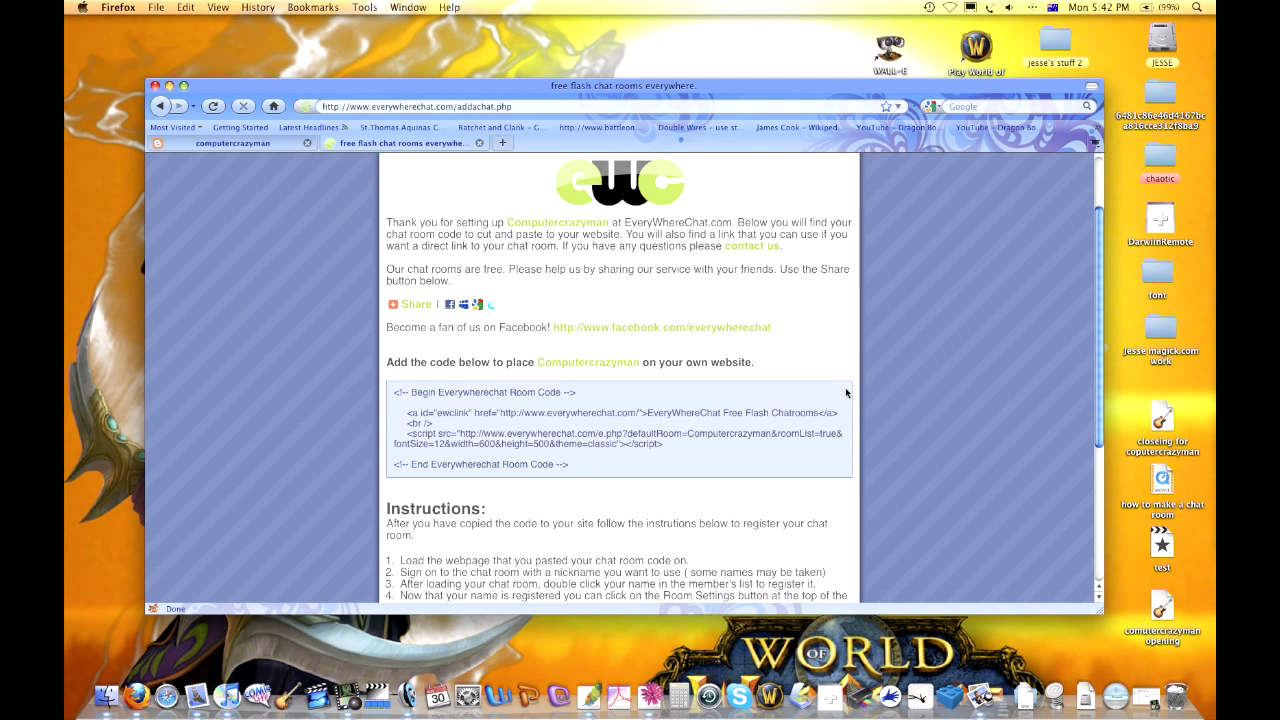
mouse_move(846, 392)
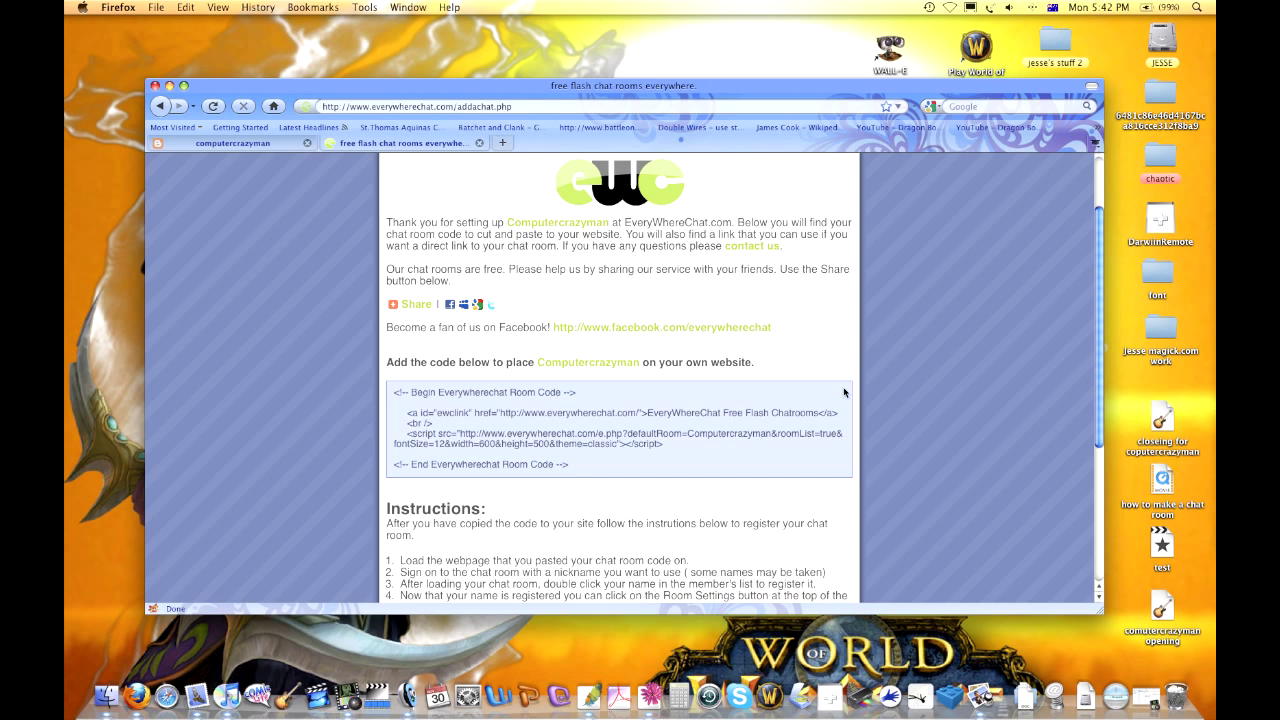
mouse_move(390, 374)
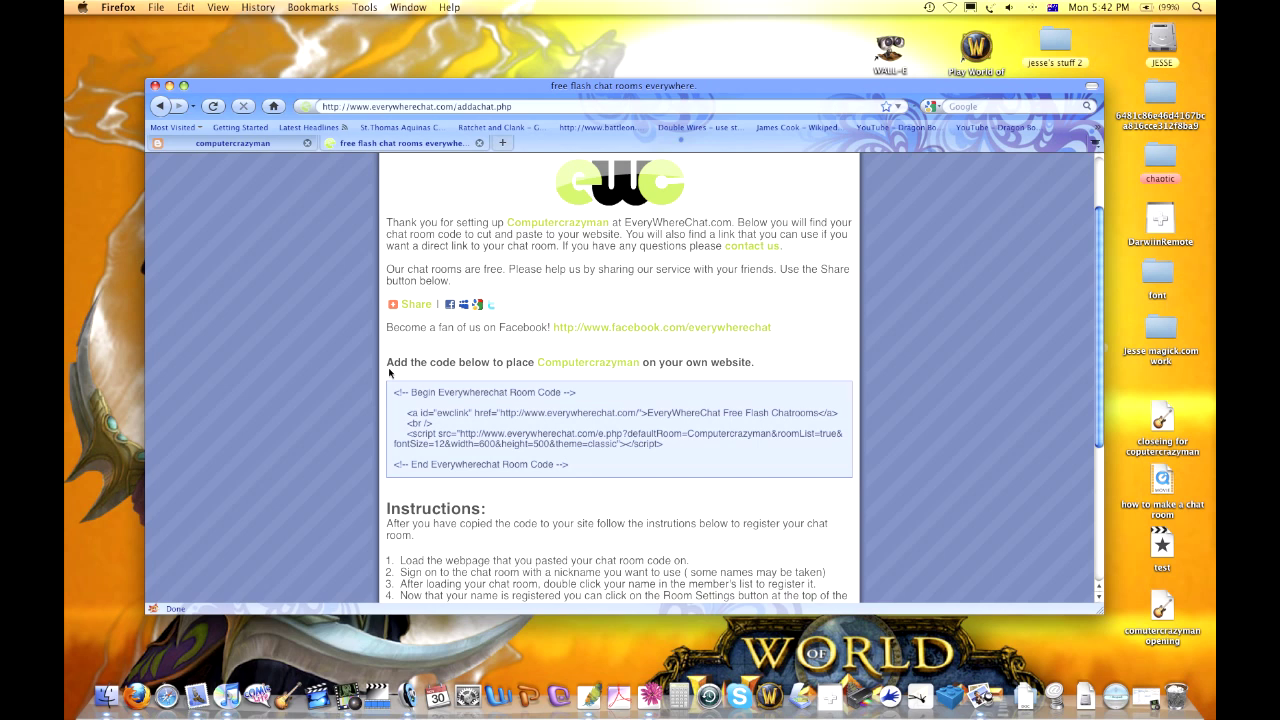
mouse_move(588, 464)
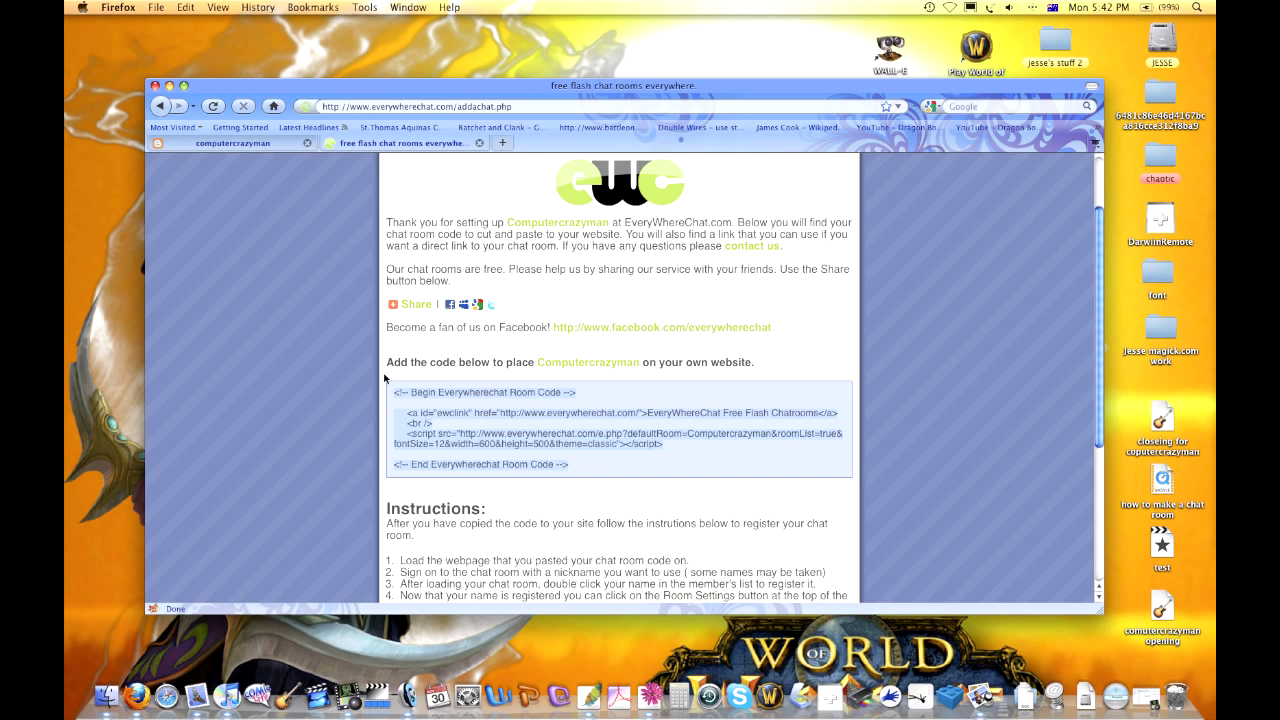
mouse_move(564, 470)
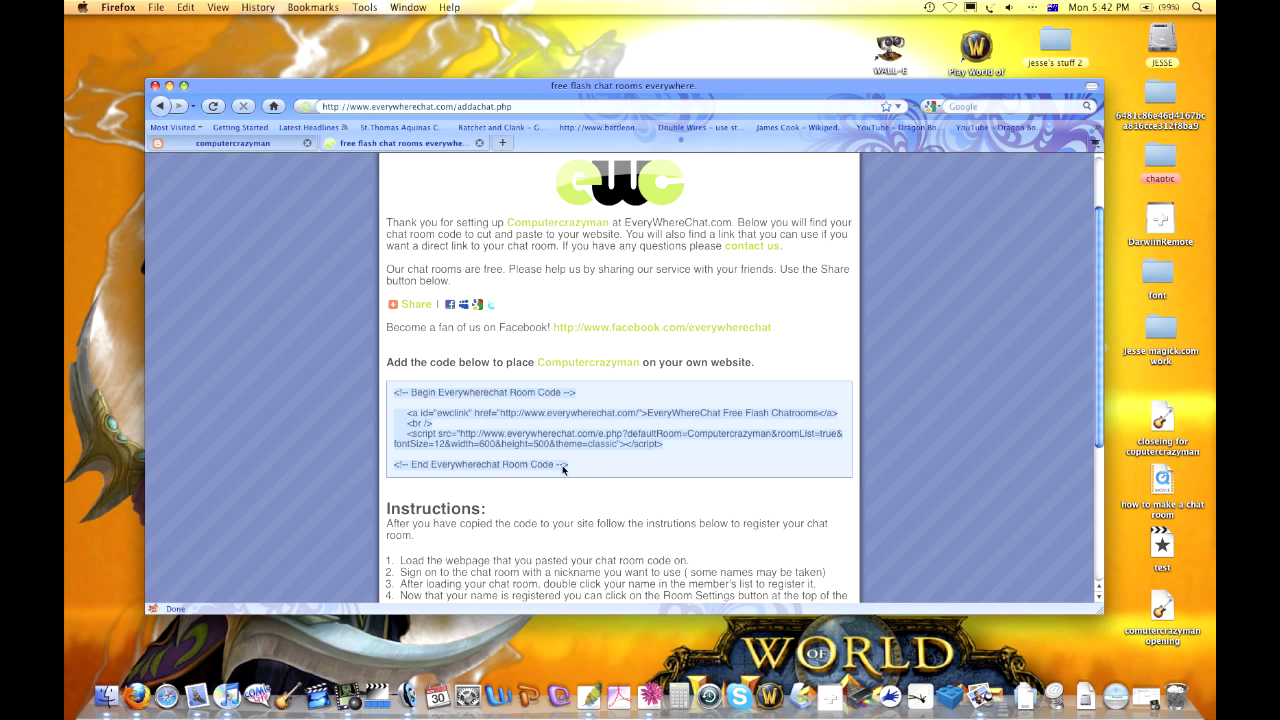
scroll(down, 3)
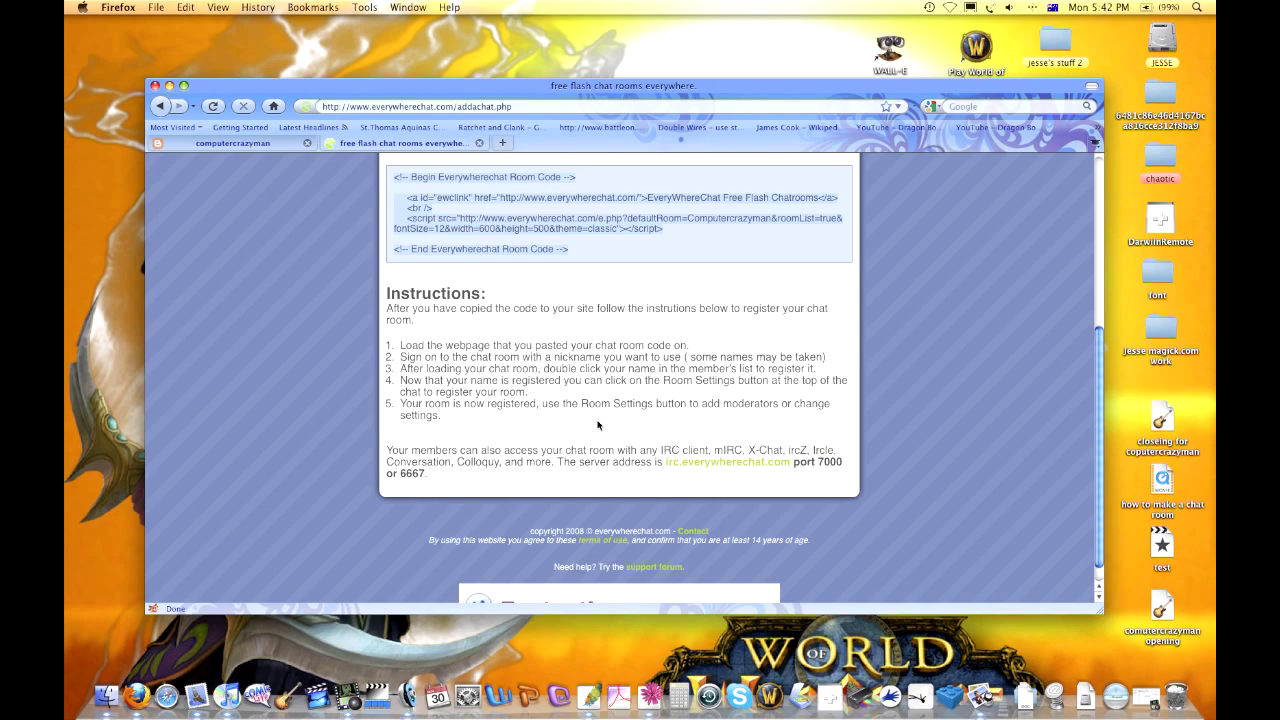
mouse_move(292, 160)
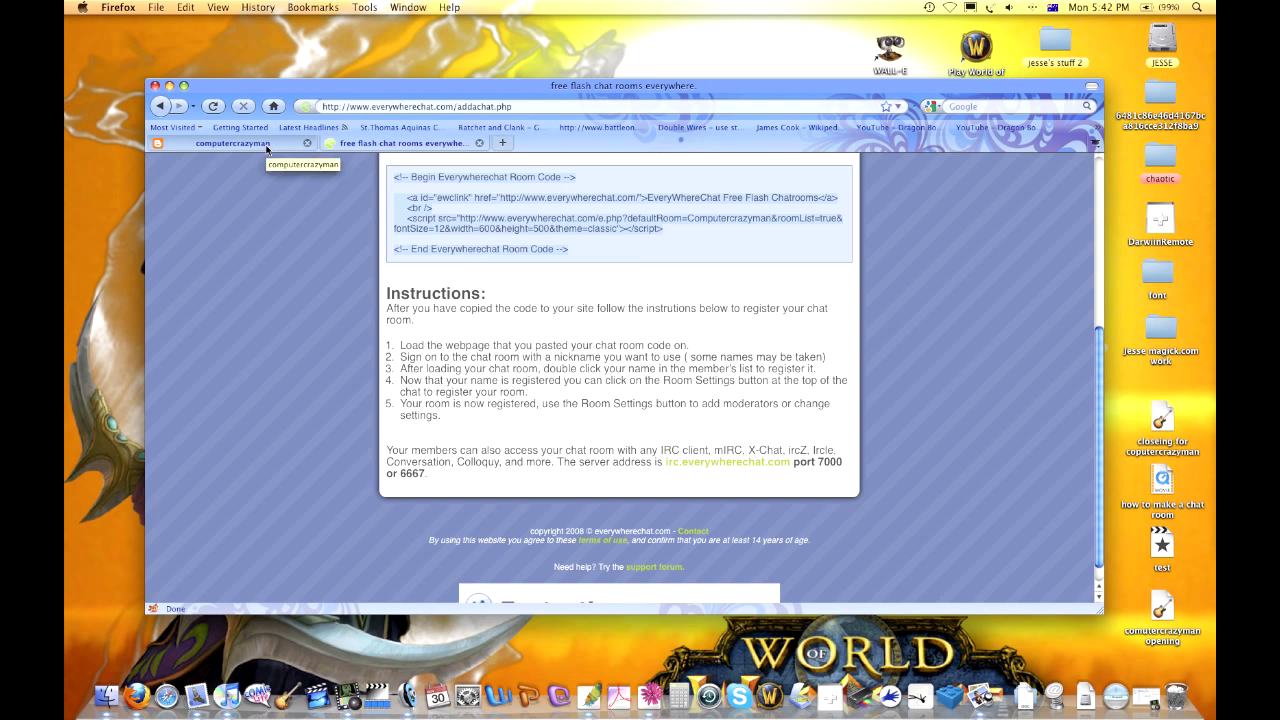
click(232, 144)
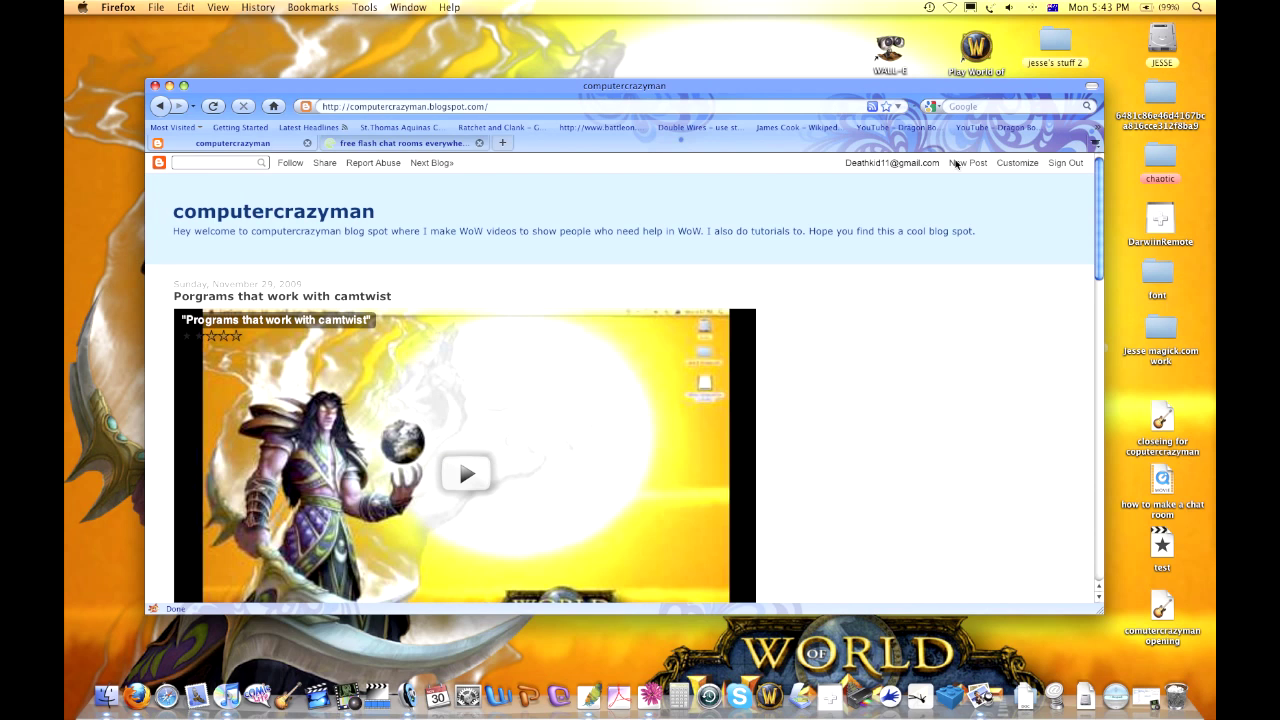
Step: Create a new post titled 'chat room' with the EveryWhereChat room code in its body
click(968, 162)
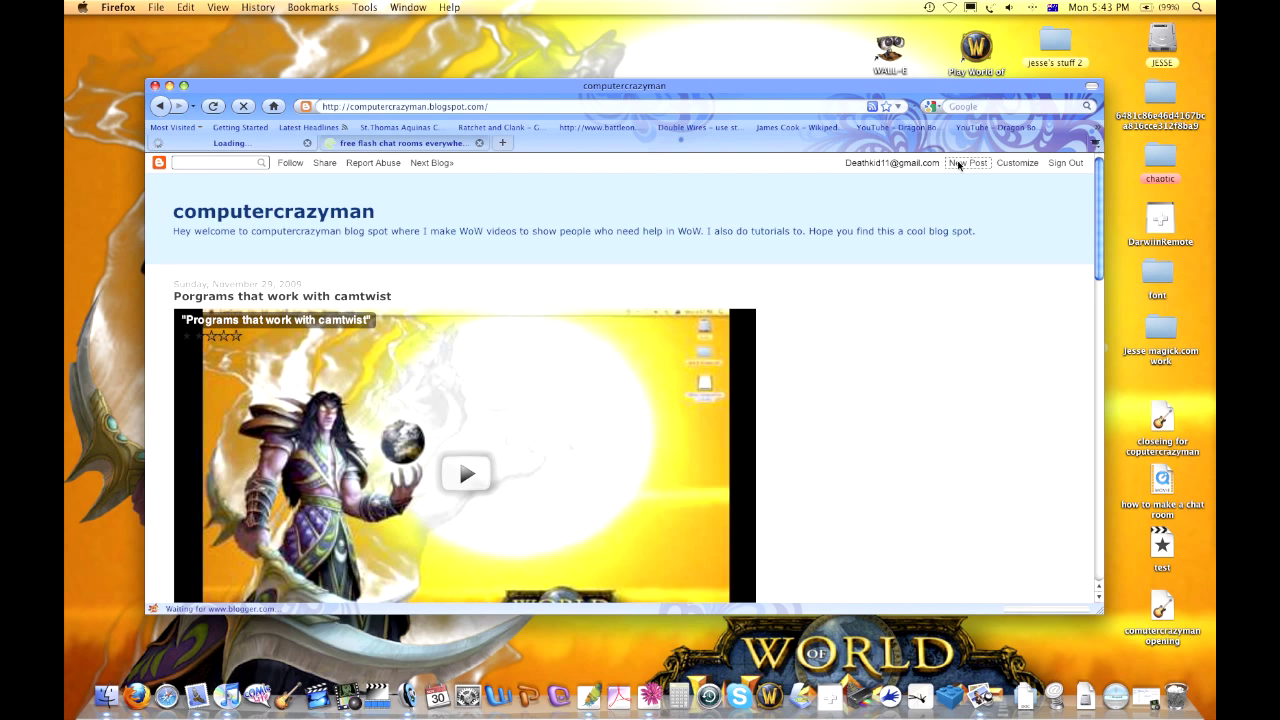
click(968, 162)
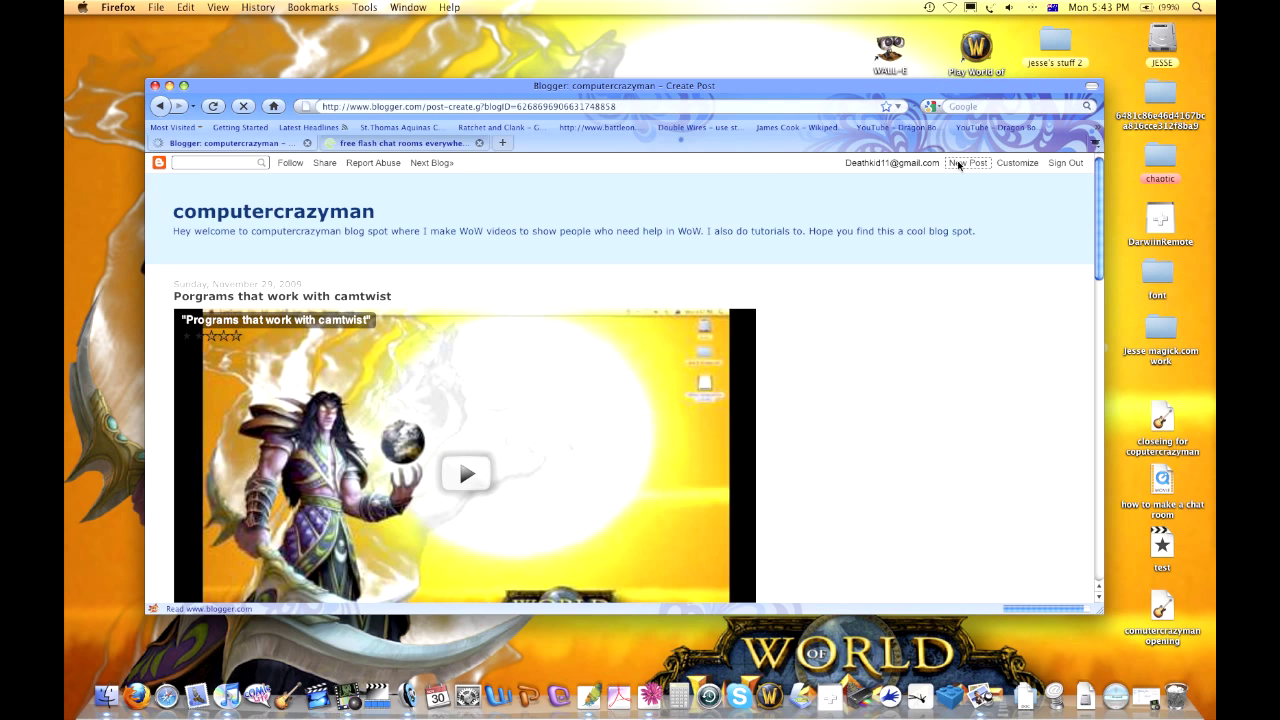
click(966, 162)
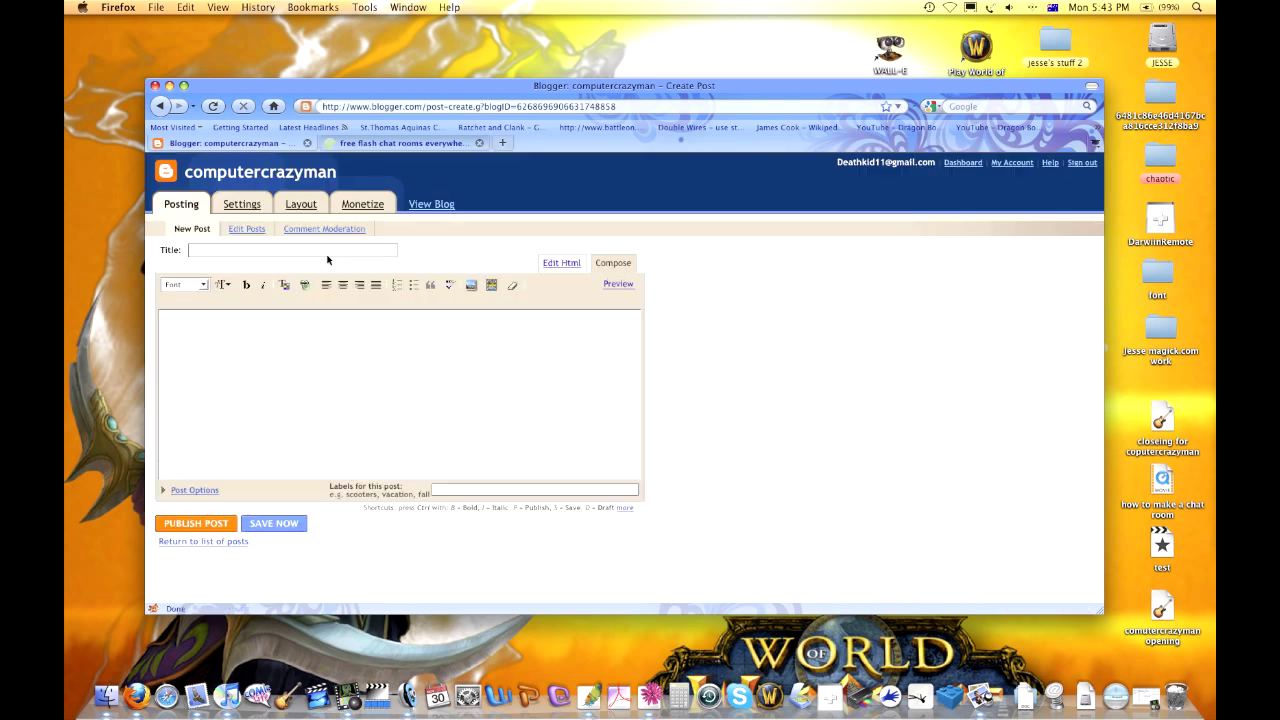
text(chat ro)
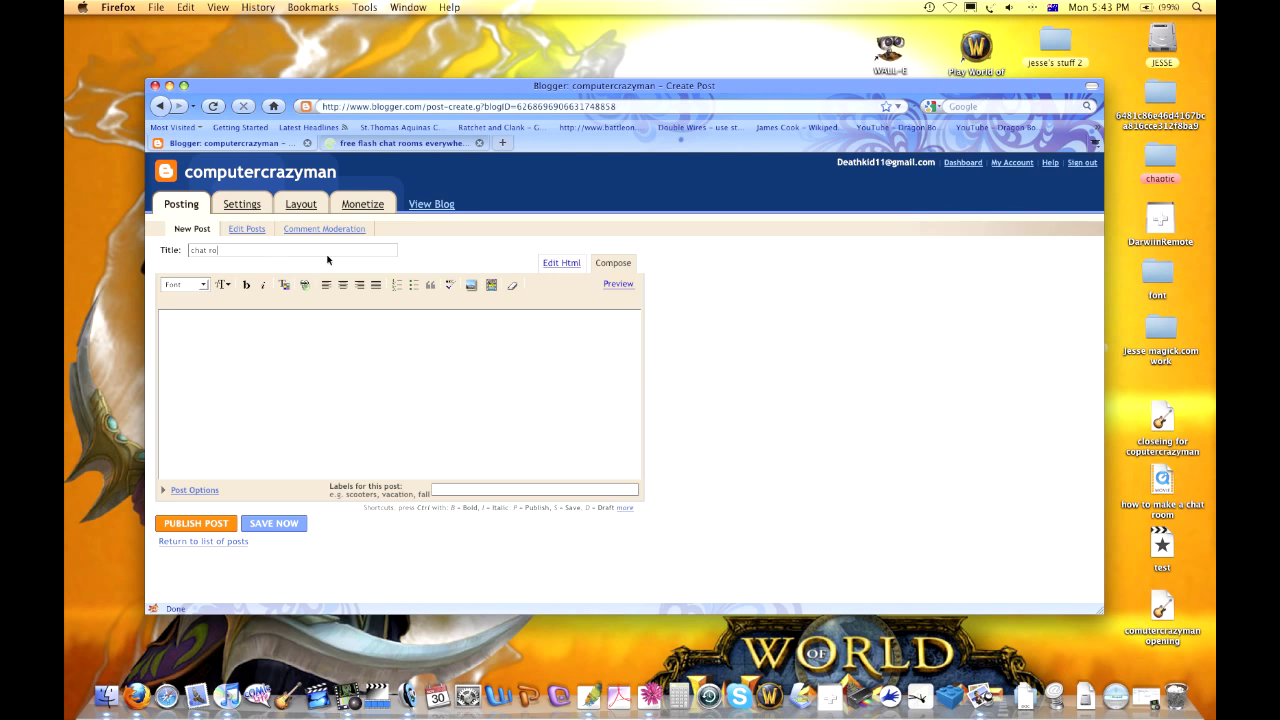
text(oom)
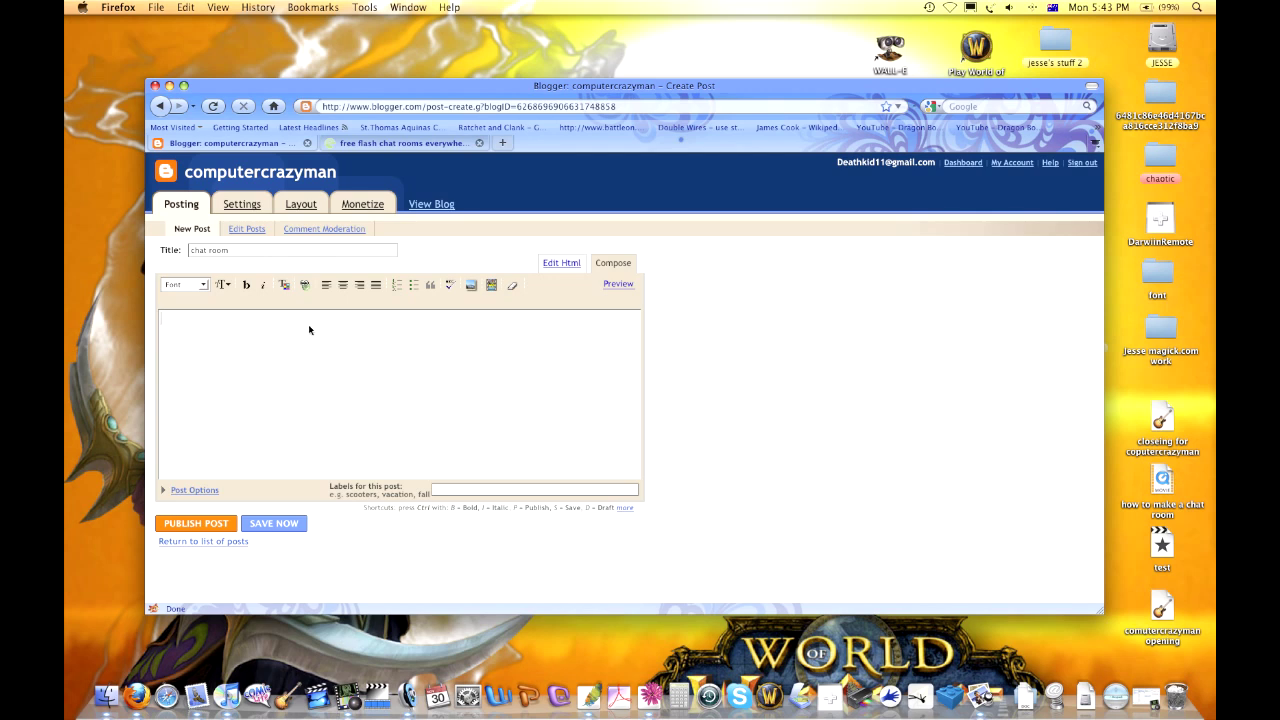
text(<!-- Begin Everywherechat Room Code -->)
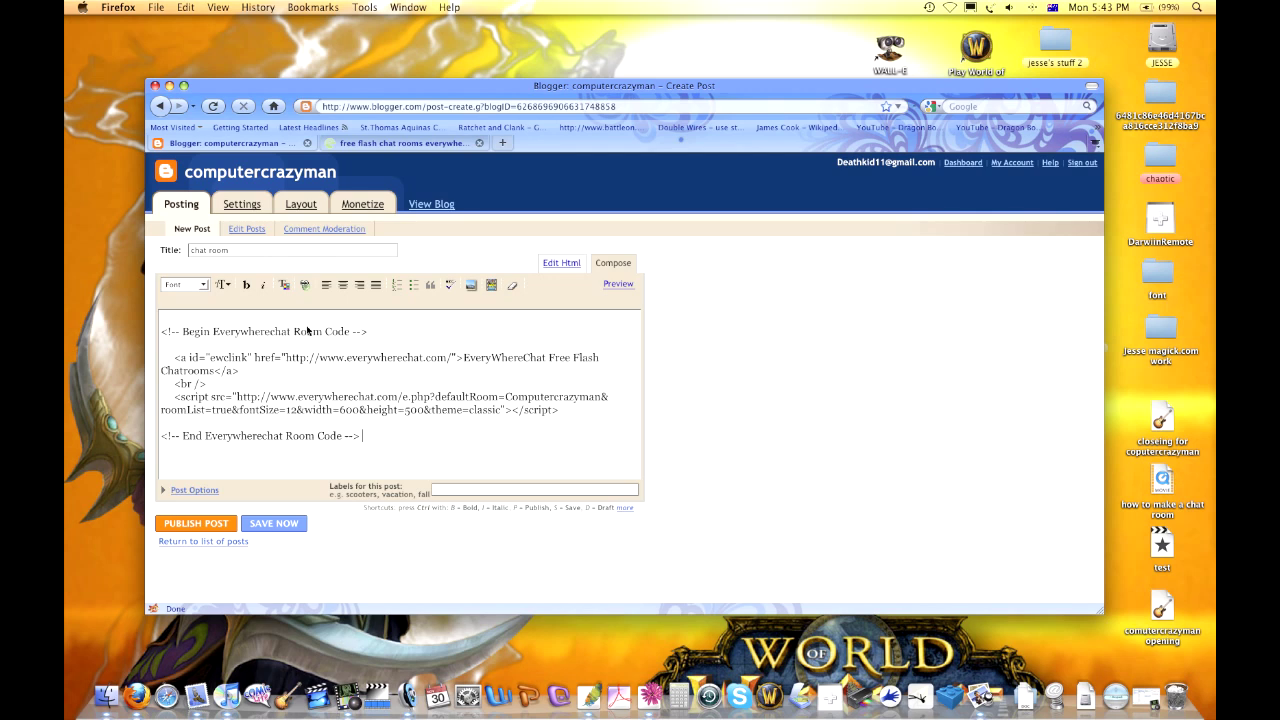
mouse_move(562, 284)
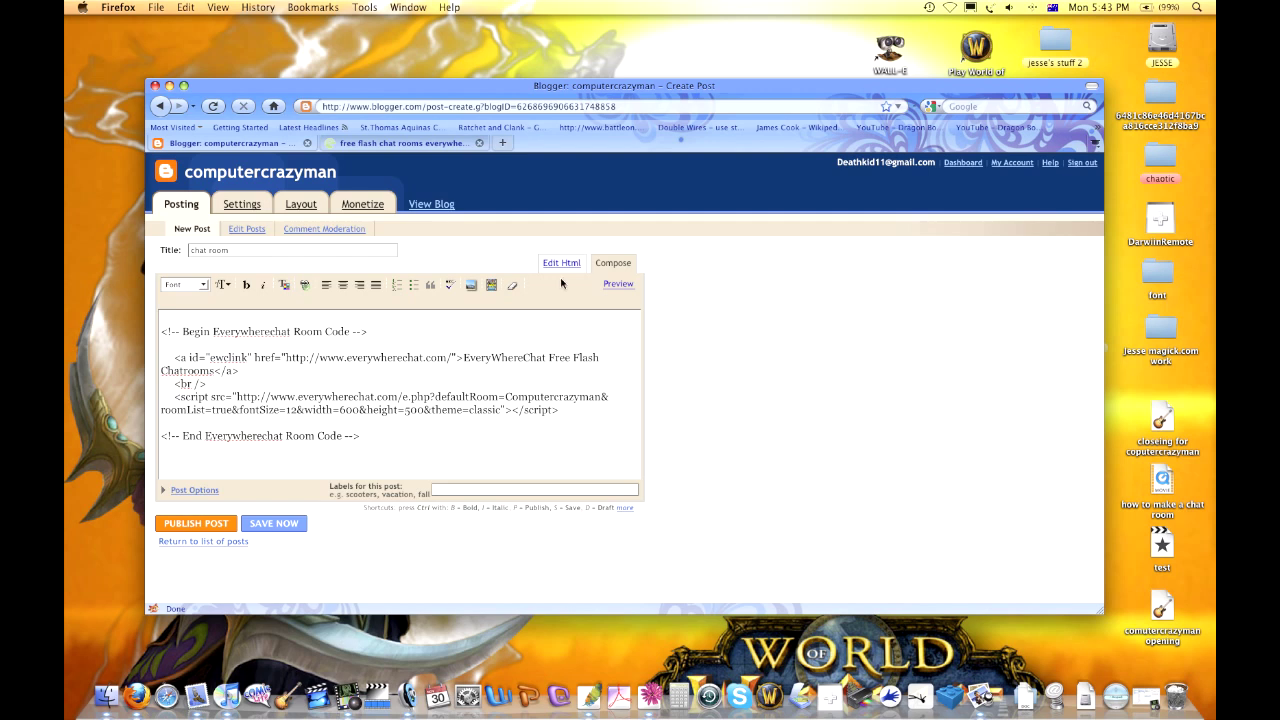
Step: Check the pasted code in Edit Html, Compose and Preview, ending in Compose
click(560, 264)
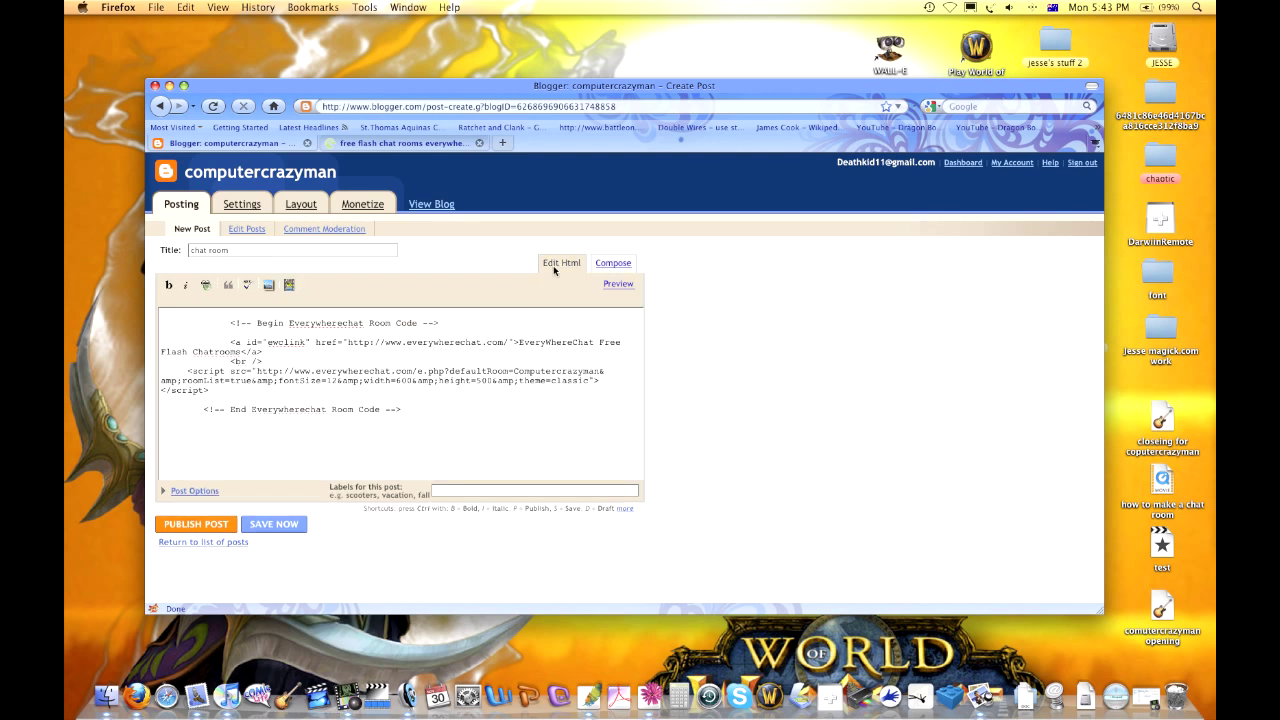
click(612, 264)
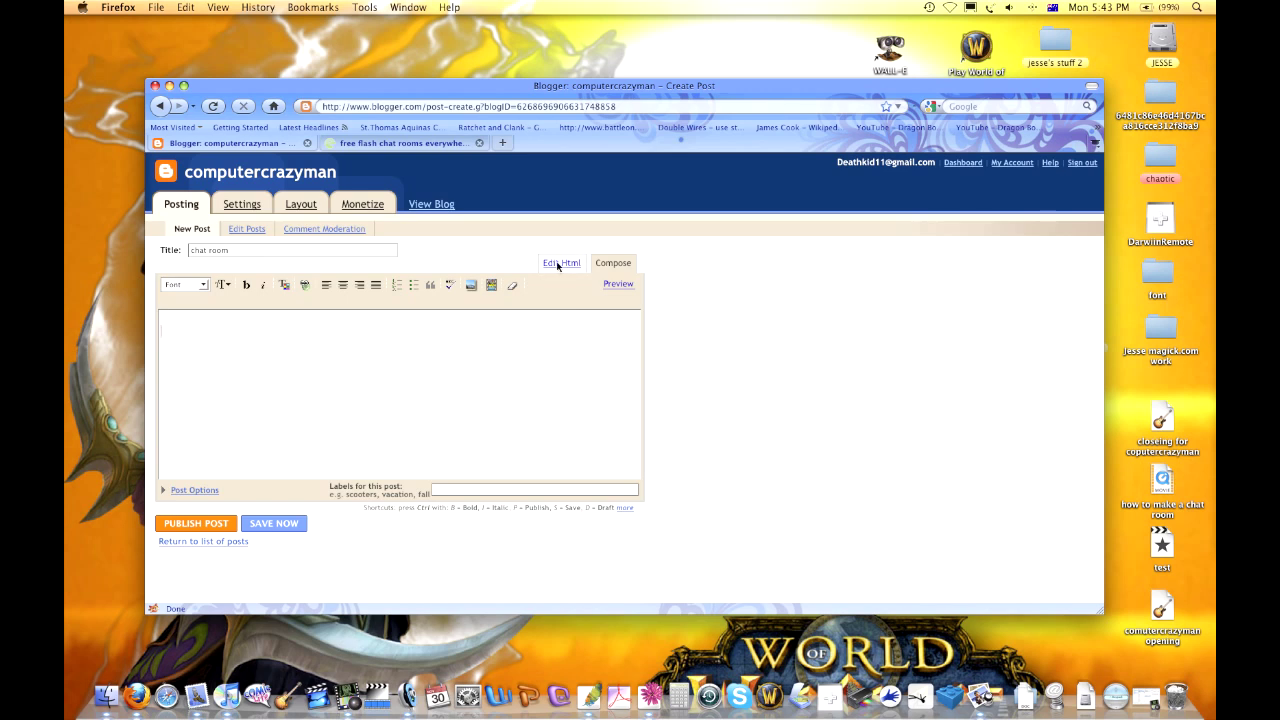
click(560, 264)
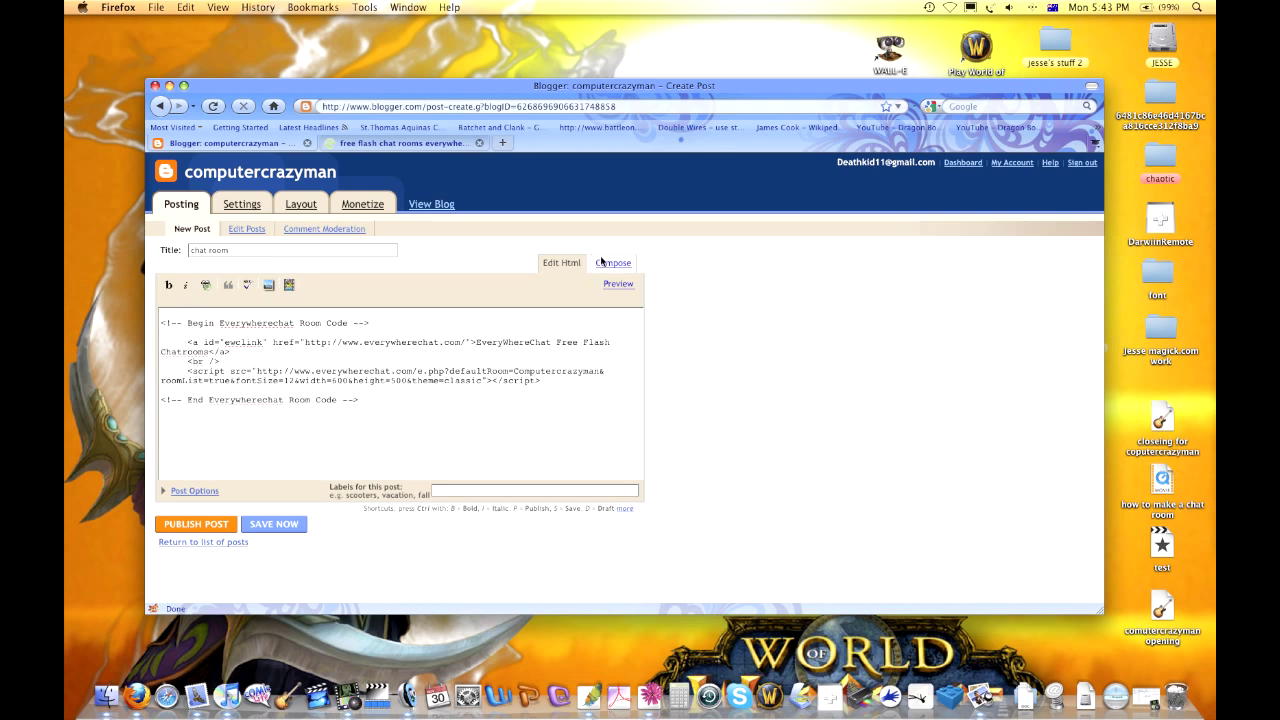
click(612, 264)
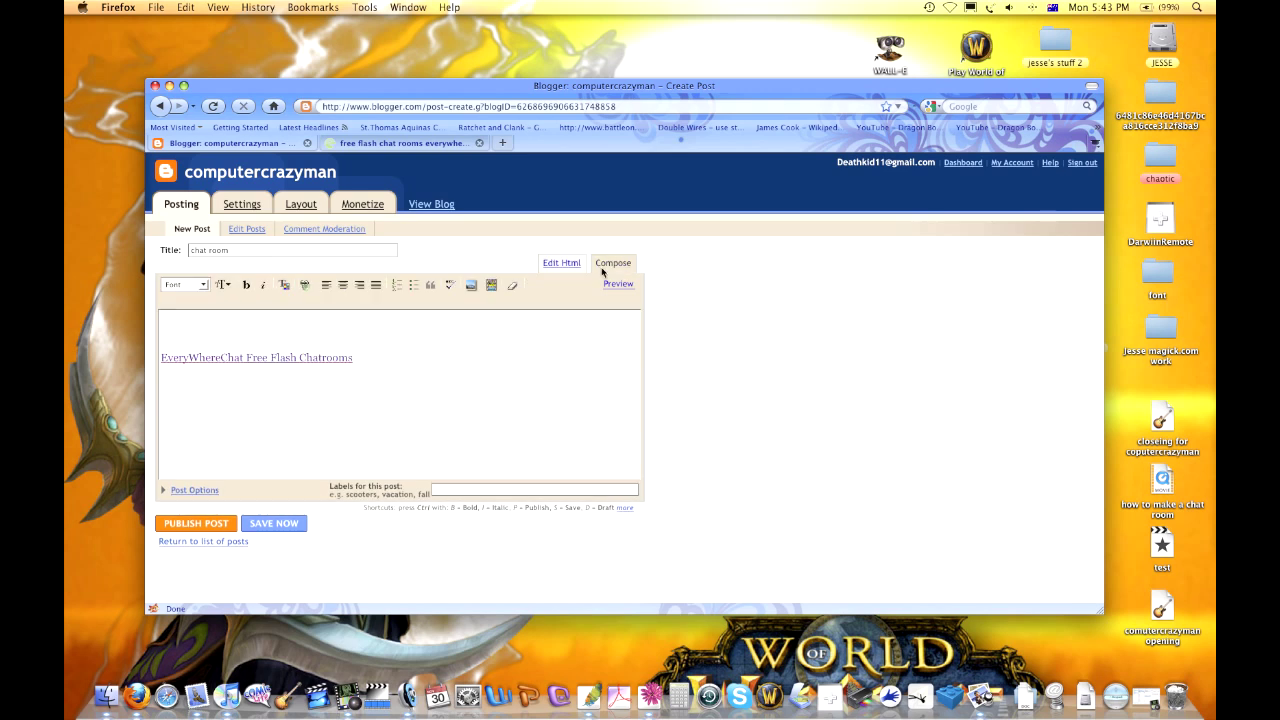
click(560, 264)
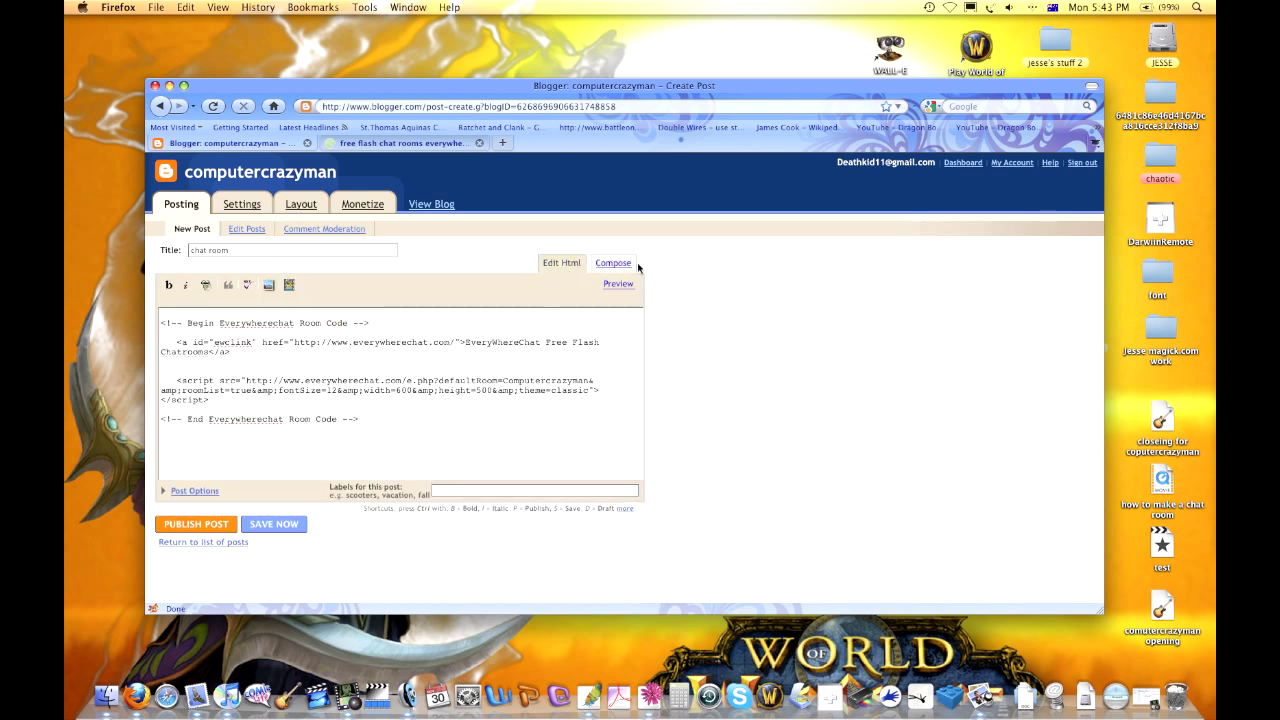
click(616, 284)
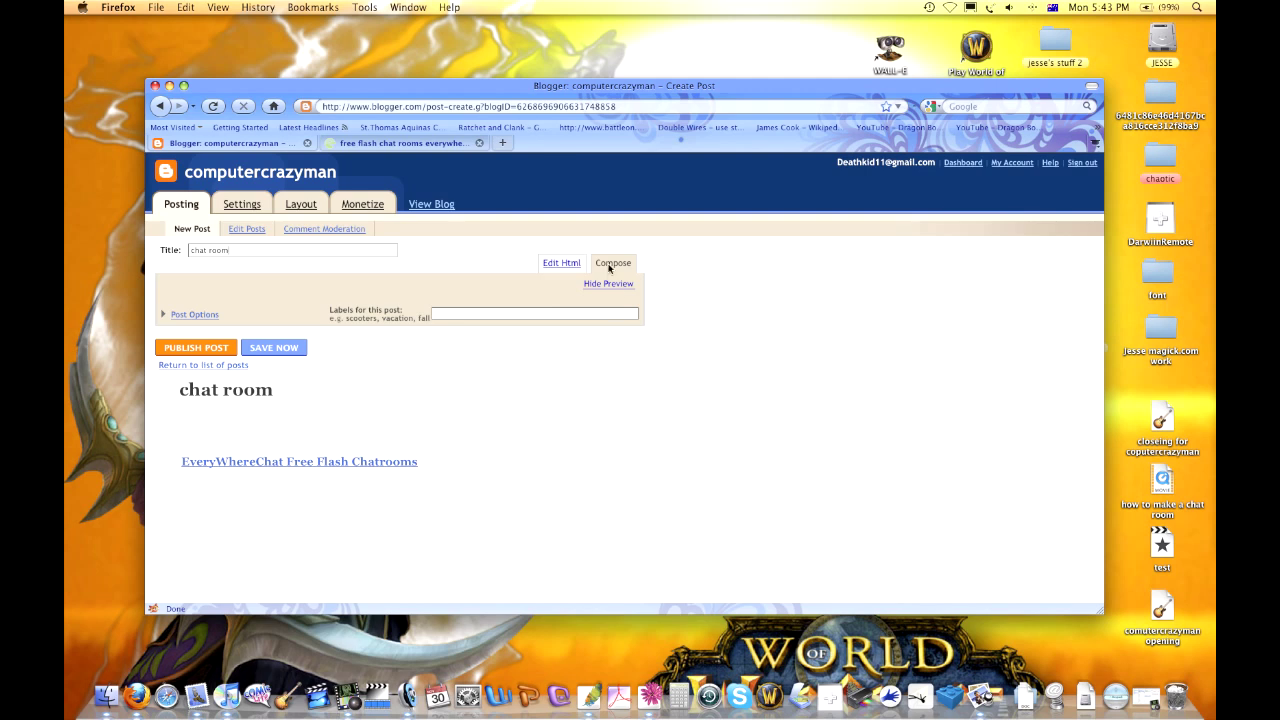
click(560, 264)
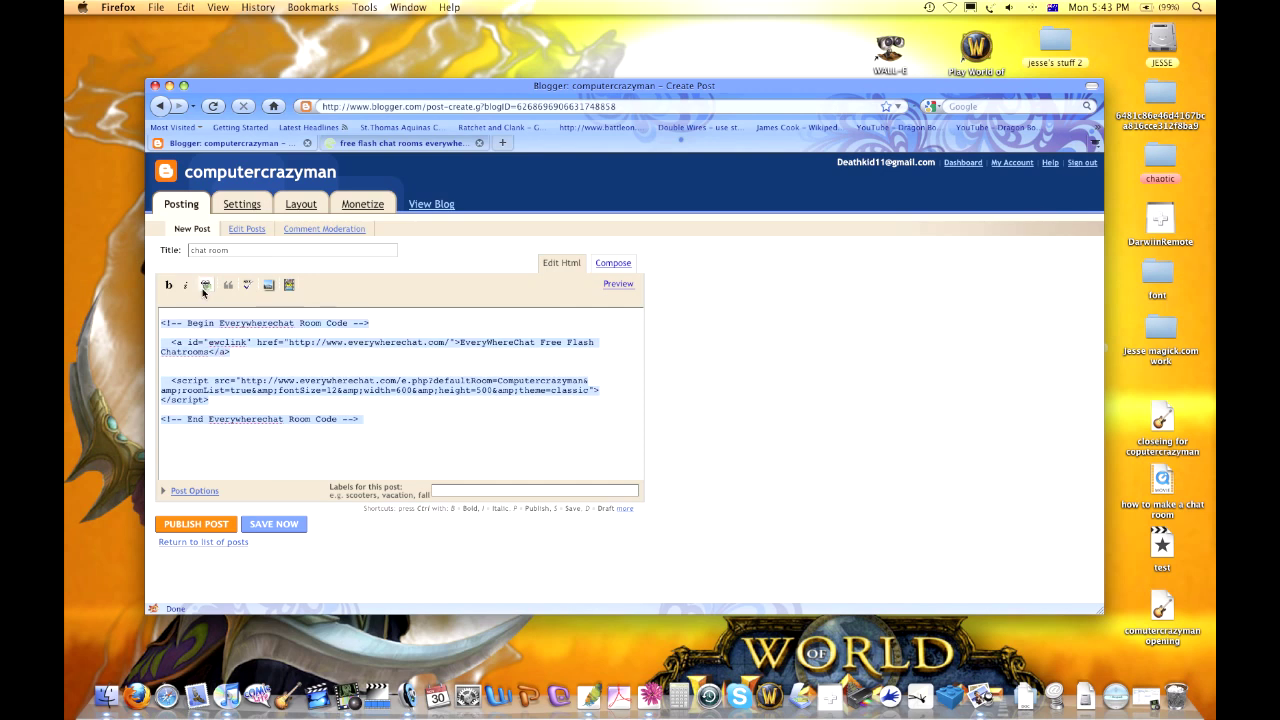
click(612, 264)
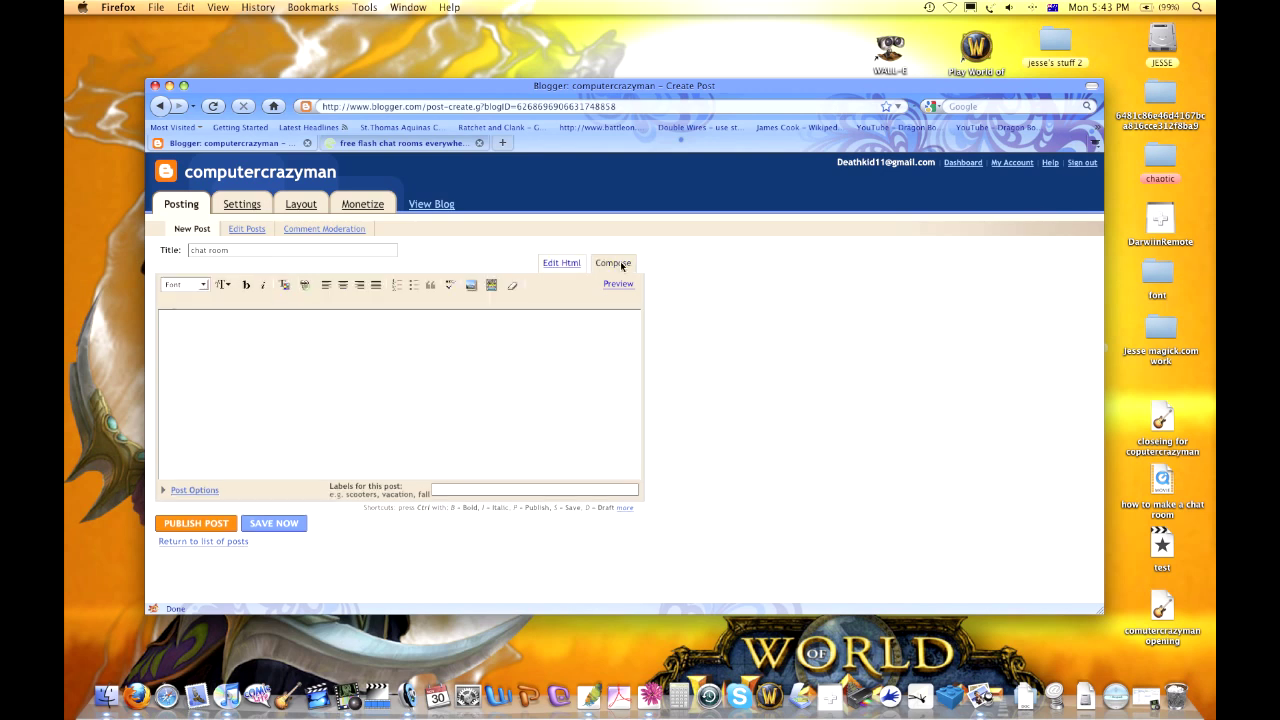
Step: Preview the post again and return to its HTML source showing the room code
click(560, 264)
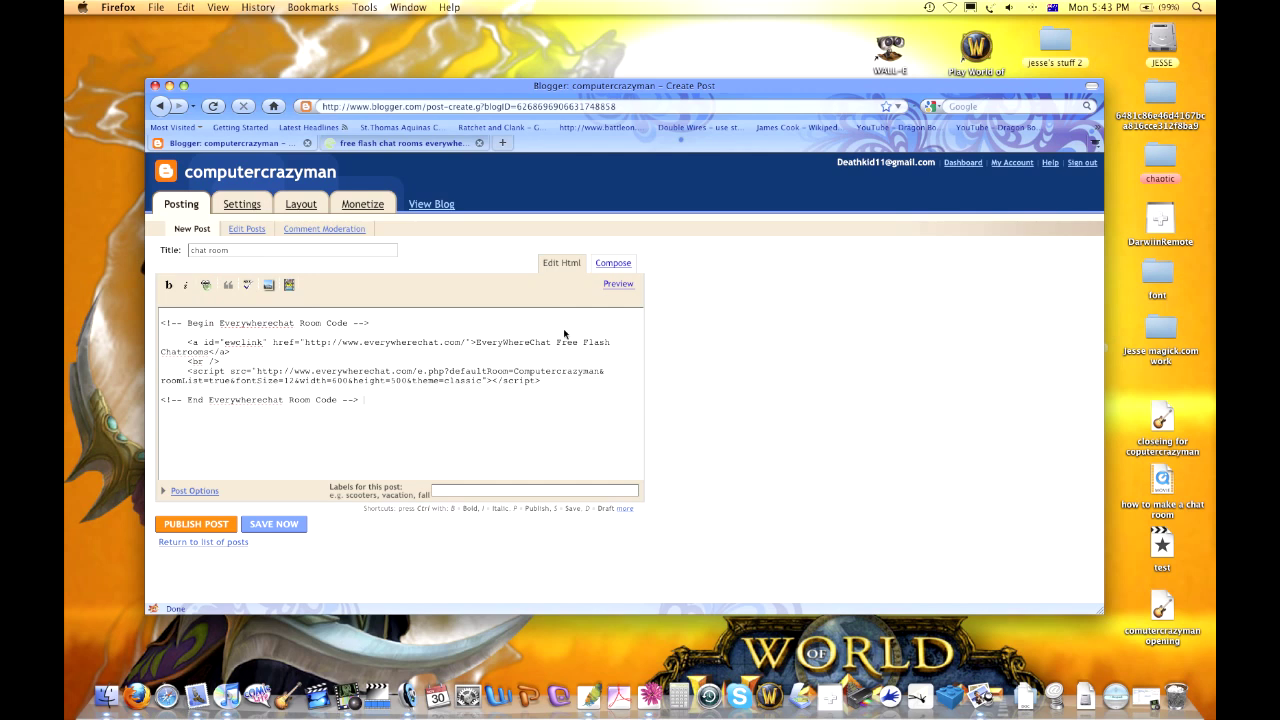
mouse_move(618, 284)
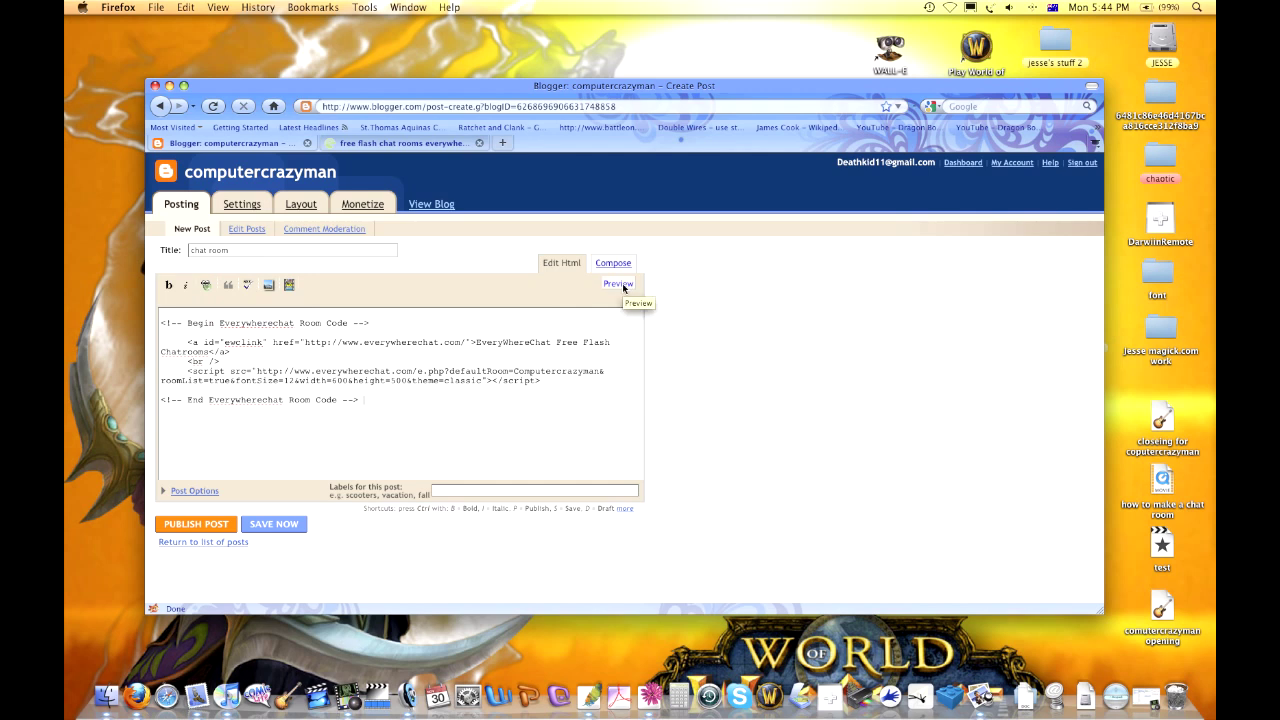
click(618, 284)
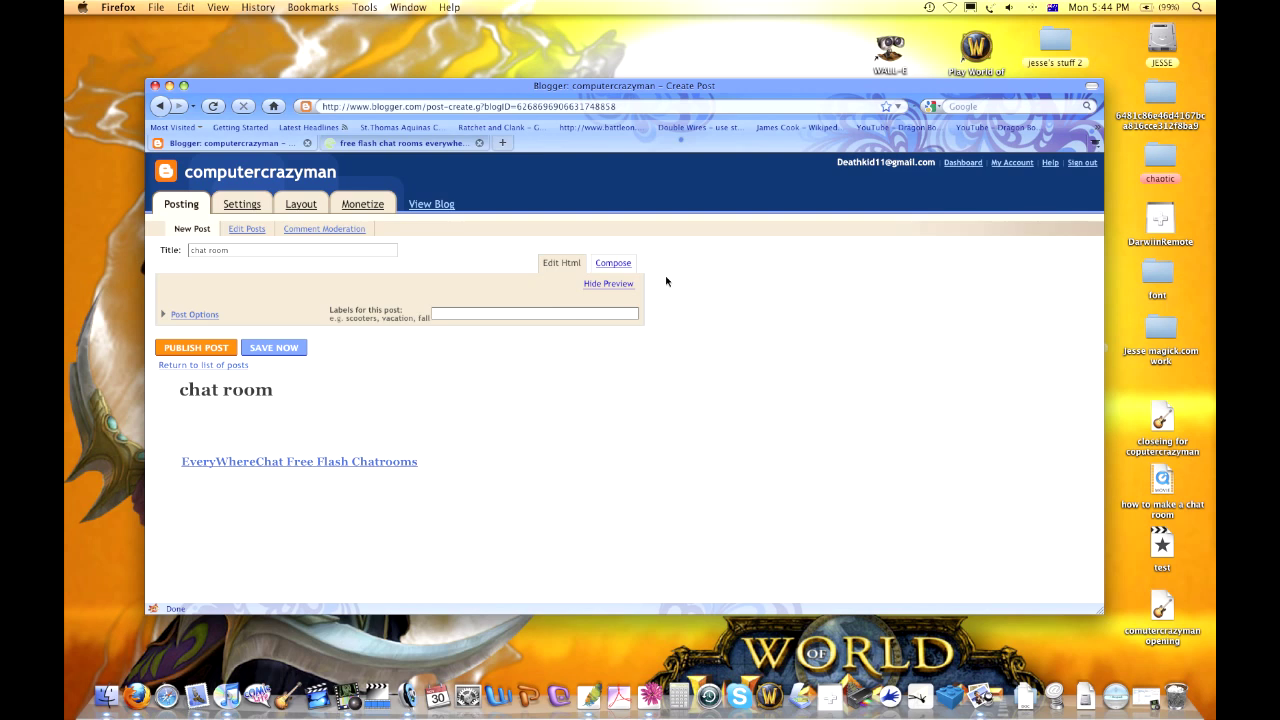
click(560, 264)
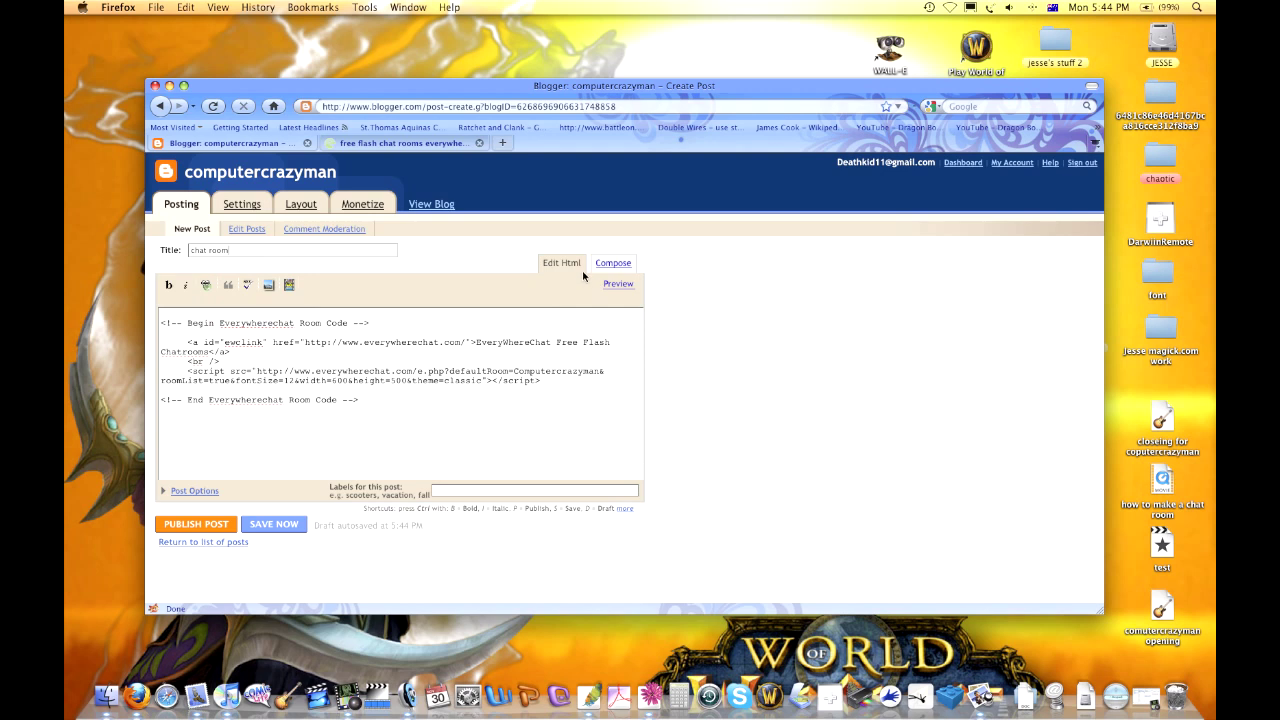
mouse_move(232, 446)
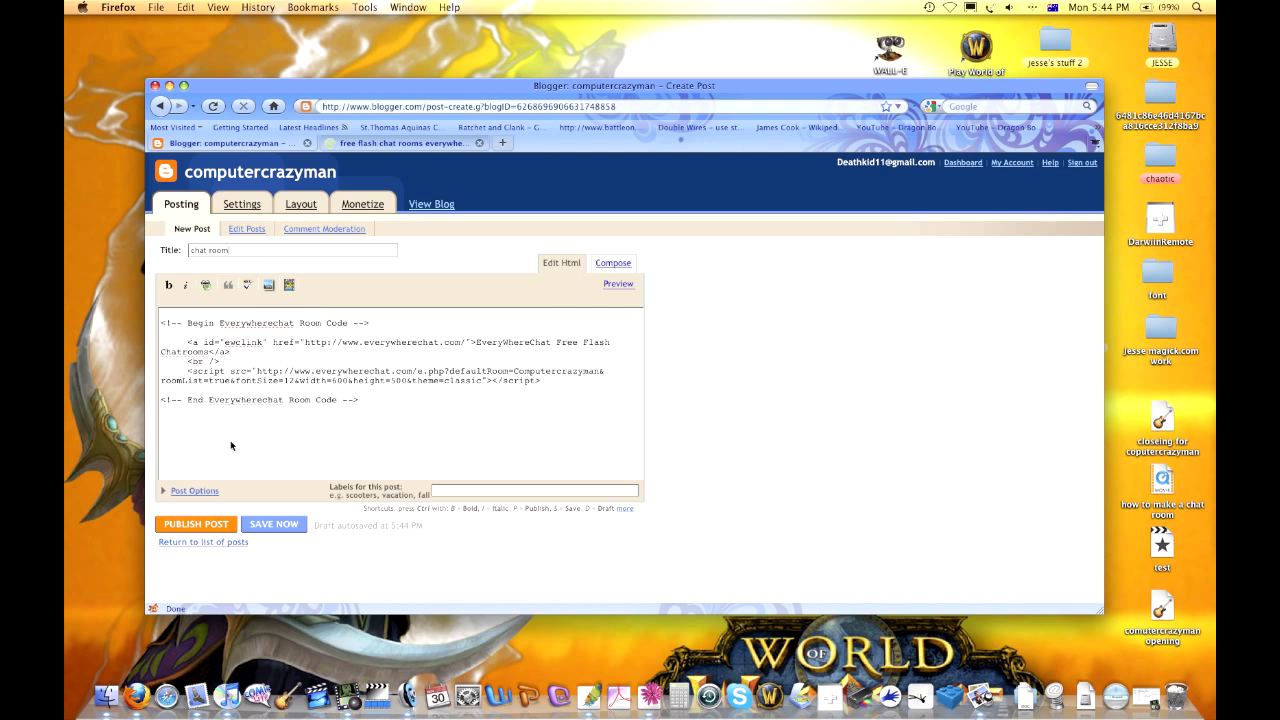
Step: Publish the chat room post and view the live blog
click(196, 524)
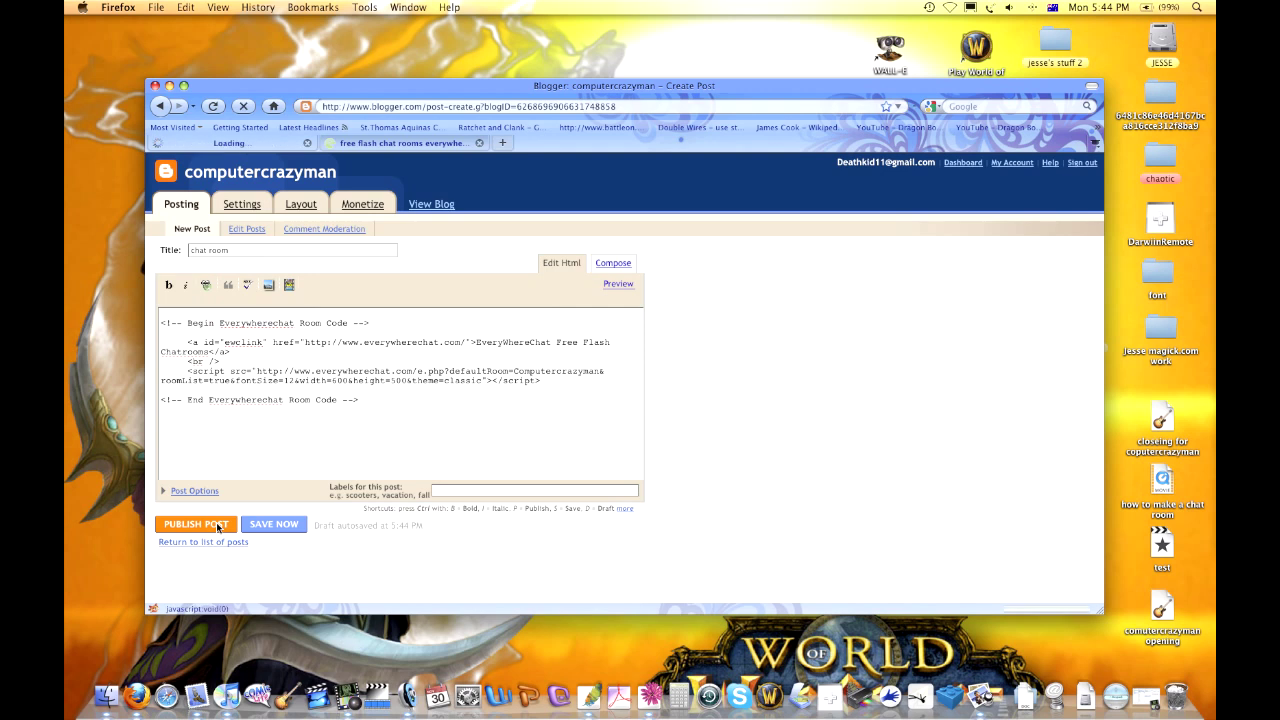
click(196, 524)
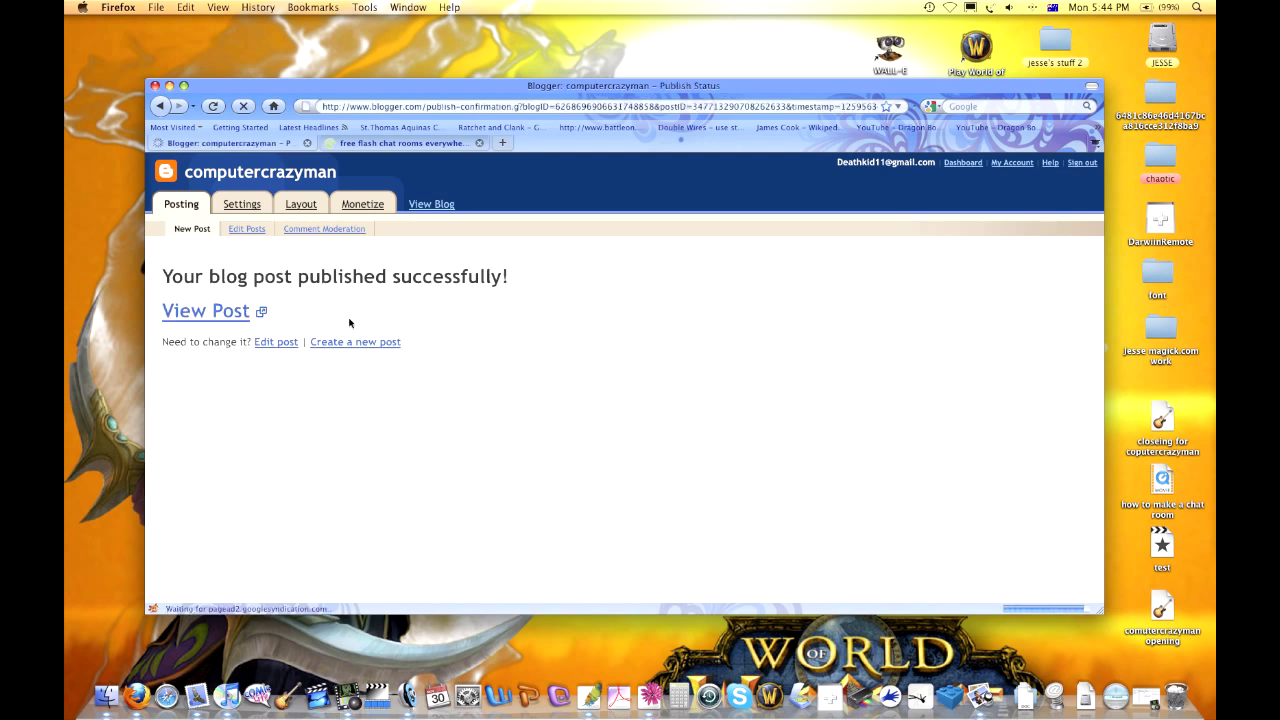
click(432, 204)
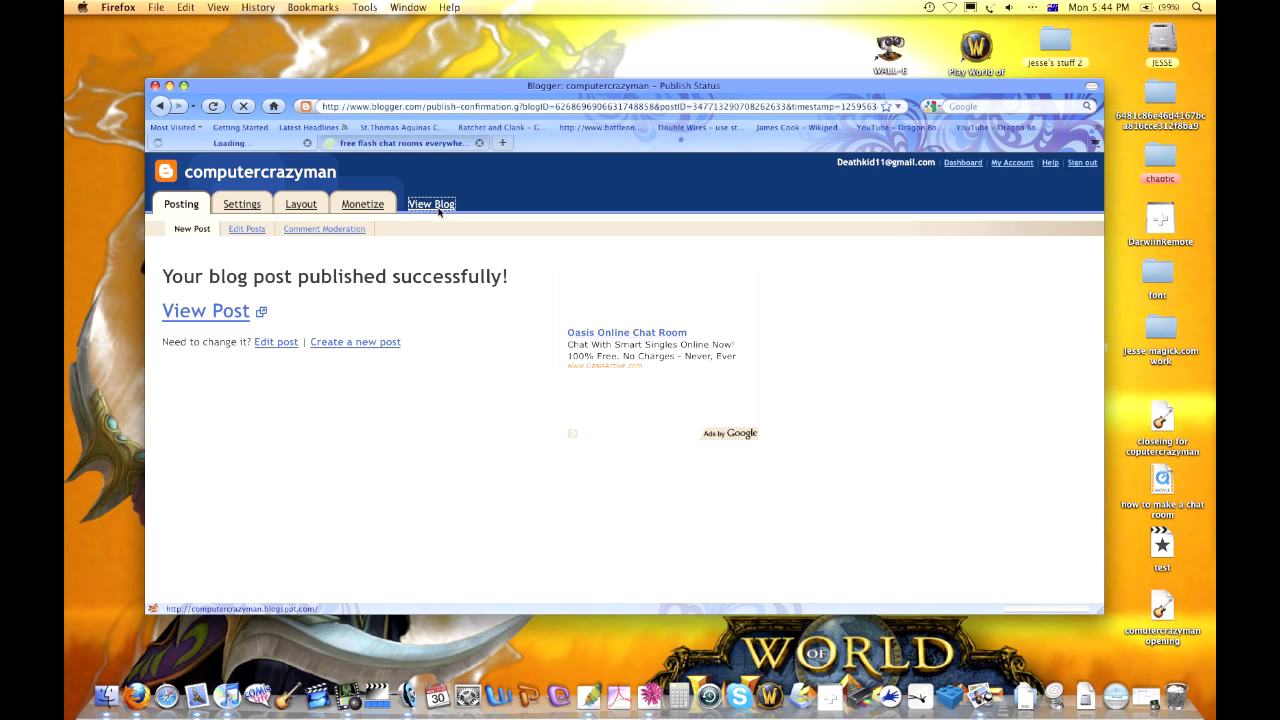
click(432, 204)
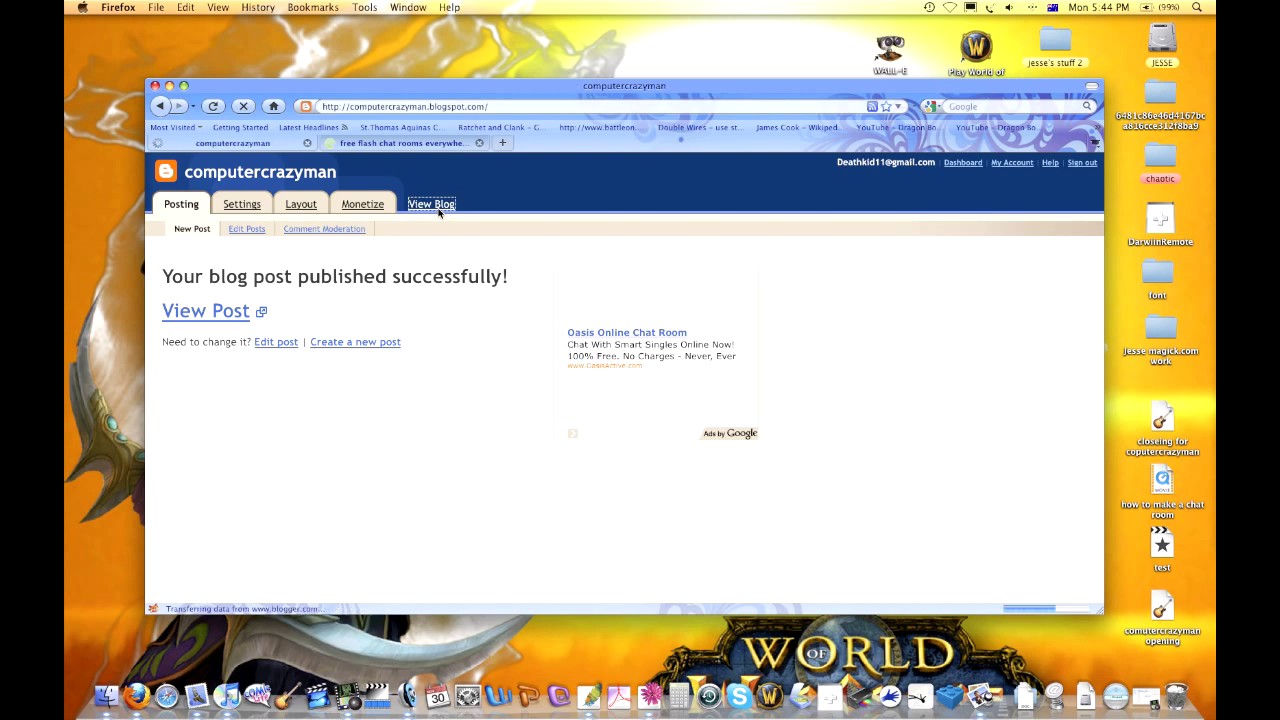
click(432, 204)
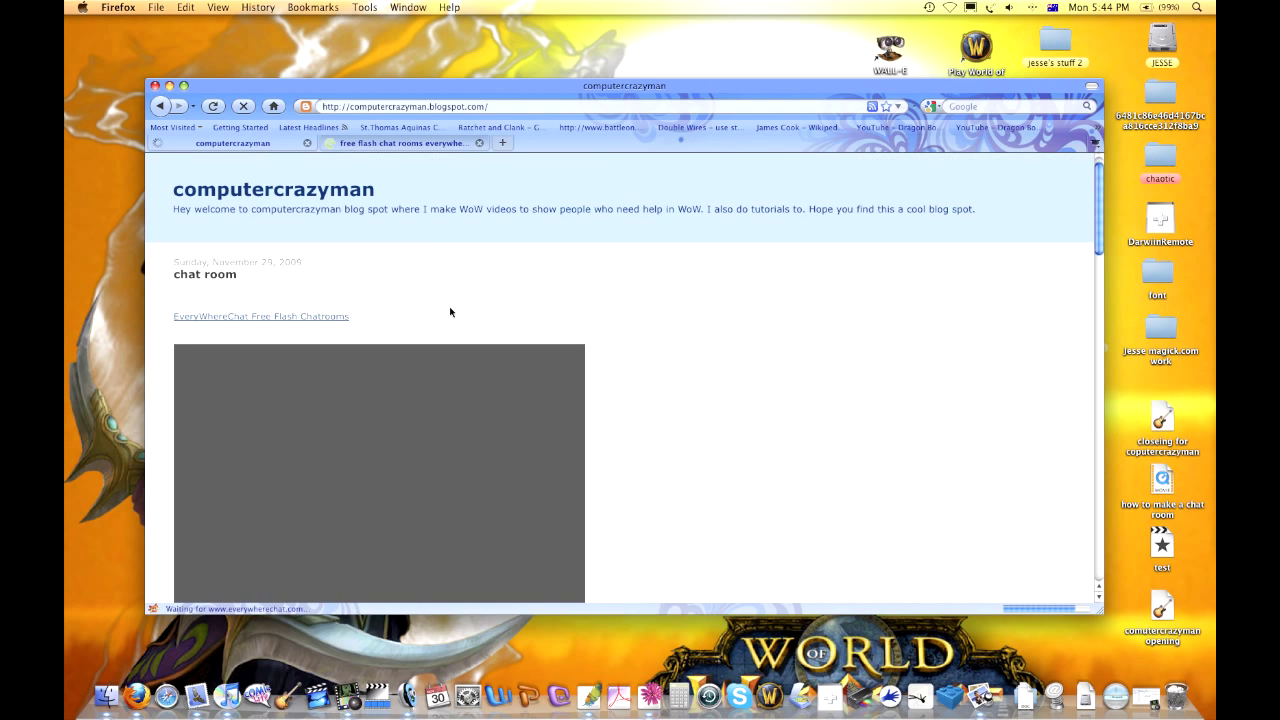
Step: Scroll down the blog until the embedded chat shows its login box
scroll(down, 3)
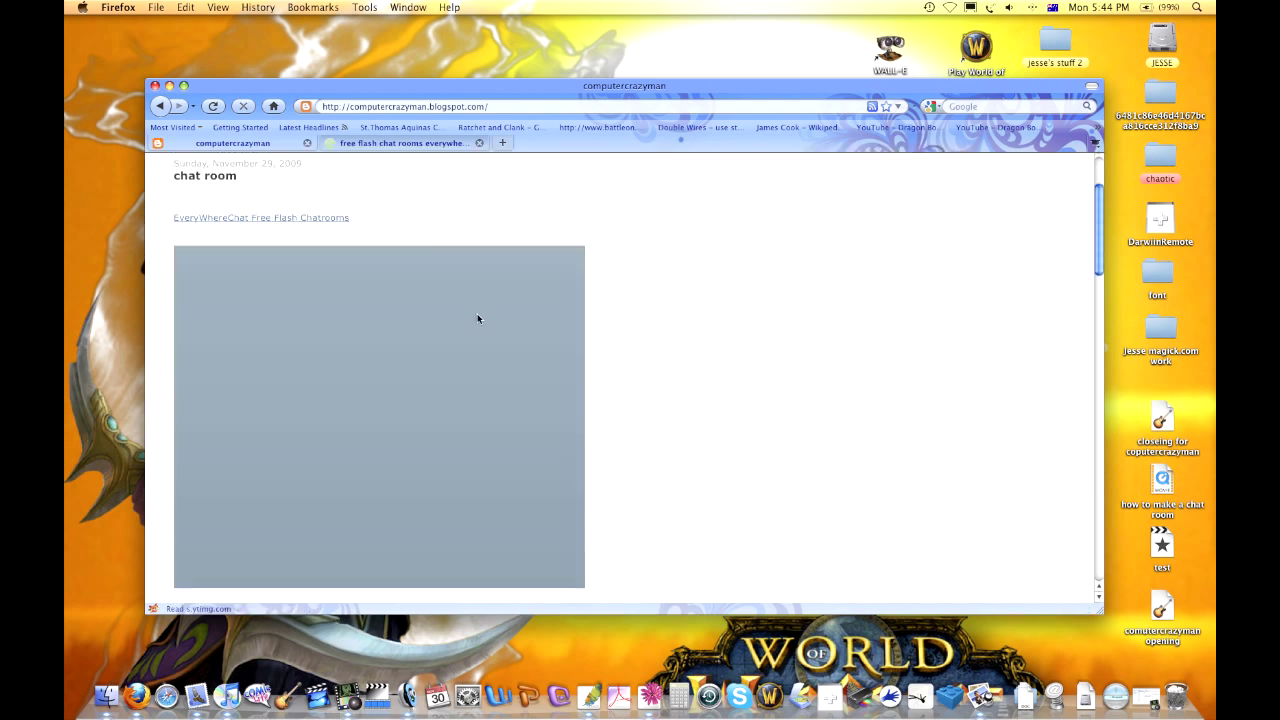
scroll(down, 3)
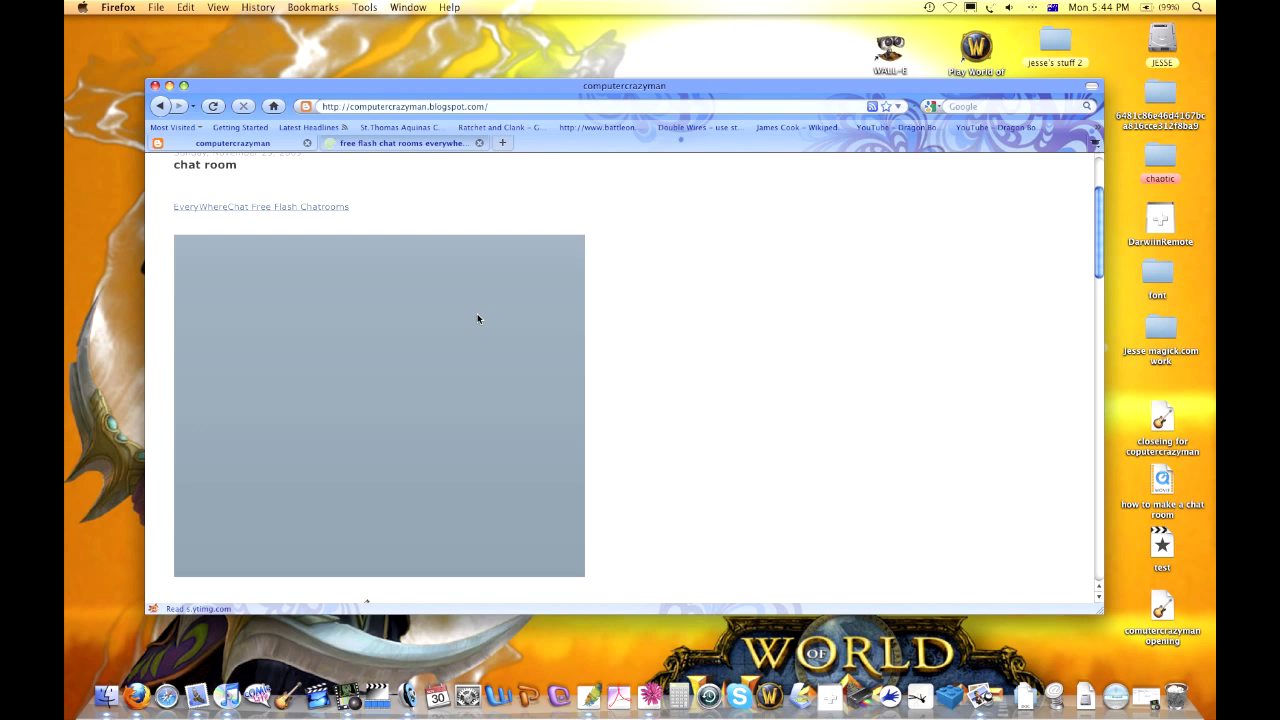
scroll(down, 3)
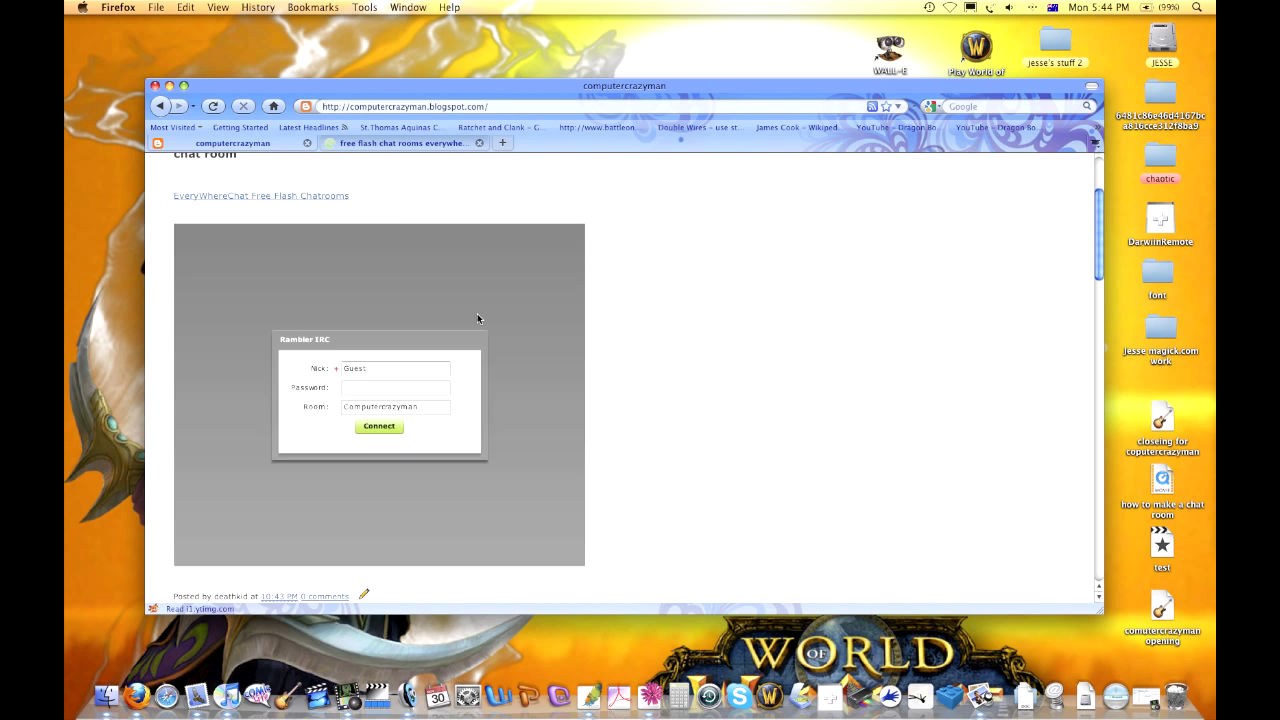
Step: Fill the chat sign-in form with a nickname and password for the Computercrazyman room
click(396, 368)
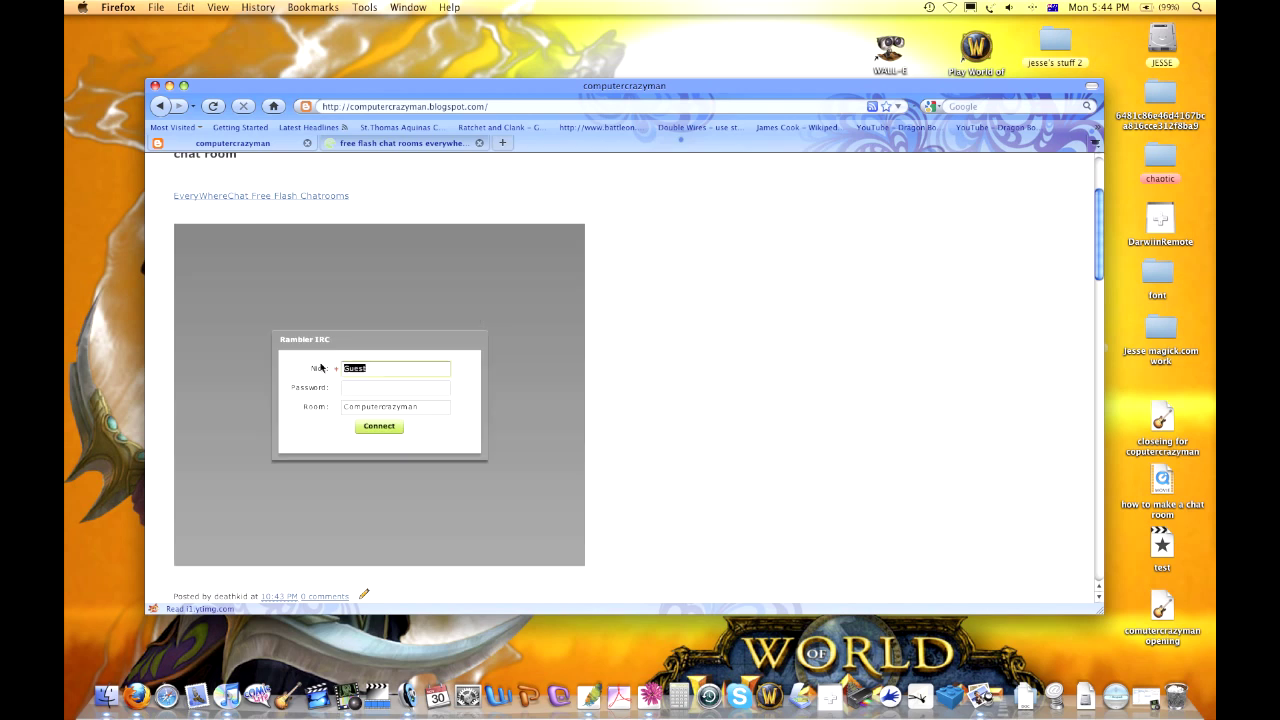
text(Col)
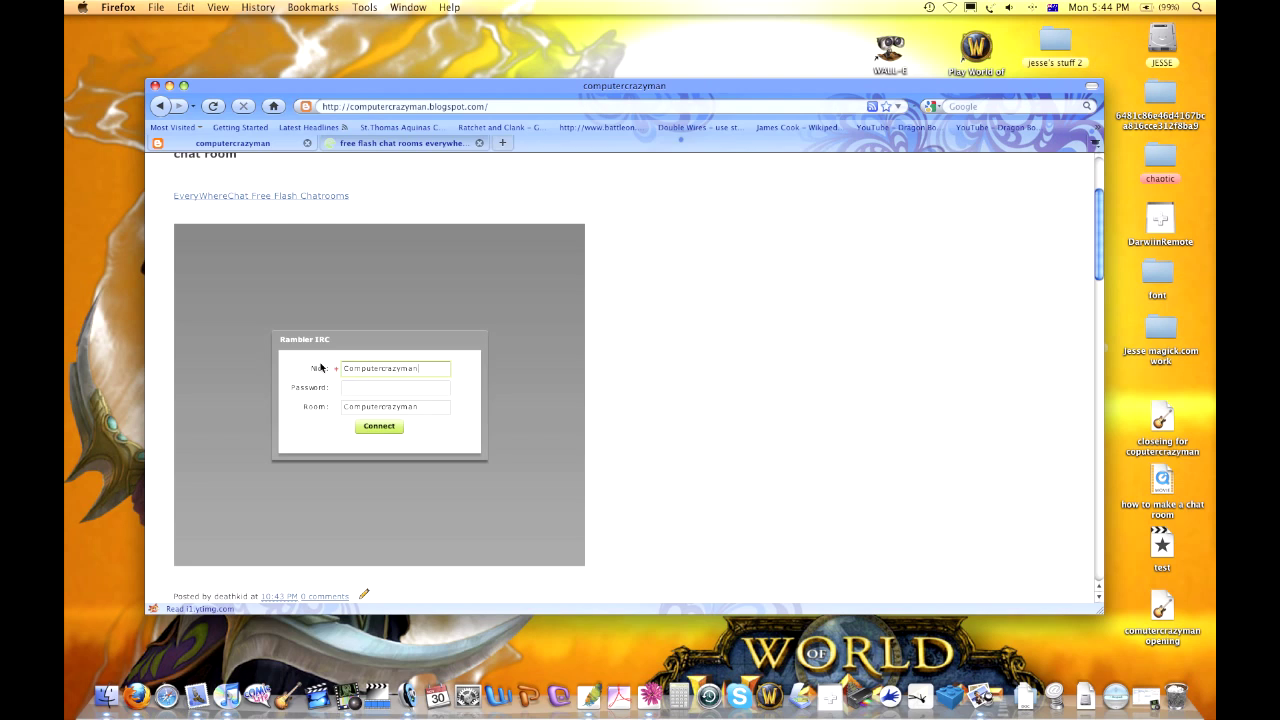
click(396, 388)
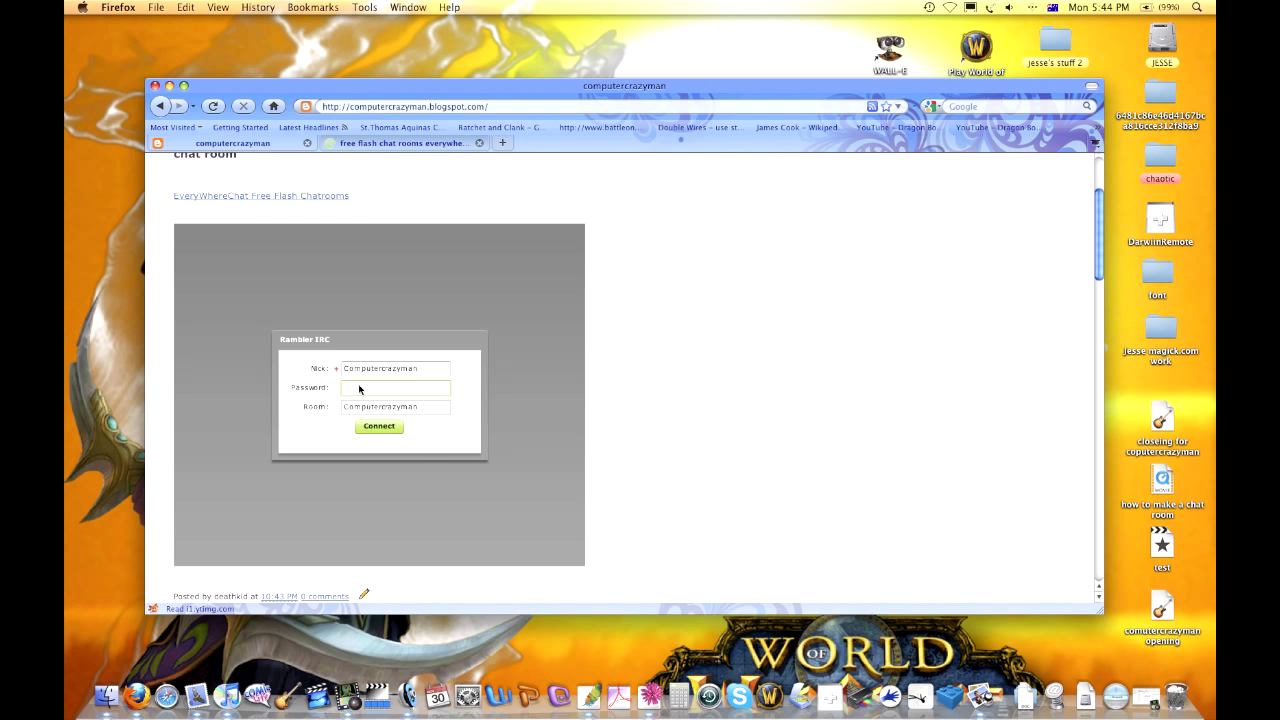
click(396, 388)
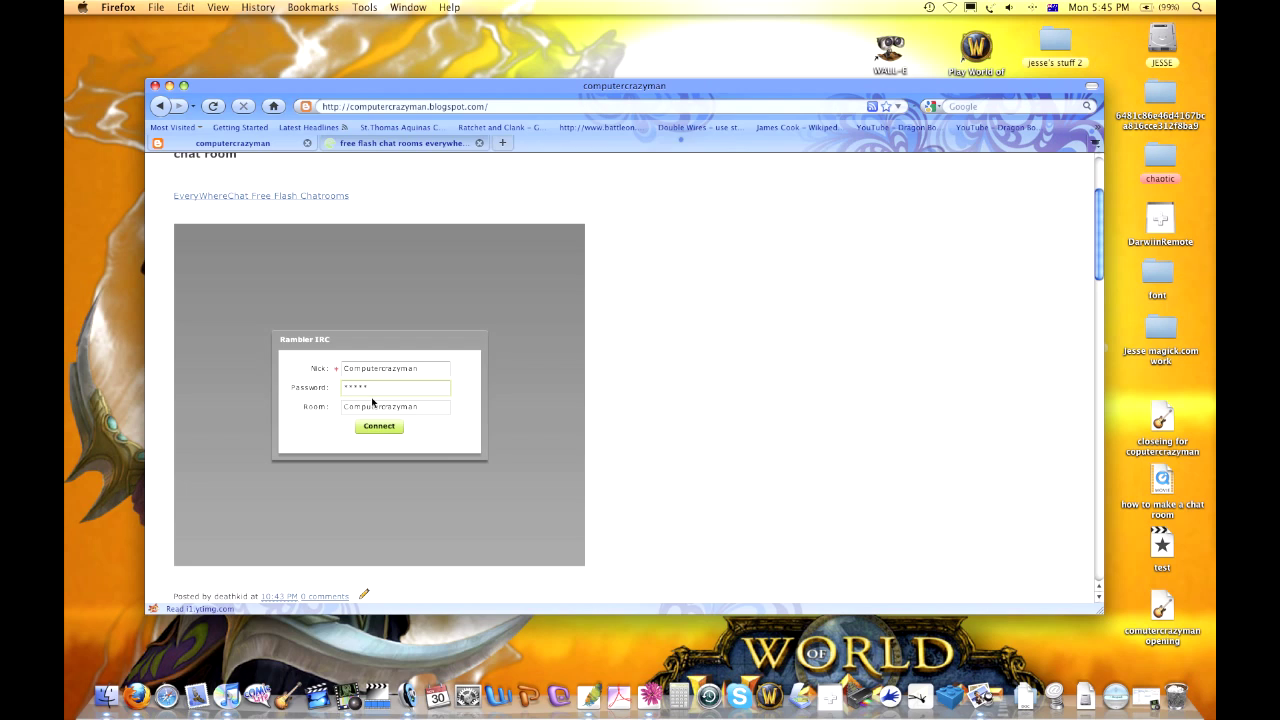
click(396, 388)
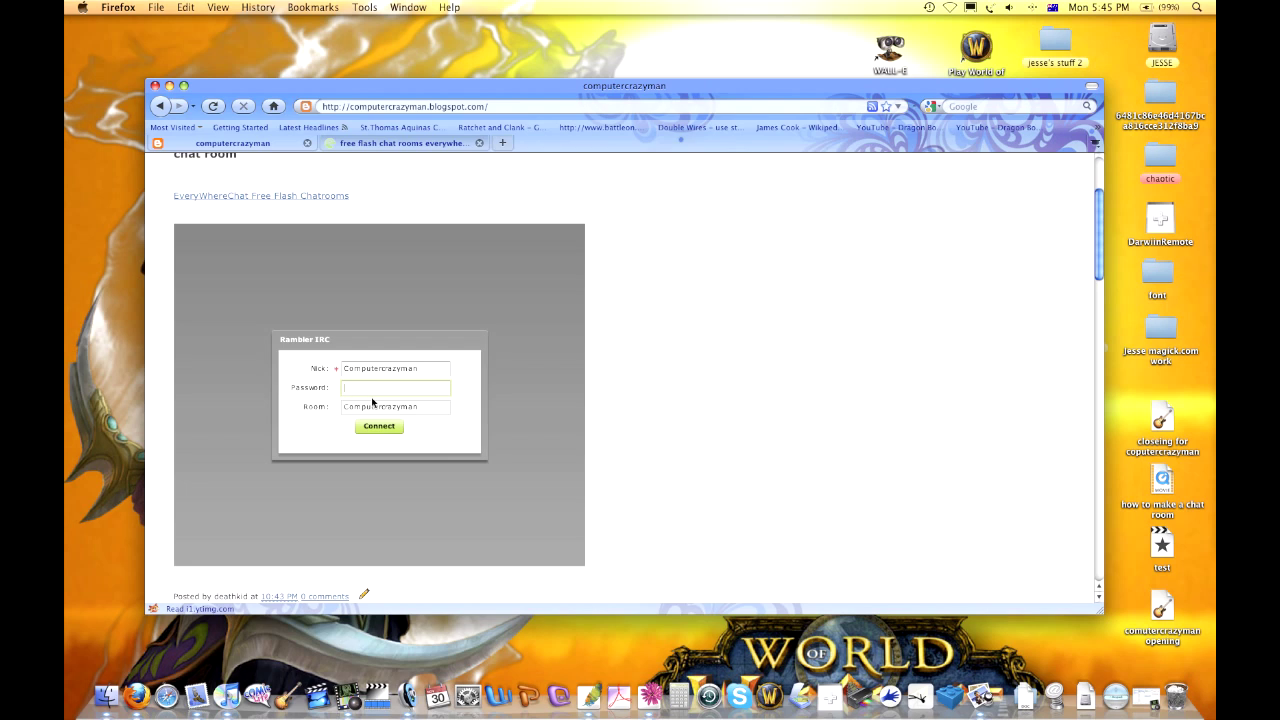
text(****)
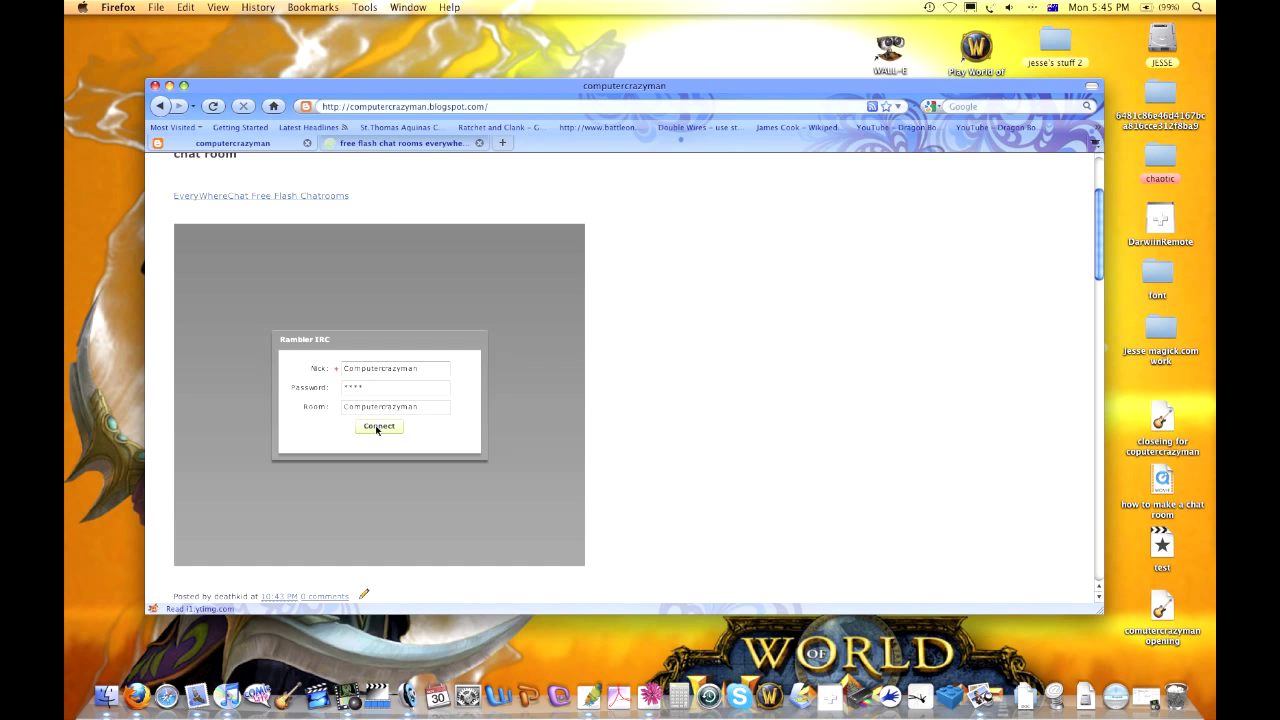
Step: Connect to the Computercrazyman room and post a short message in the chat
click(378, 428)
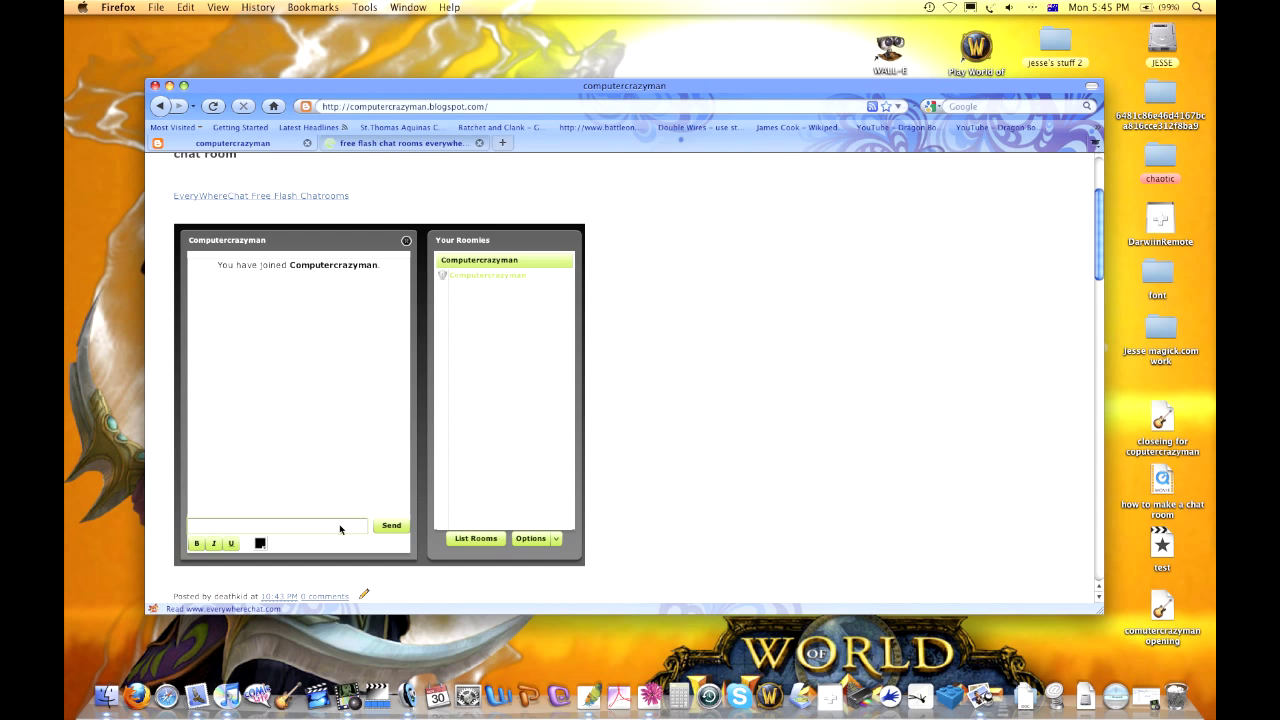
click(276, 524)
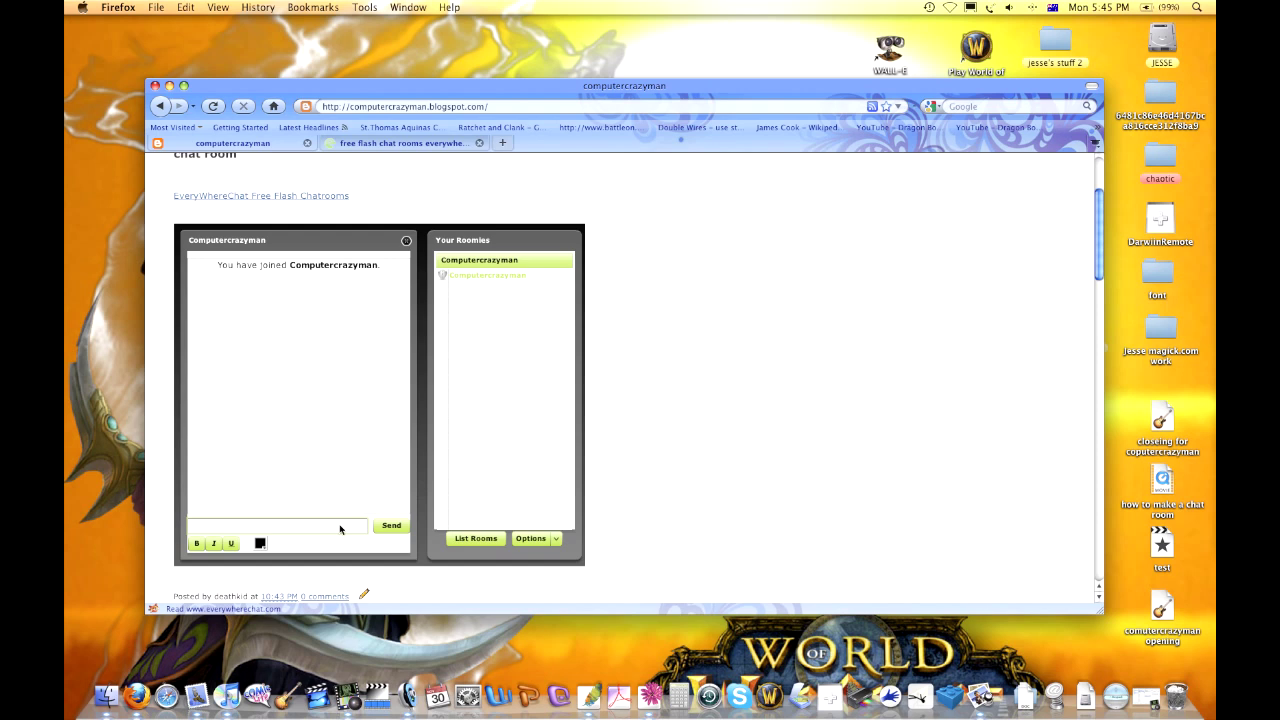
click(390, 524)
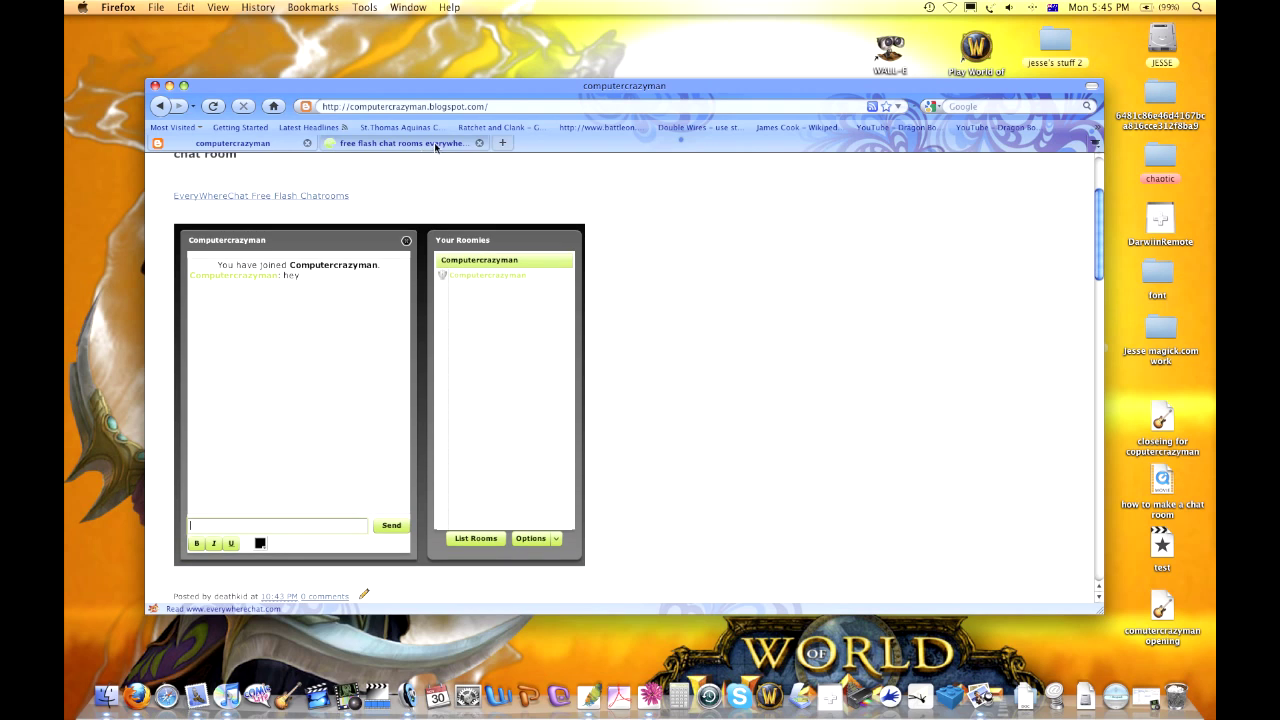
click(400, 144)
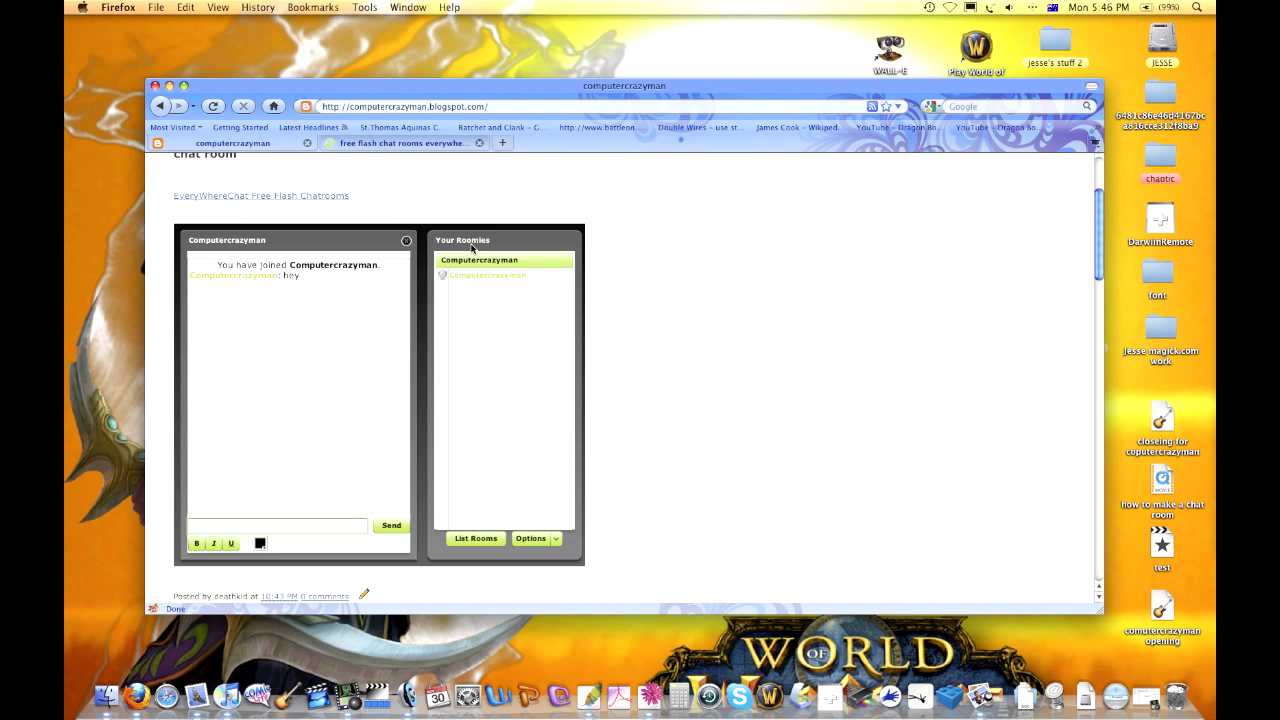
click(276, 524)
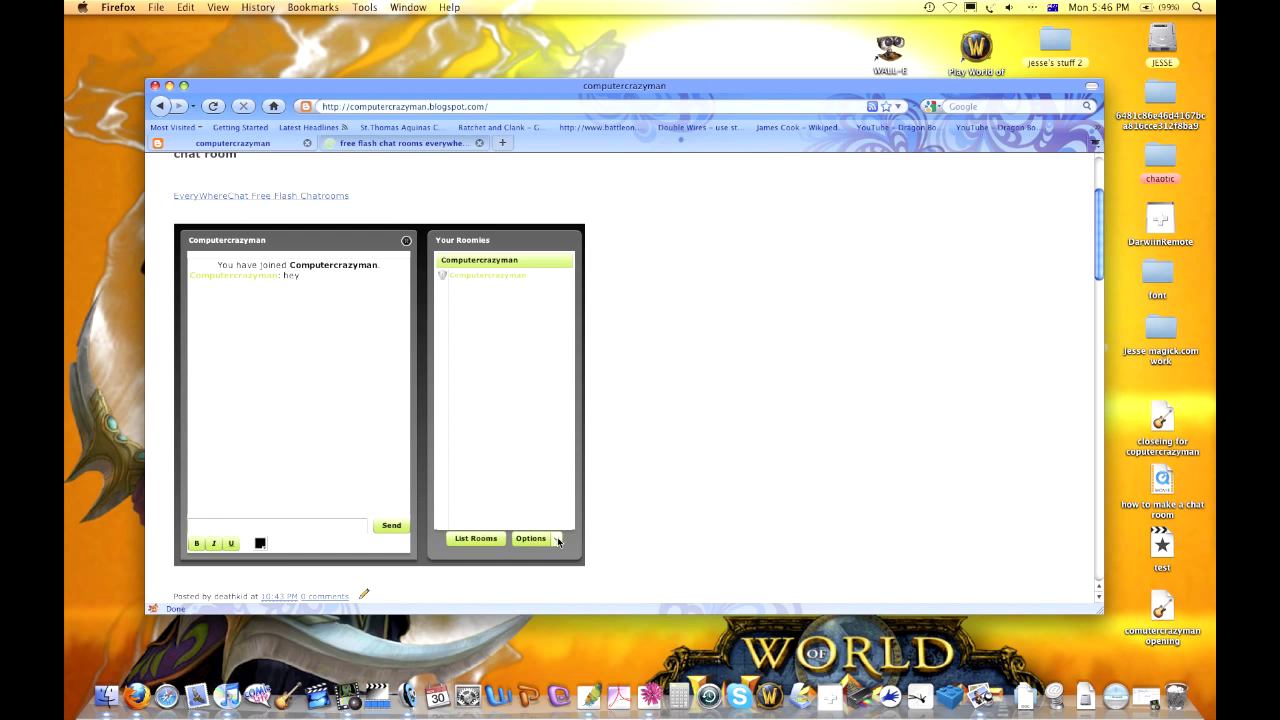
Step: Review the room-registration instructions, then return to the blog's embedded chat room
click(532, 538)
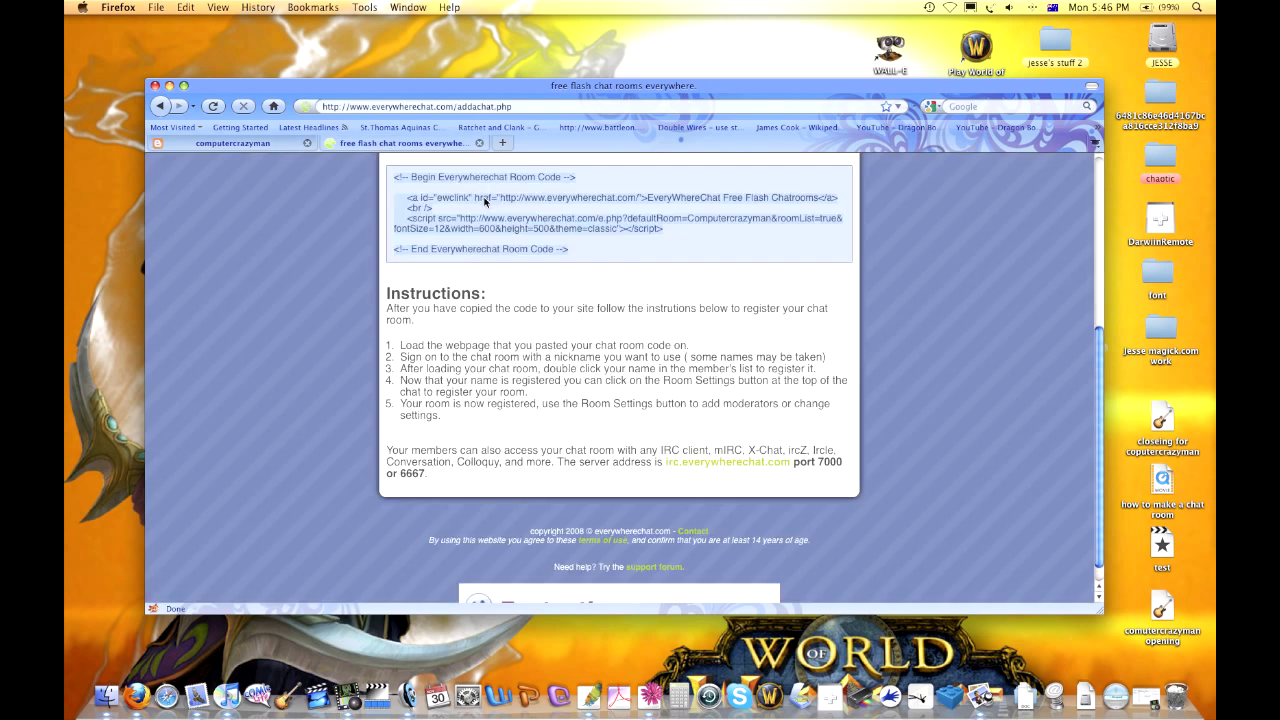
mouse_move(620, 368)
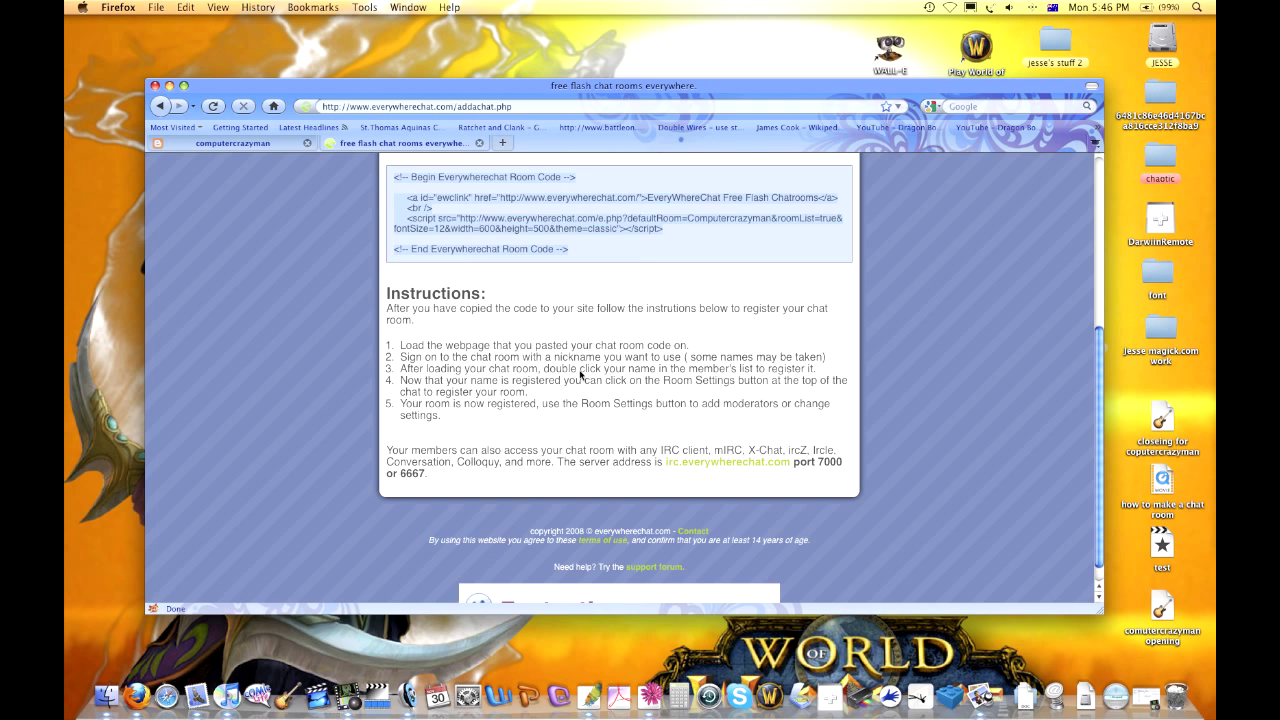
mouse_move(776, 382)
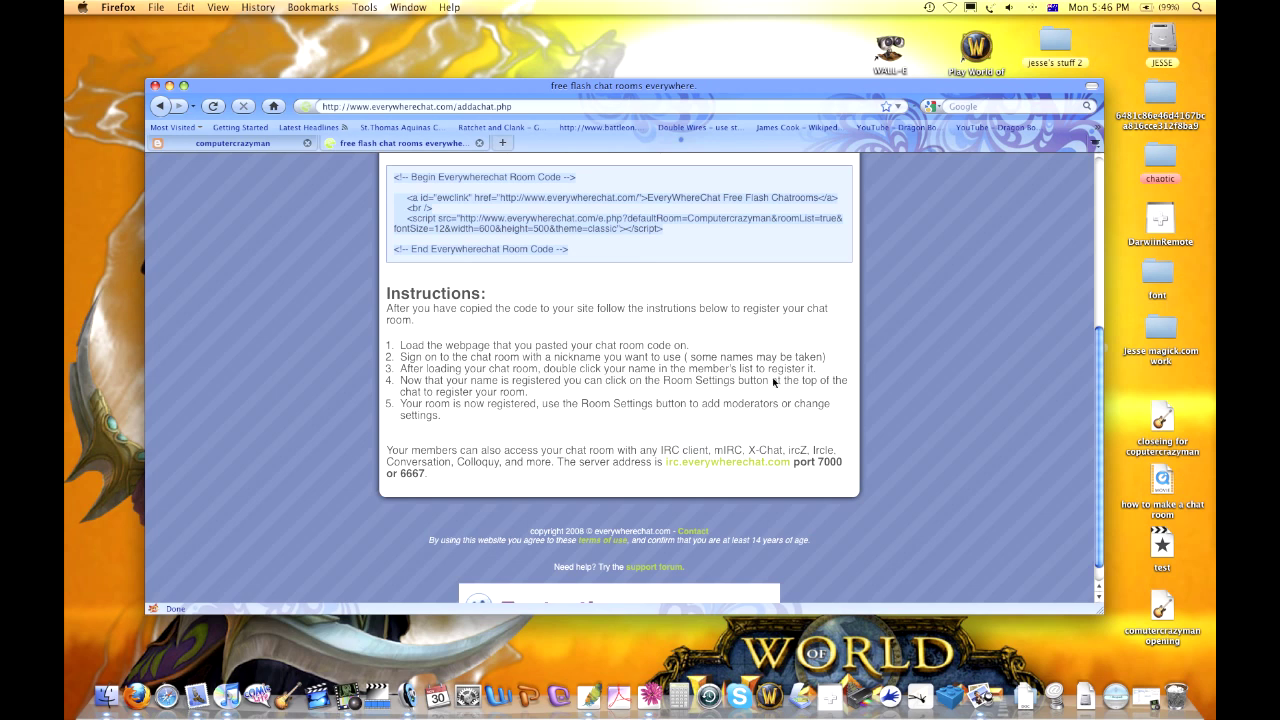
mouse_move(796, 378)
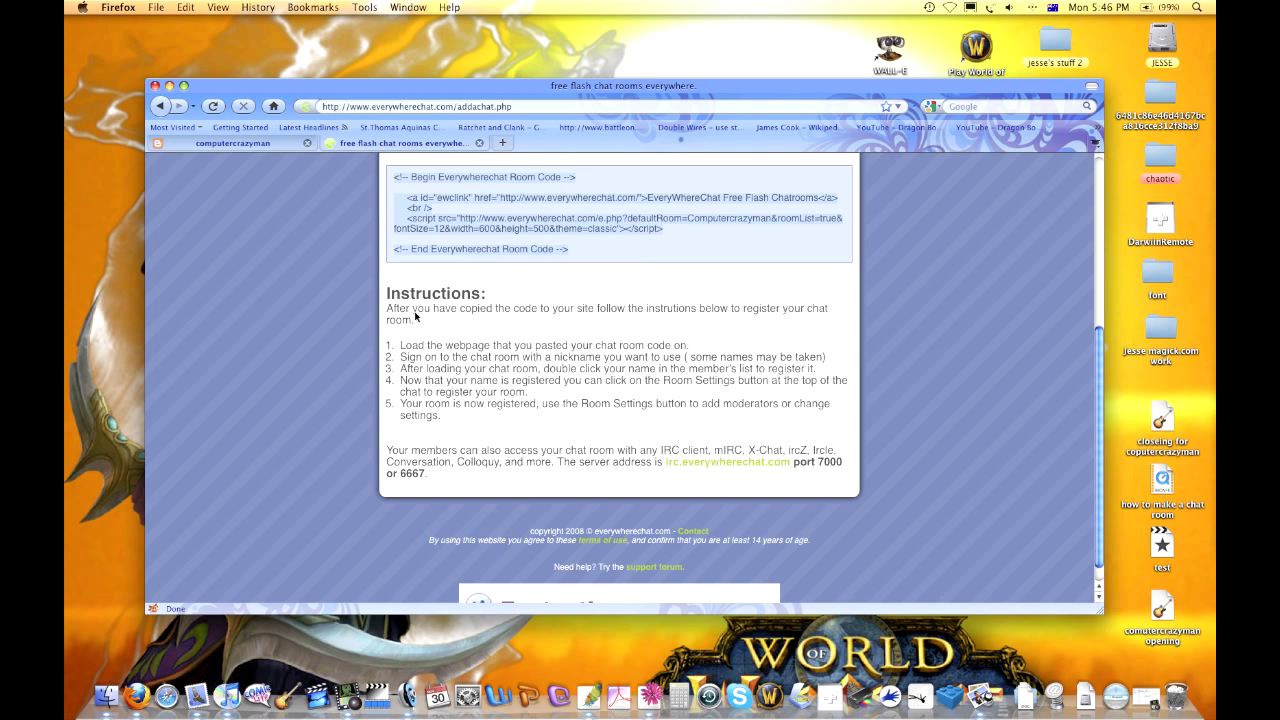
mouse_move(340, 284)
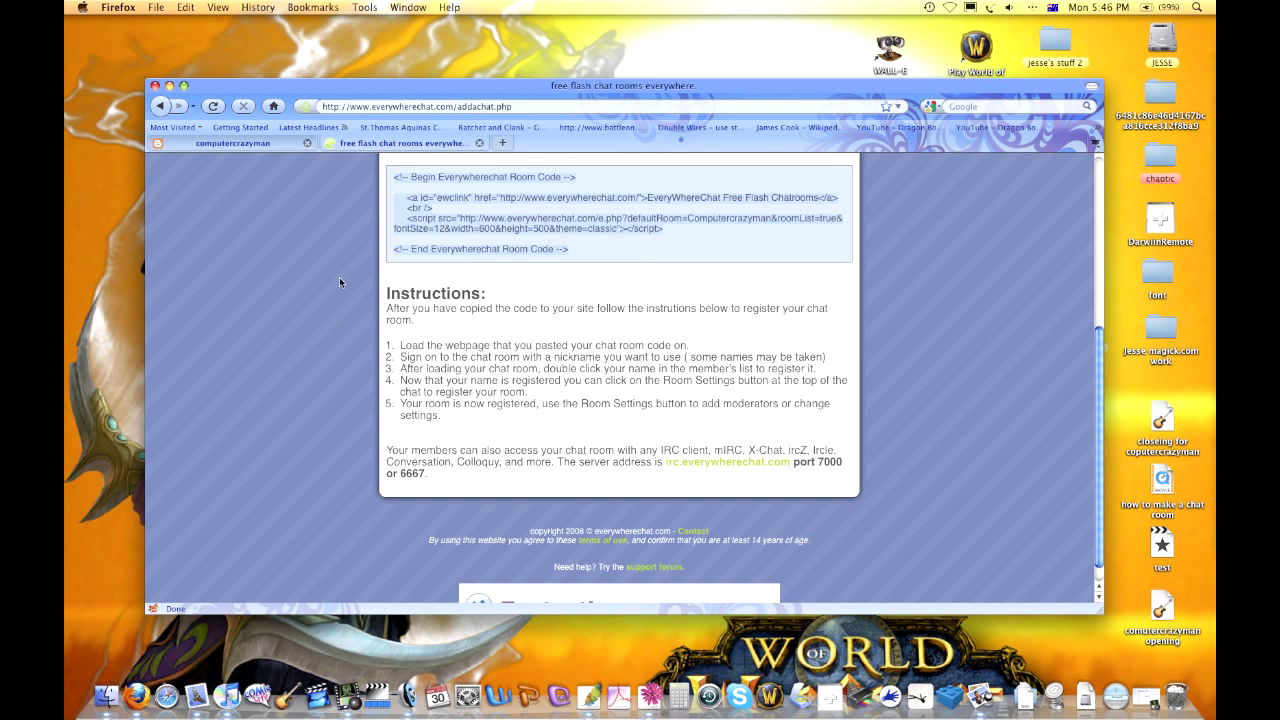
click(232, 144)
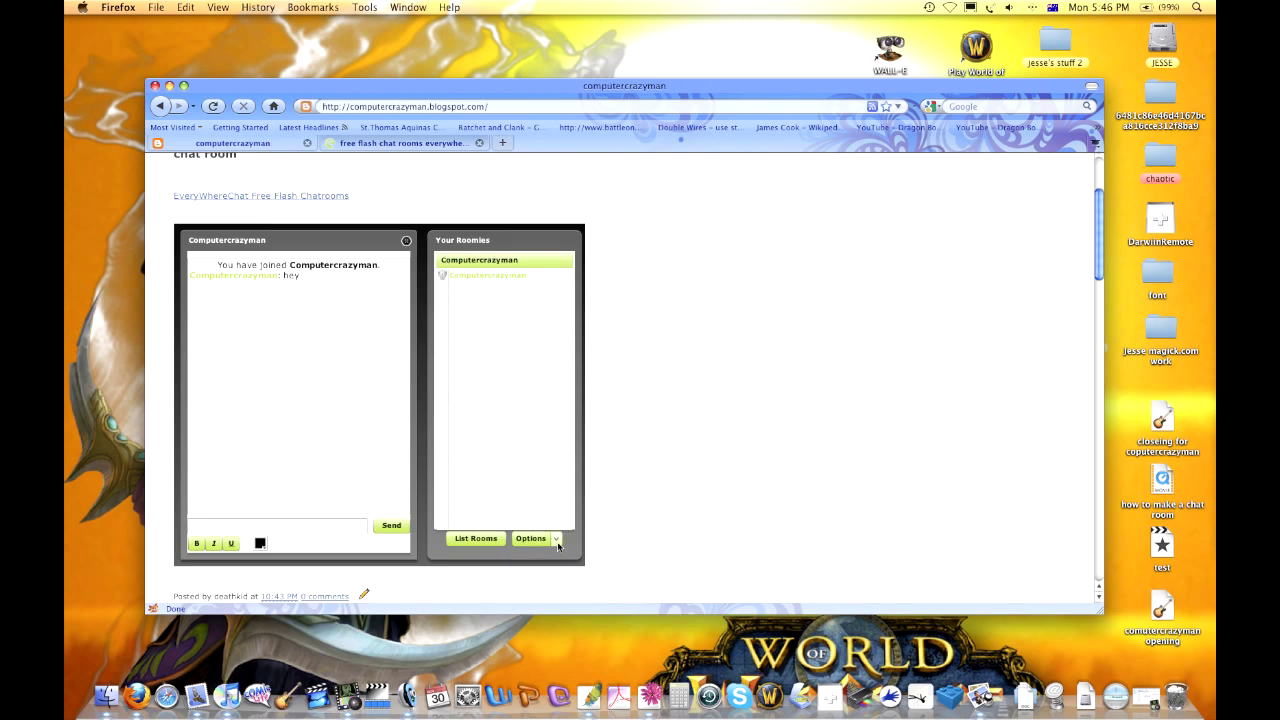
Step: Reach the Register Room form via Options, dismissing the nickname form opened by mistake
click(532, 538)
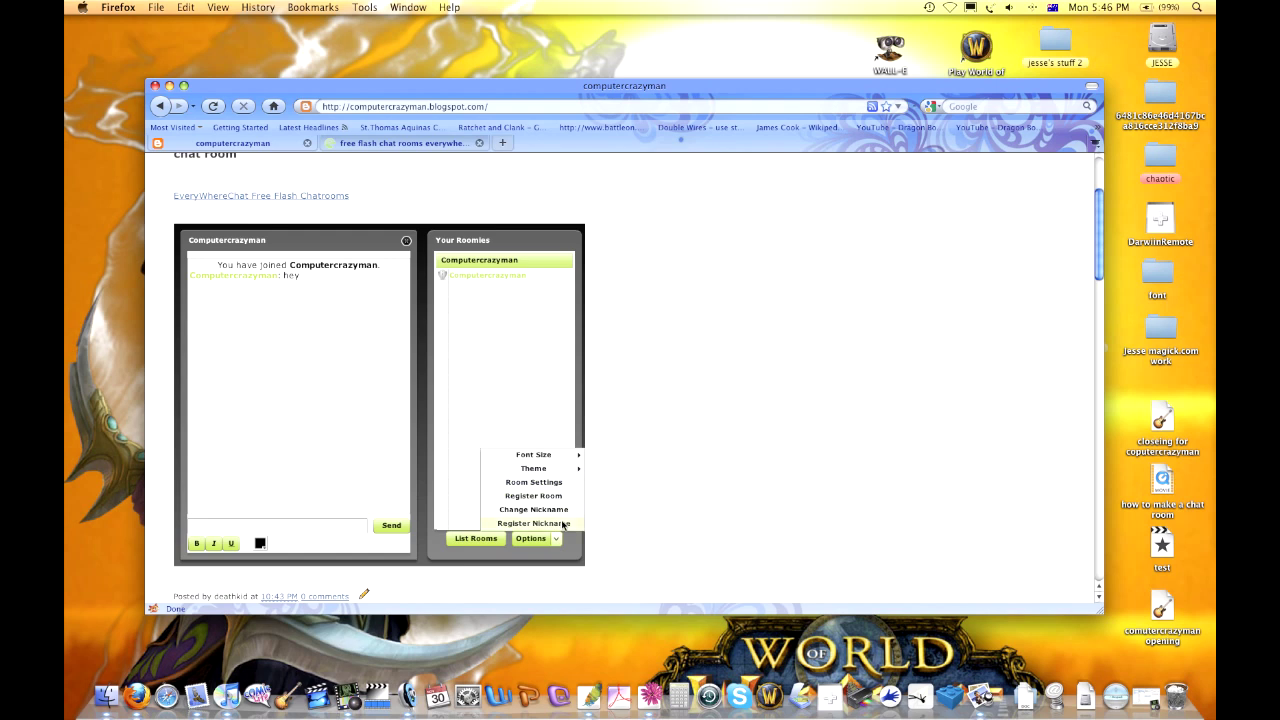
click(532, 524)
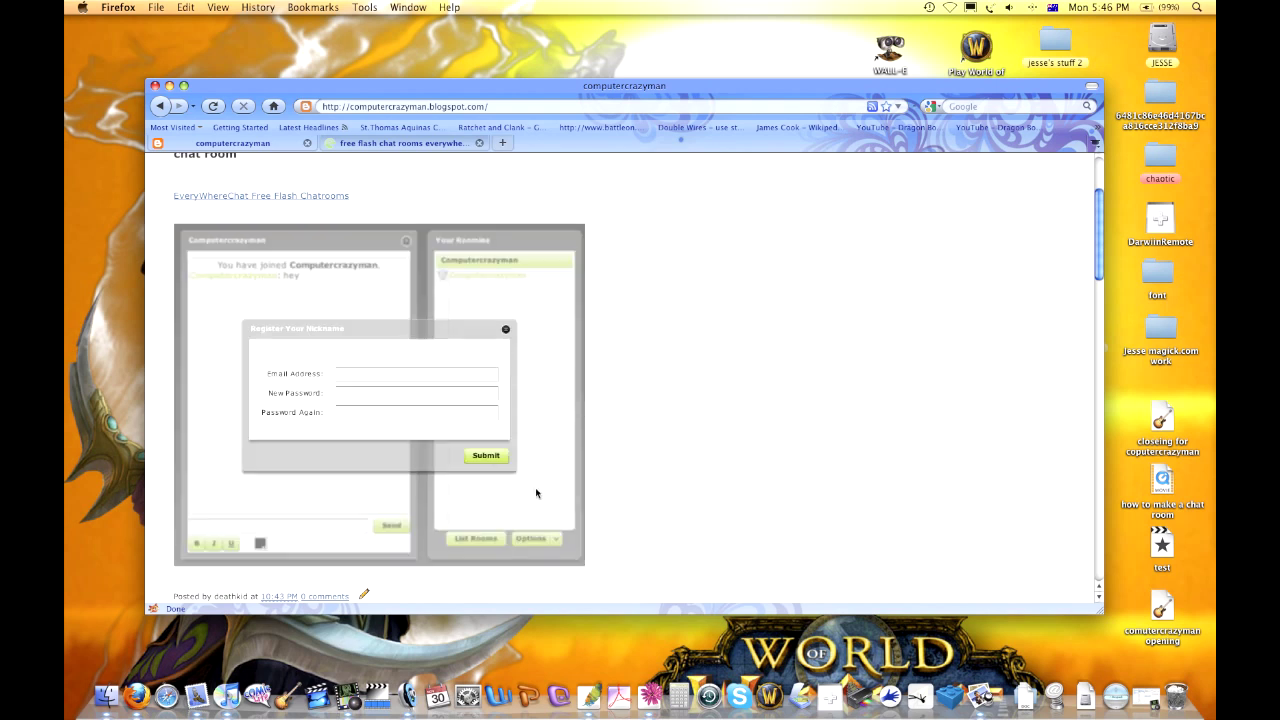
click(504, 328)
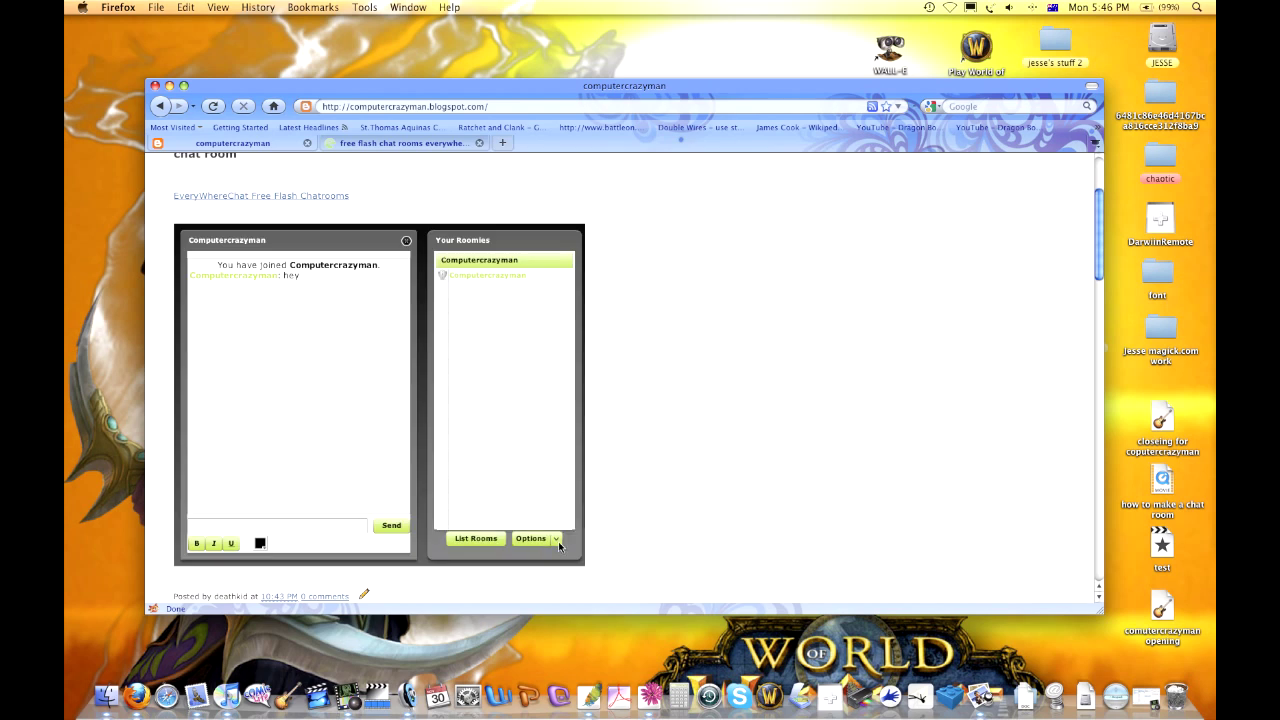
click(532, 538)
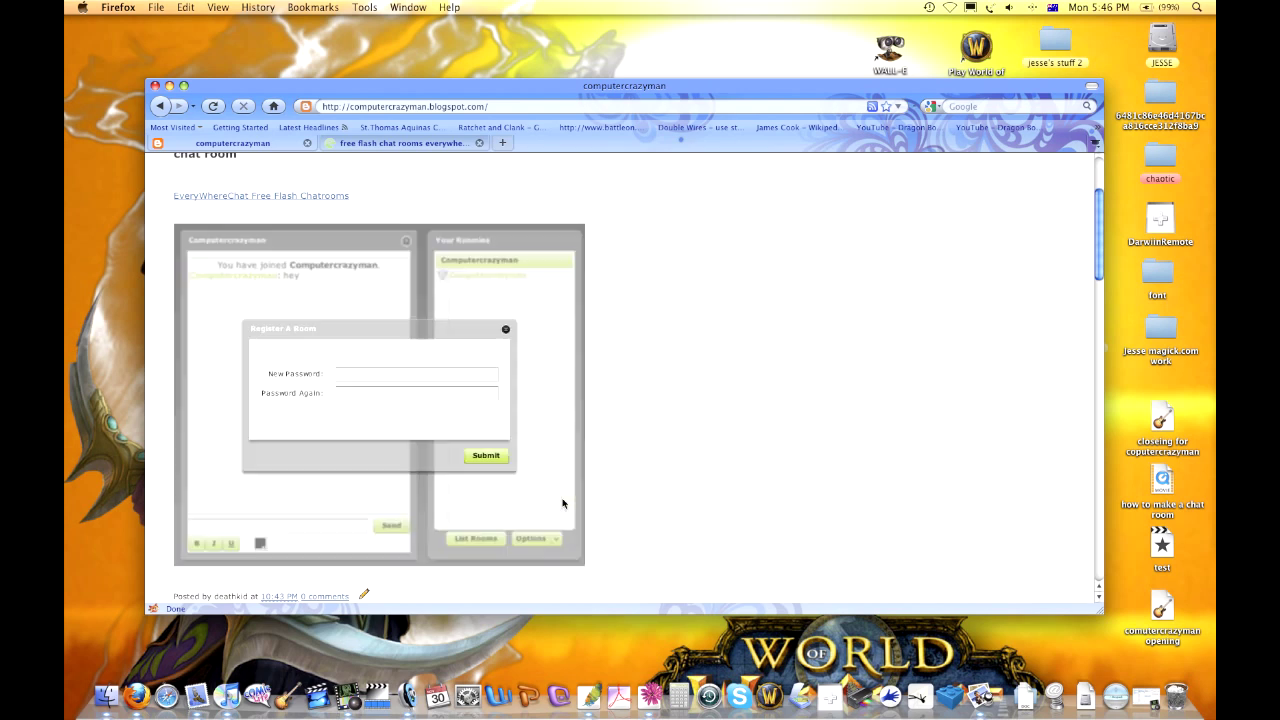
Step: Enter and confirm a room password of at least 5 characters and submit the registration
click(416, 376)
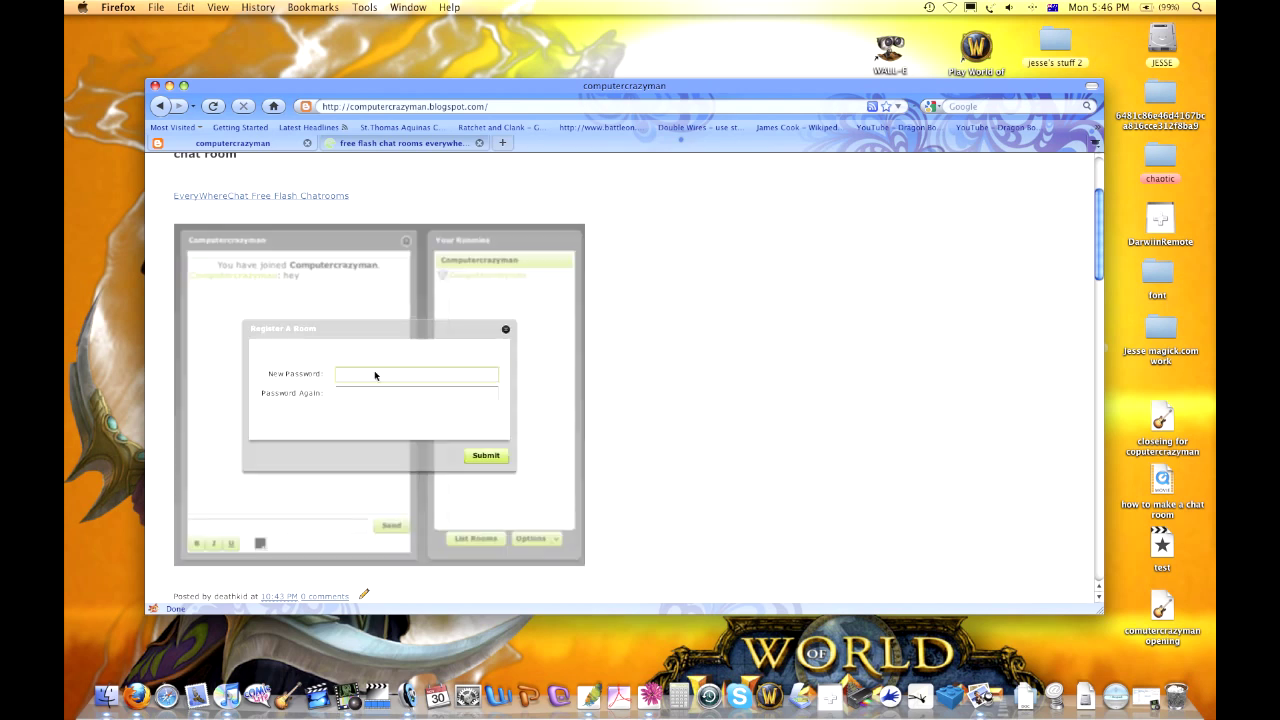
text(****)
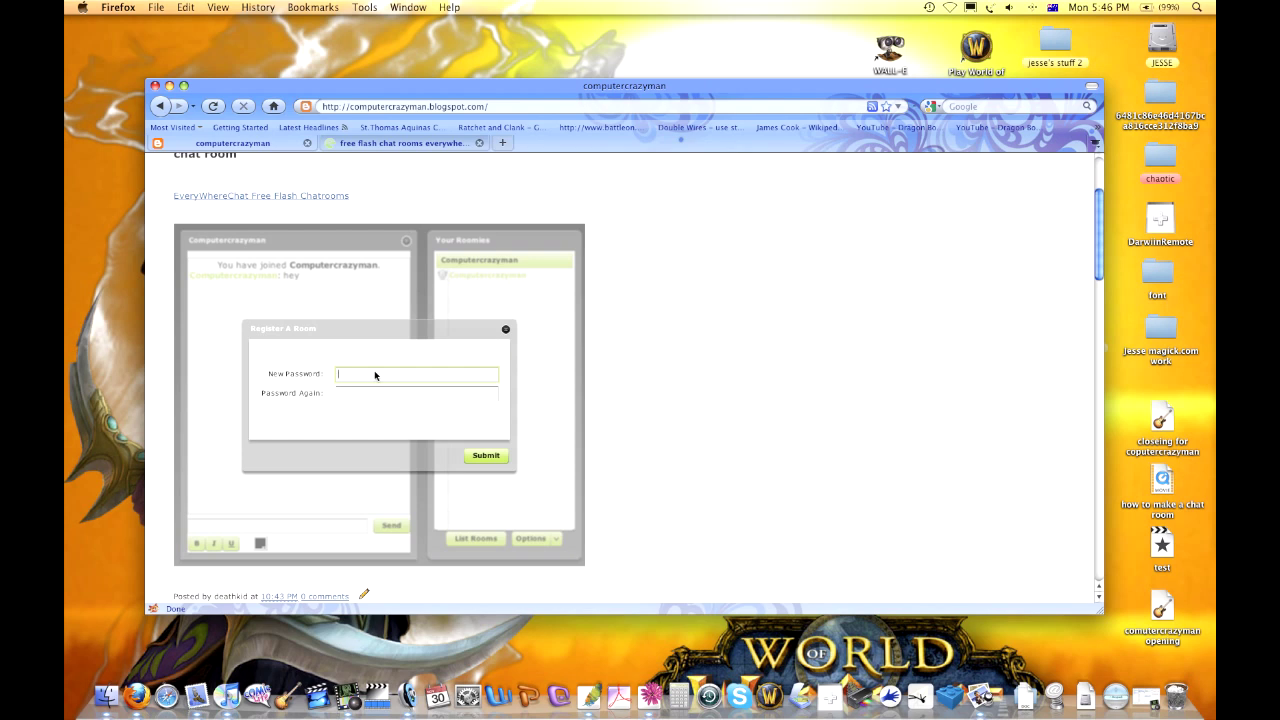
text(****)
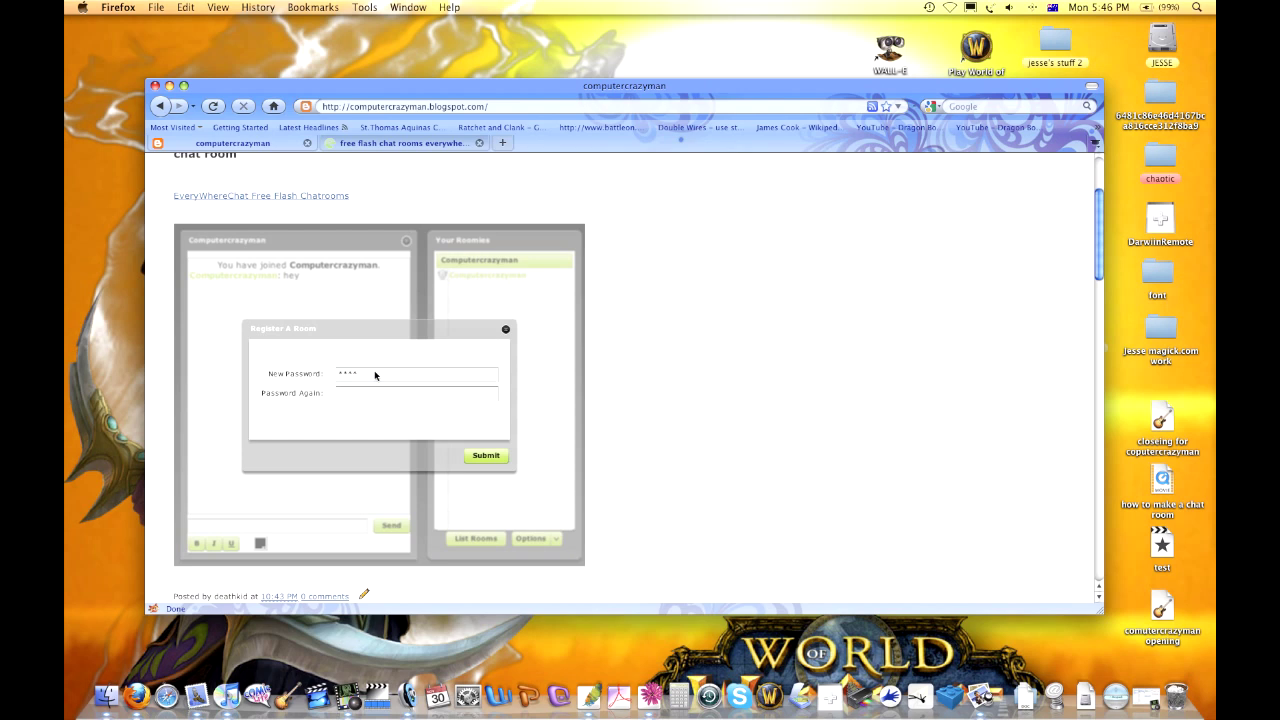
click(416, 392)
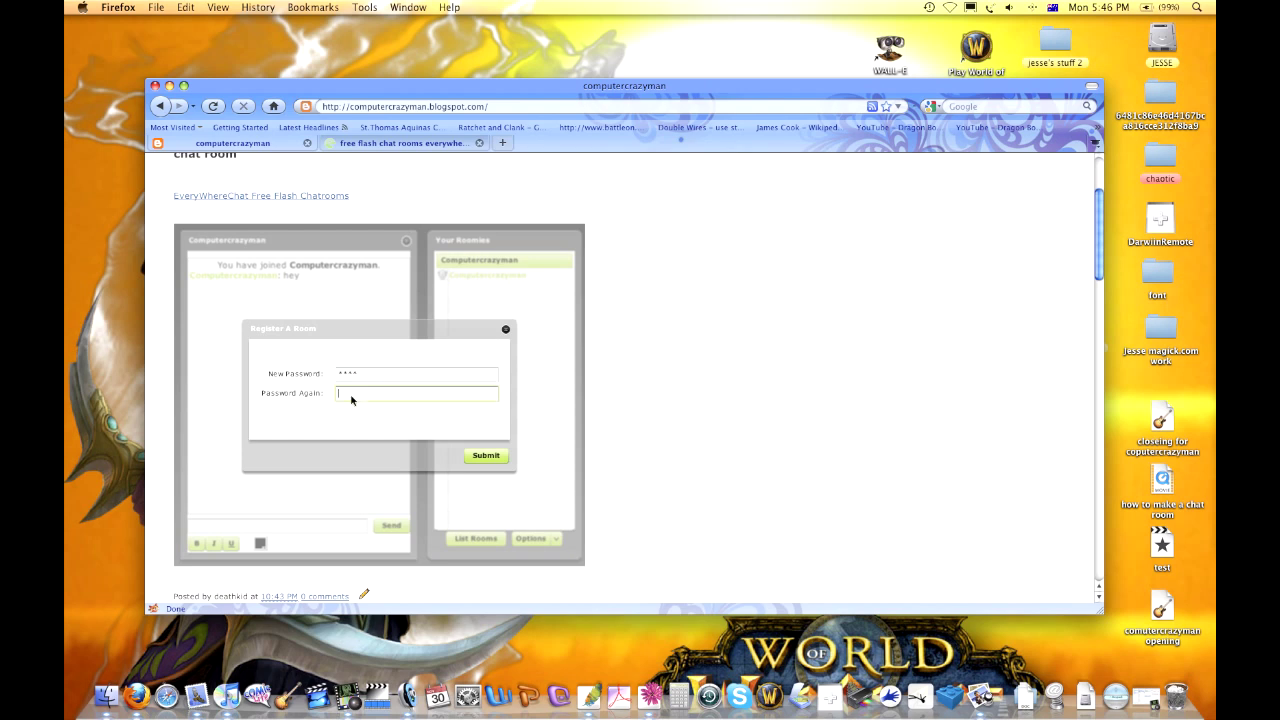
text(****)
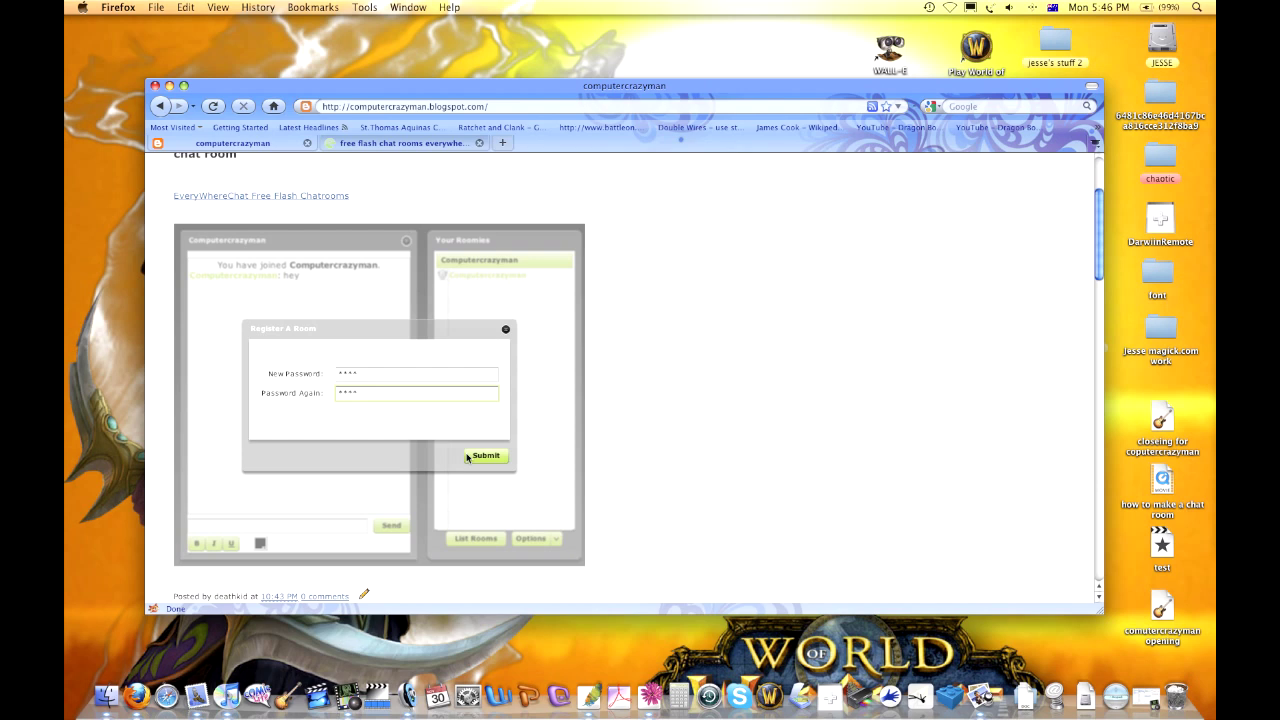
click(484, 456)
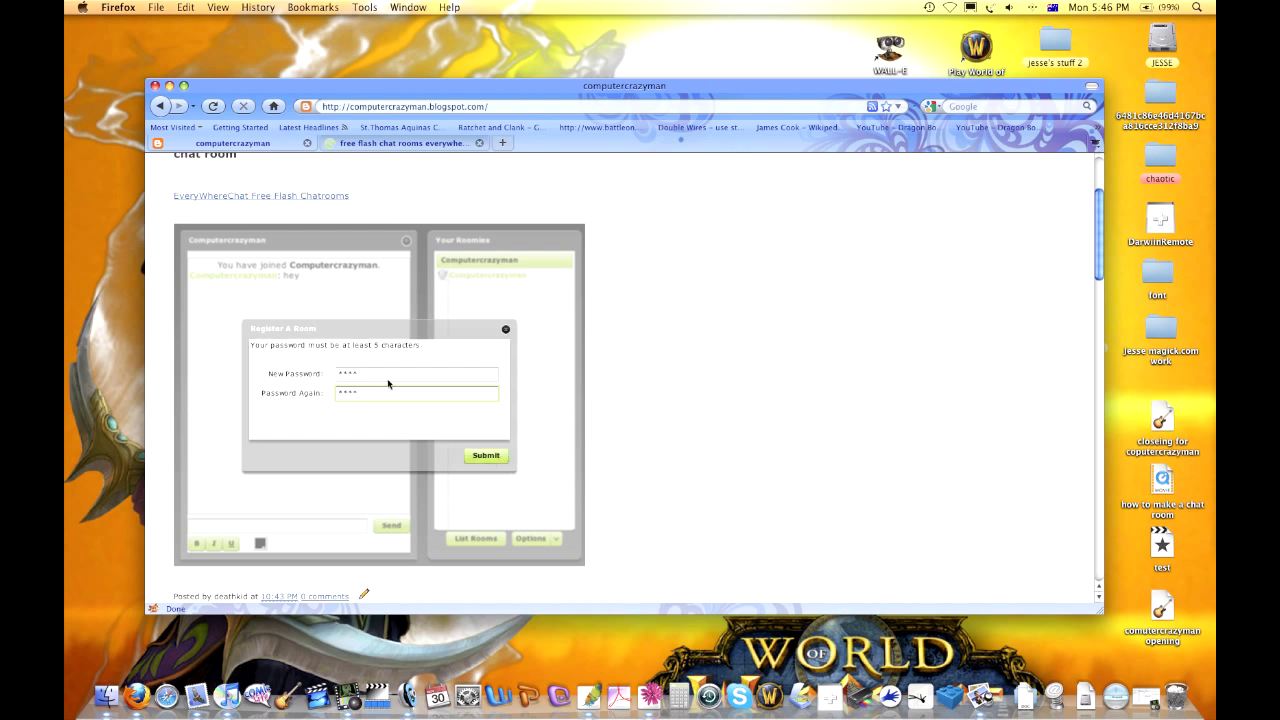
click(416, 374)
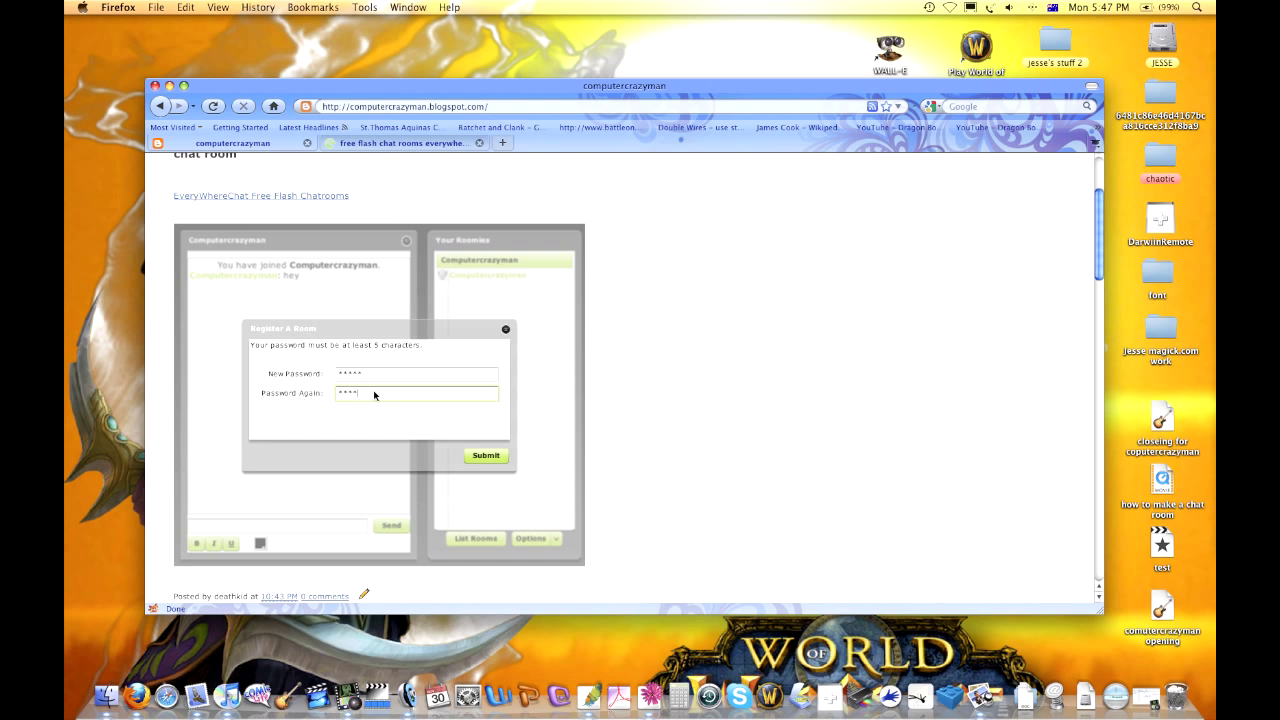
click(484, 456)
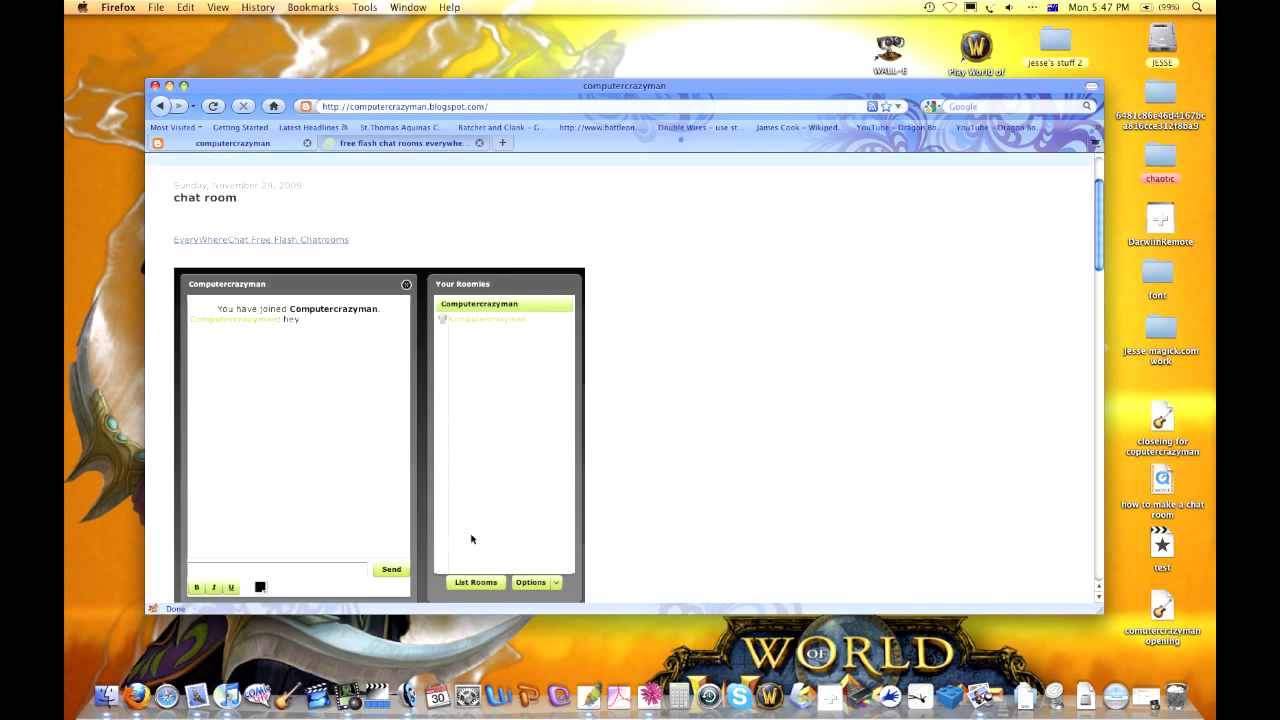
scroll(down, 3)
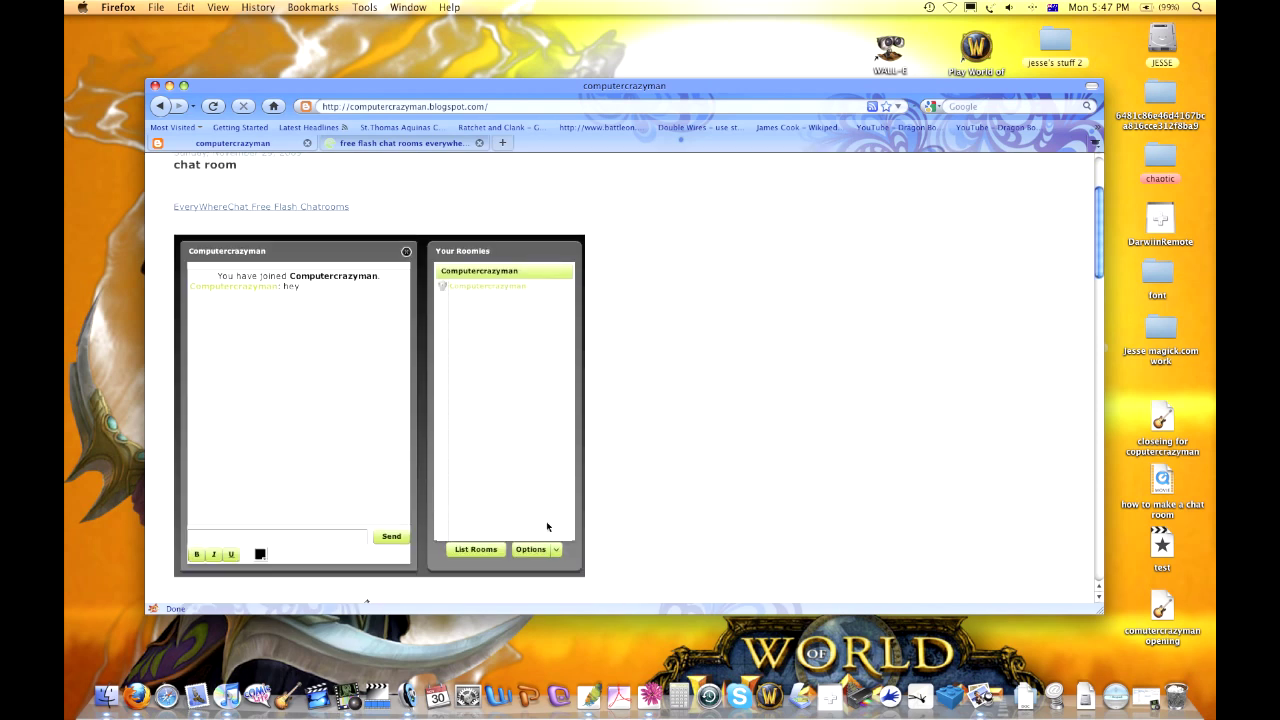
click(532, 548)
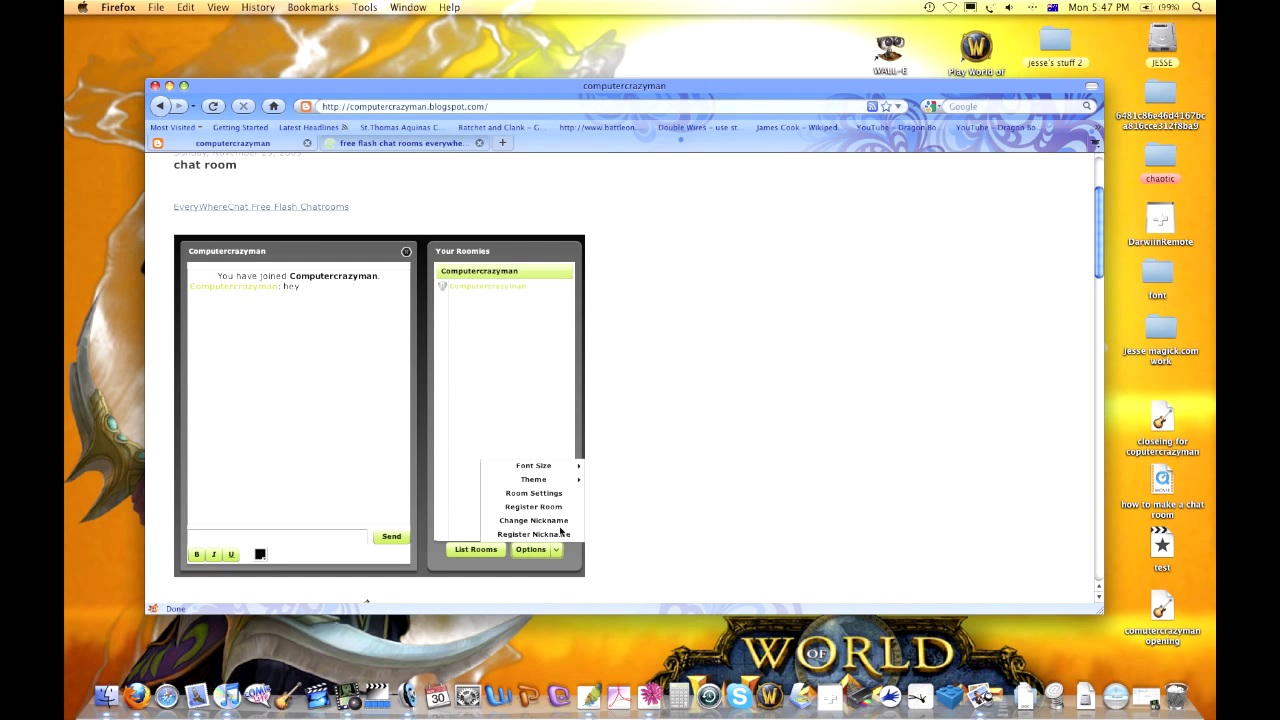
click(532, 532)
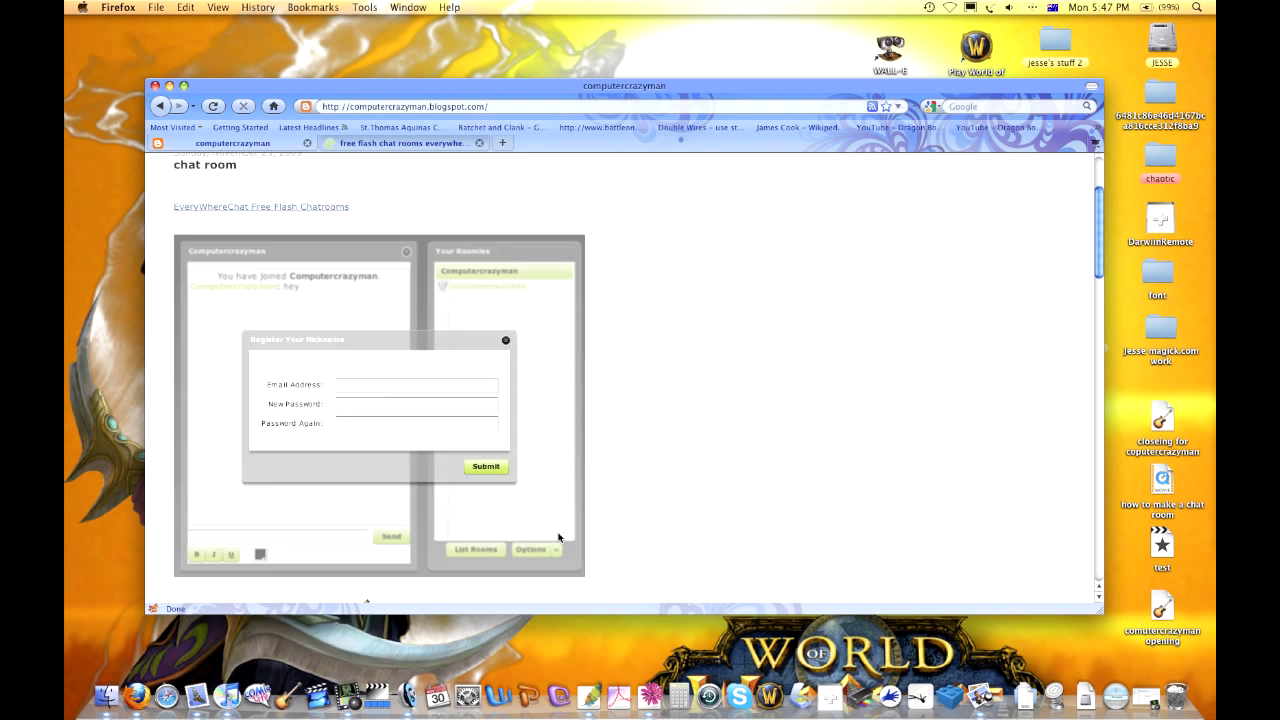
click(506, 340)
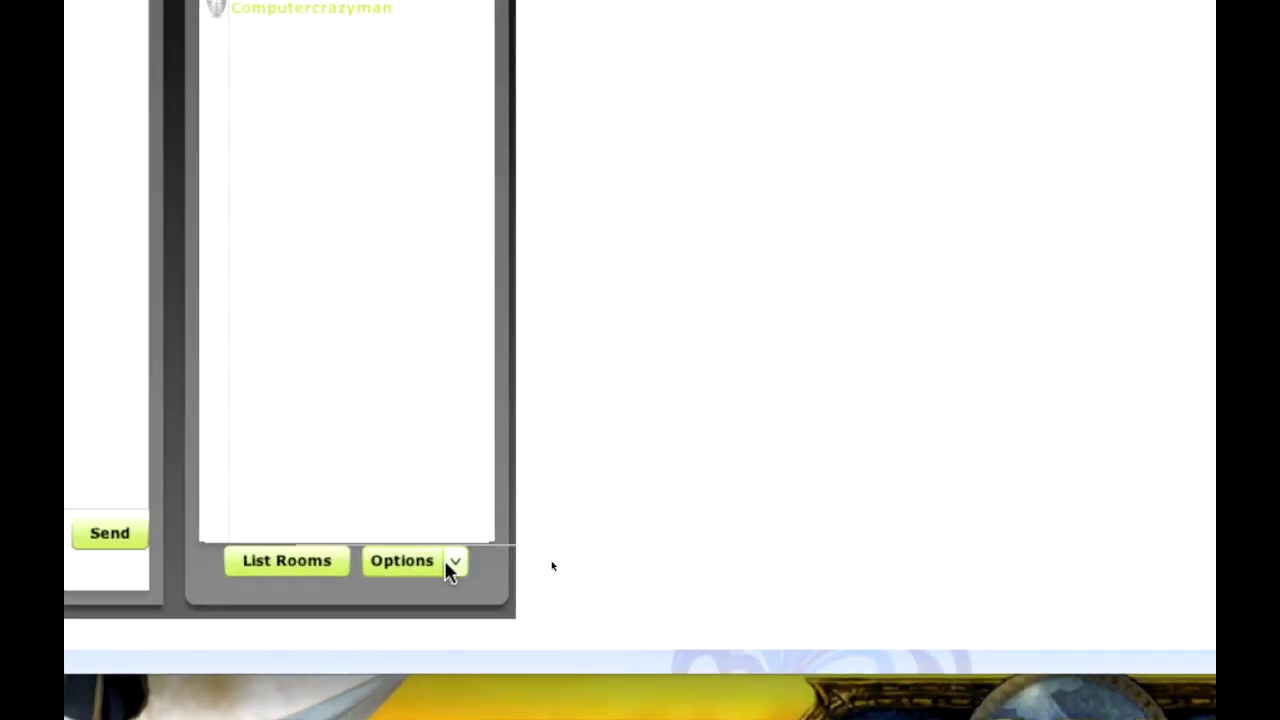
click(400, 560)
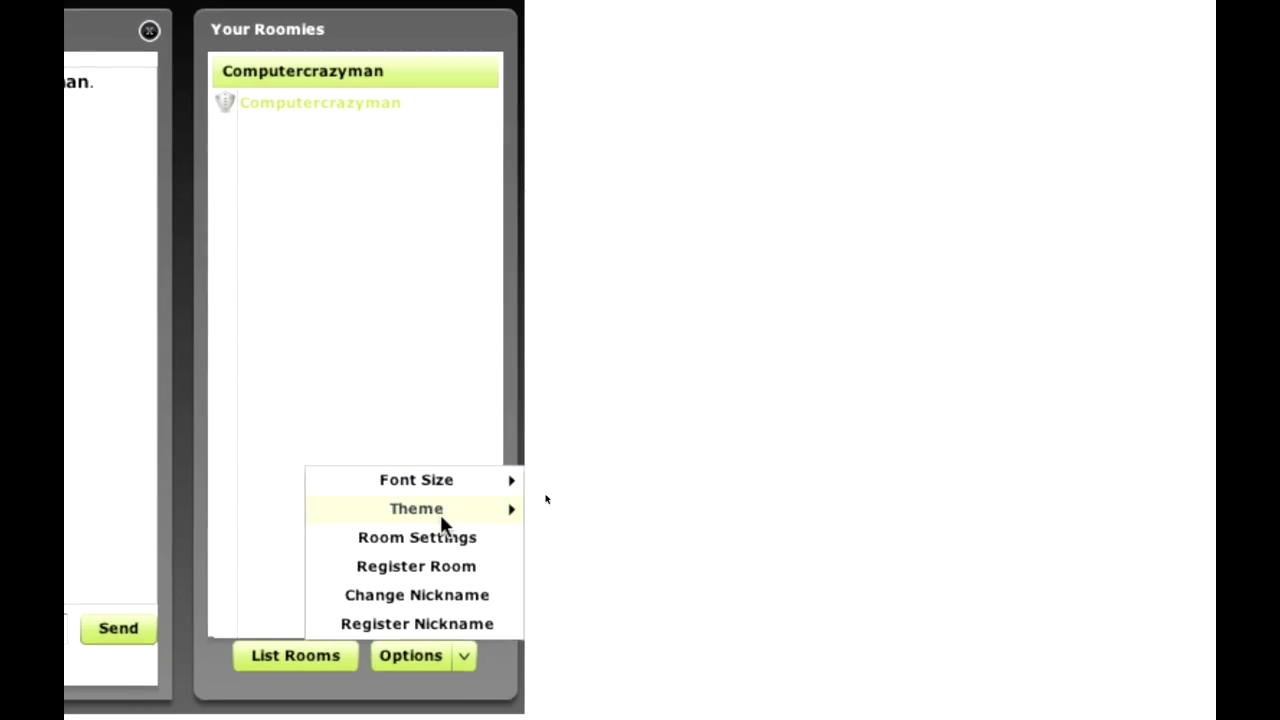
click(416, 508)
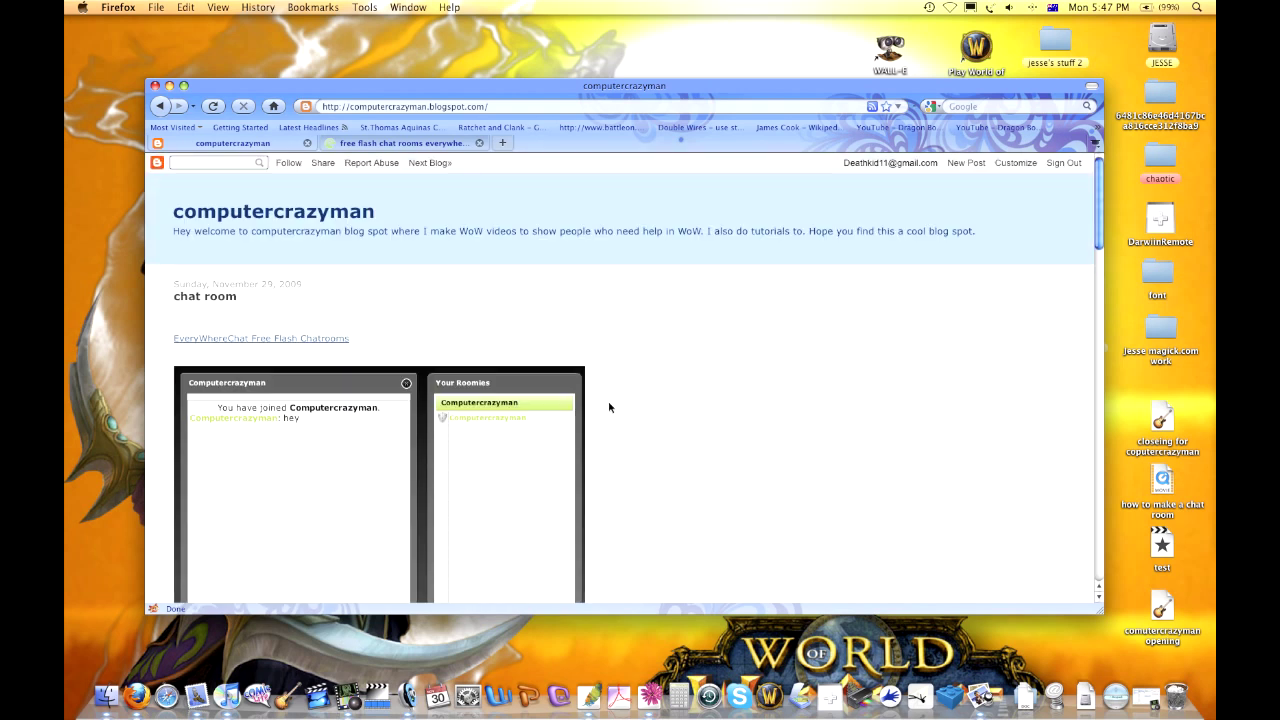
scroll(down, 3)
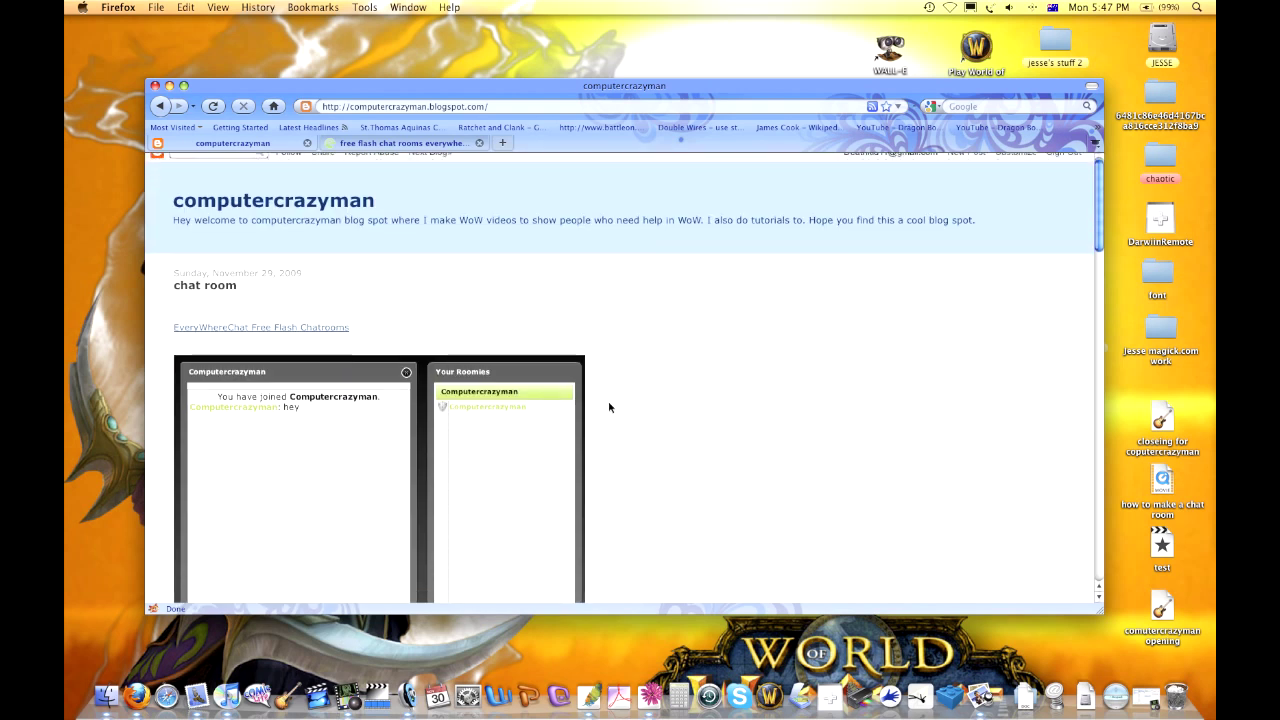
click(400, 144)
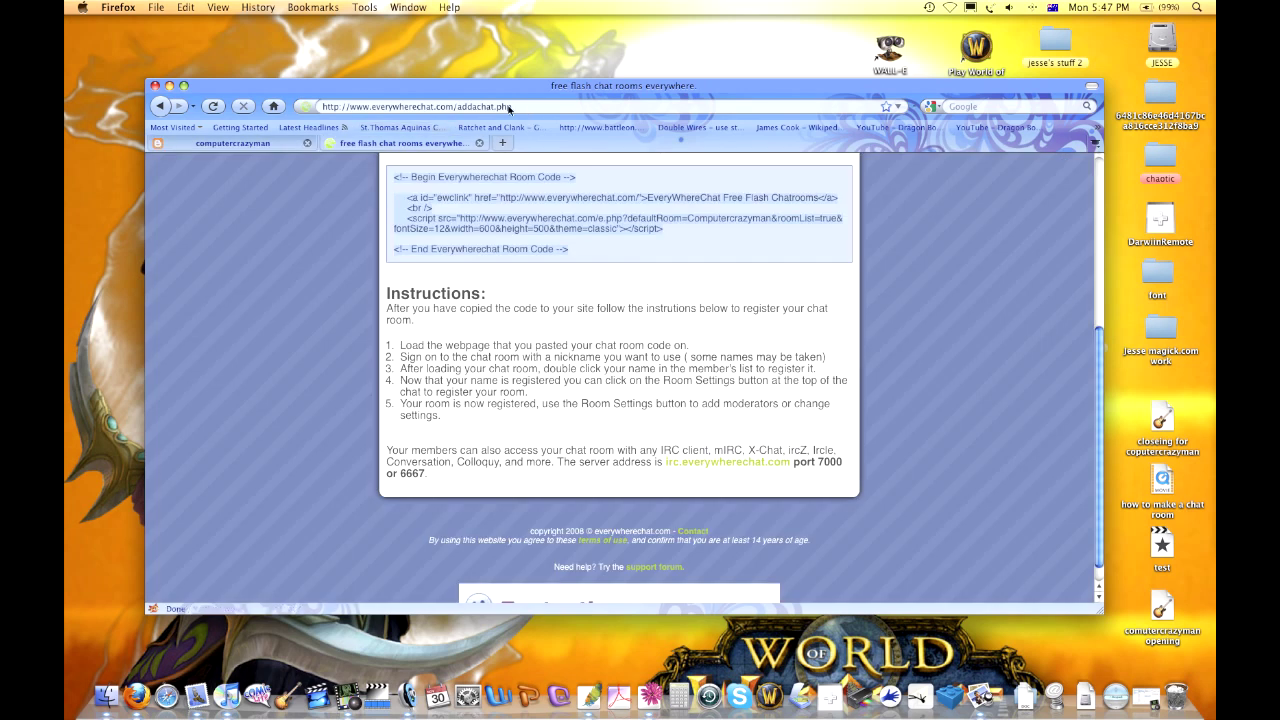
click(232, 144)
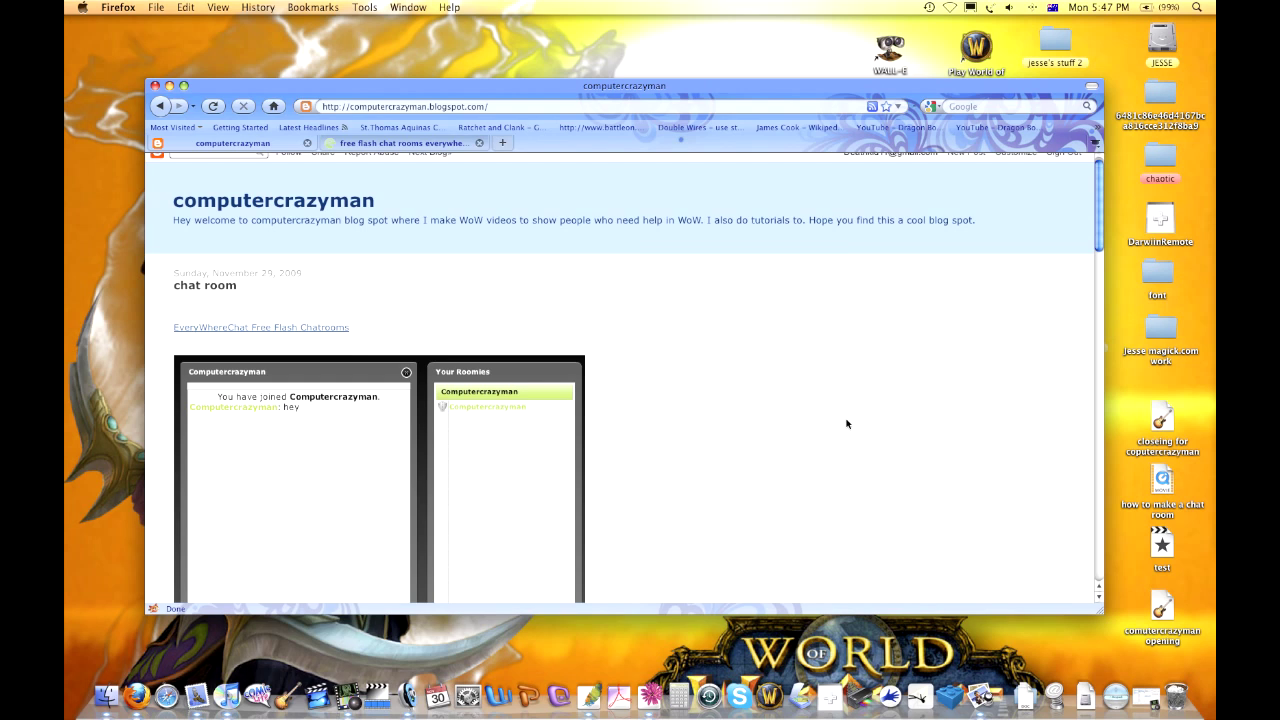
scroll(down, 3)
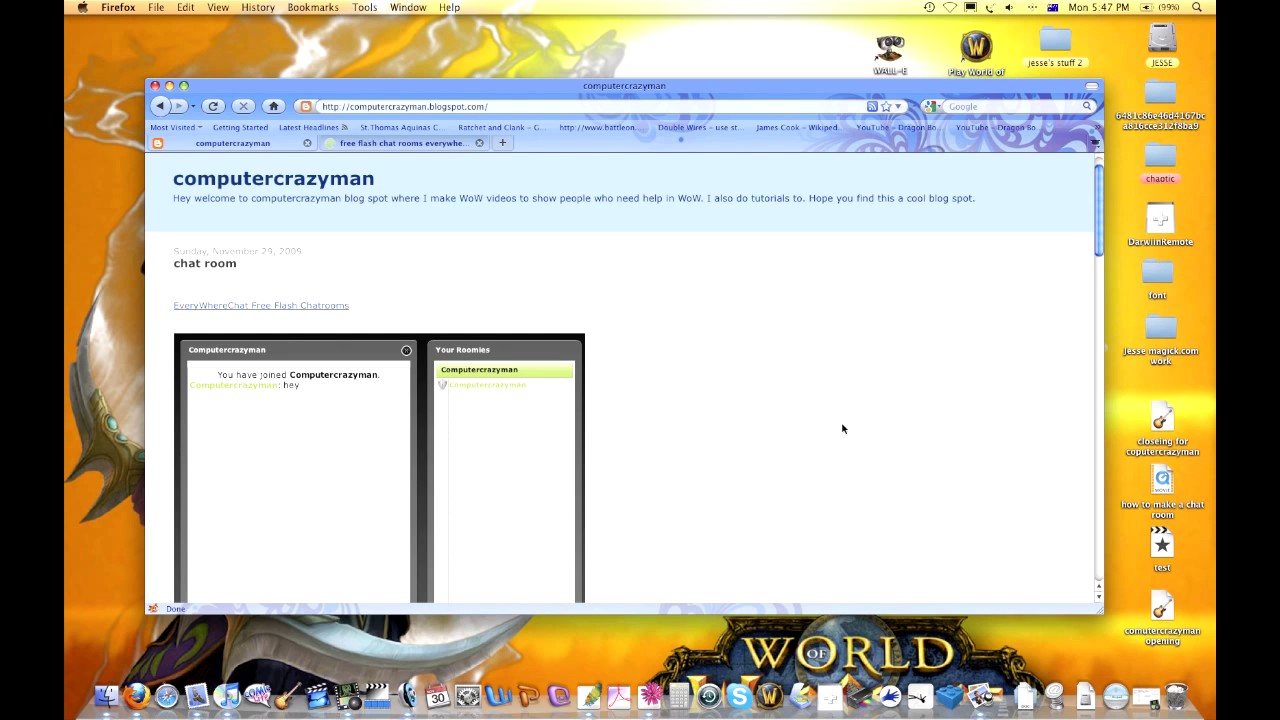
mouse_move(330, 704)
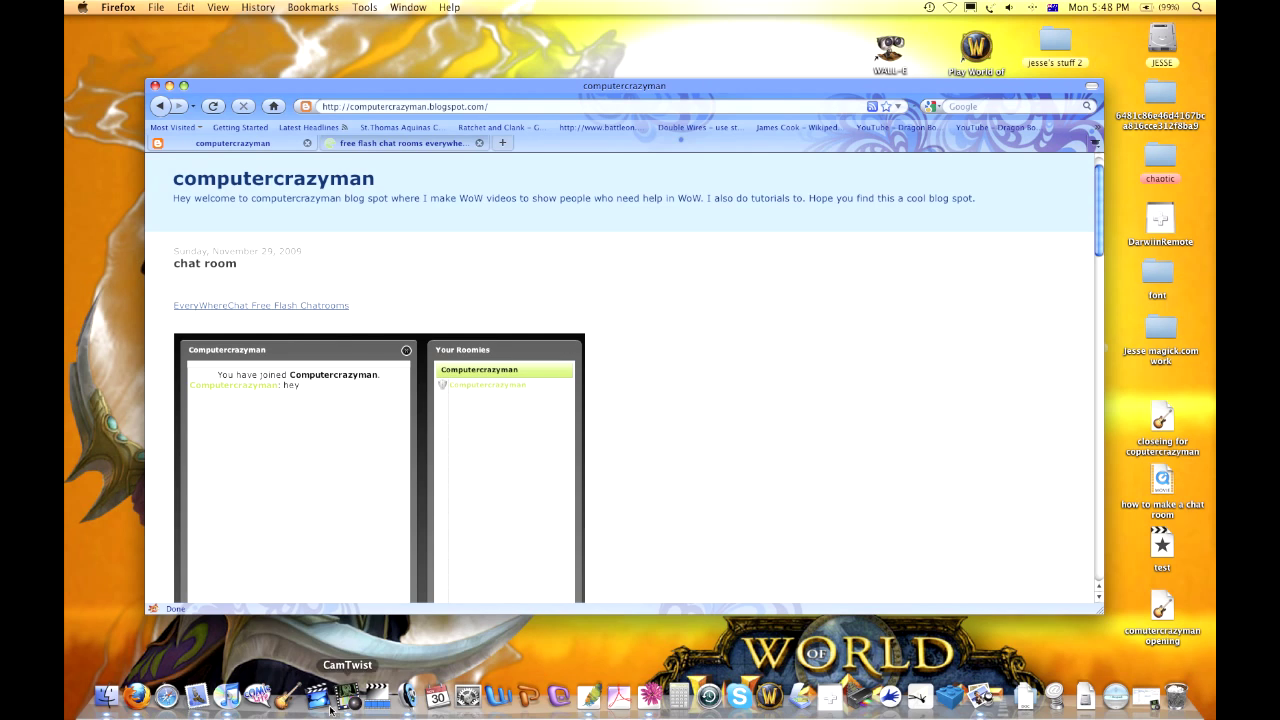
mouse_move(408, 696)
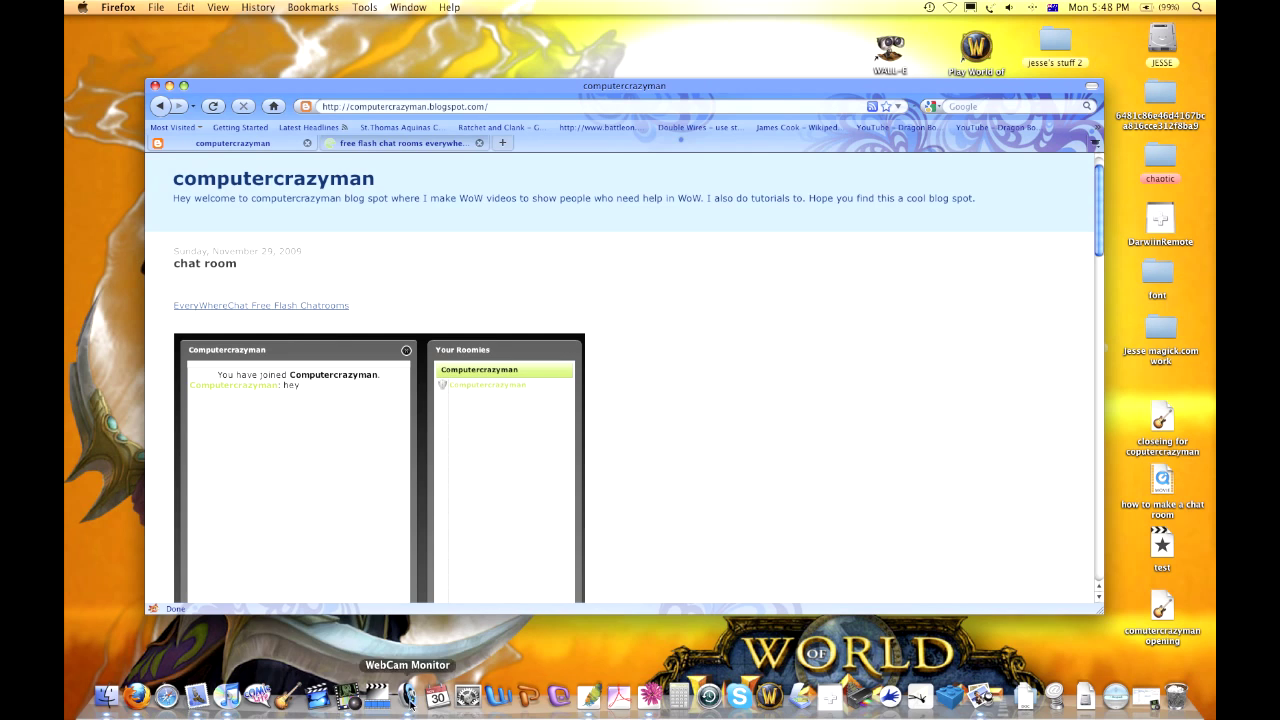